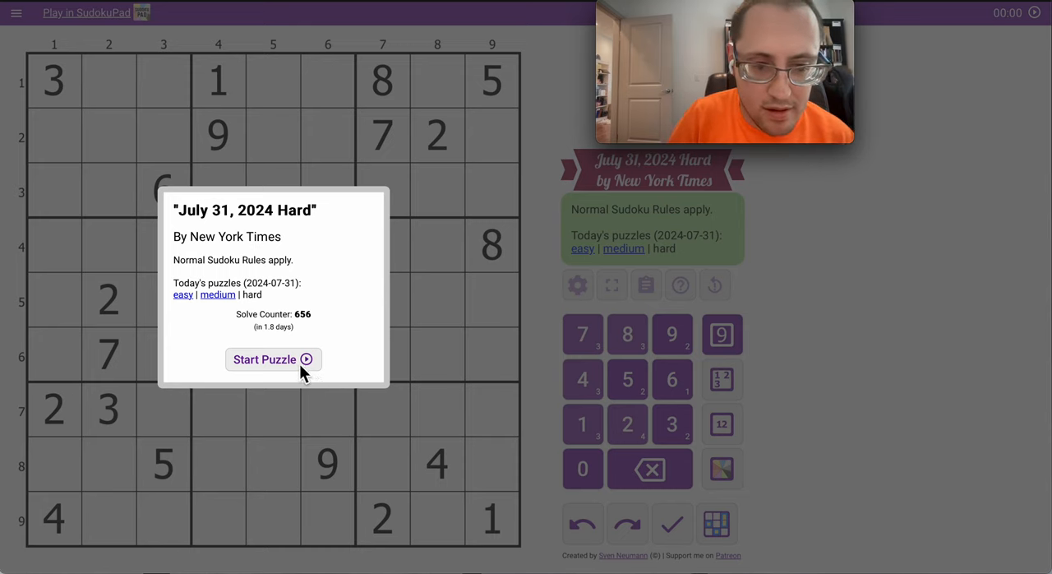
Step: Start the July 31, 2024 Hard puzzle from the intro card so the timer runs
click(273, 358)
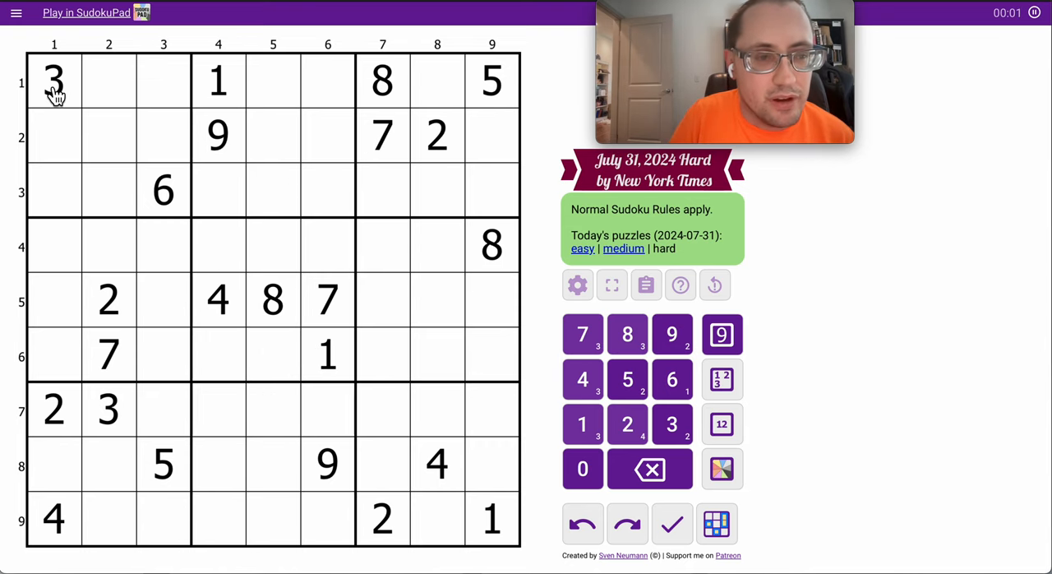
Step: Place 7 in row 4 column 8 and corner-mark 7 in column 9 rows 7–8, 8 in row 6, 3 in column 3
click(54, 80)
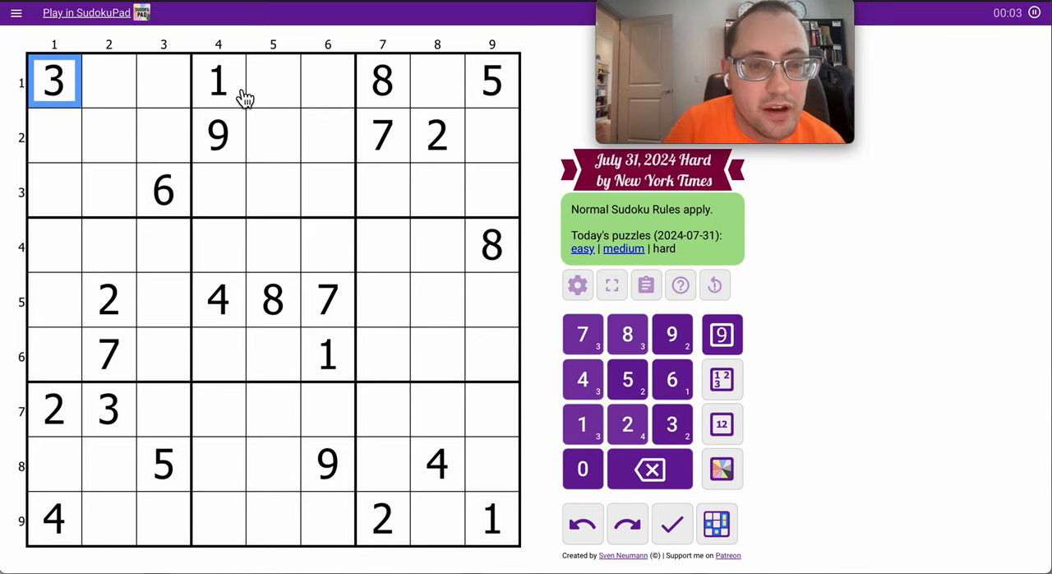
mouse_move(365, 215)
text(7)
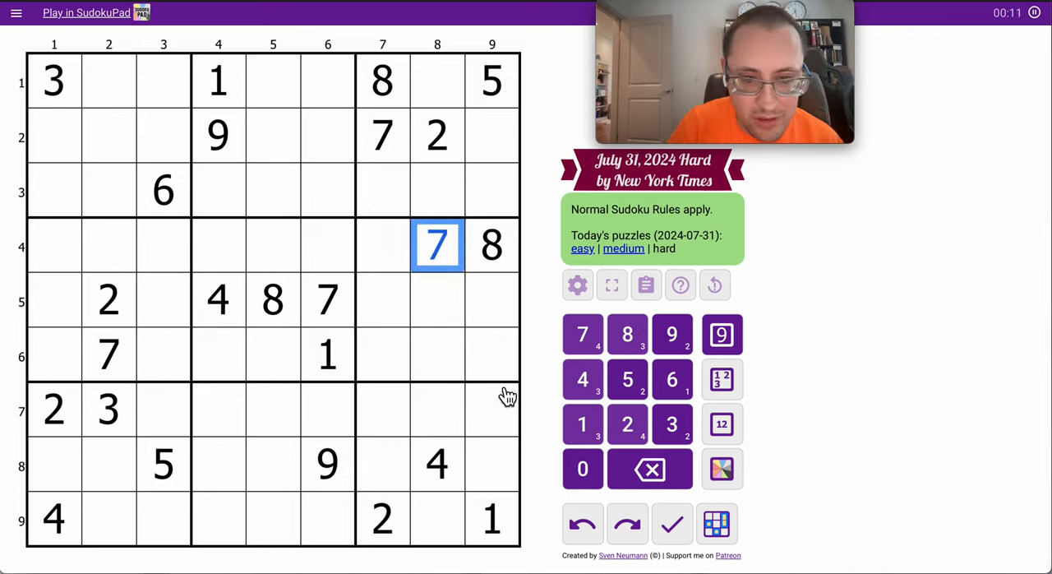
click(491, 436)
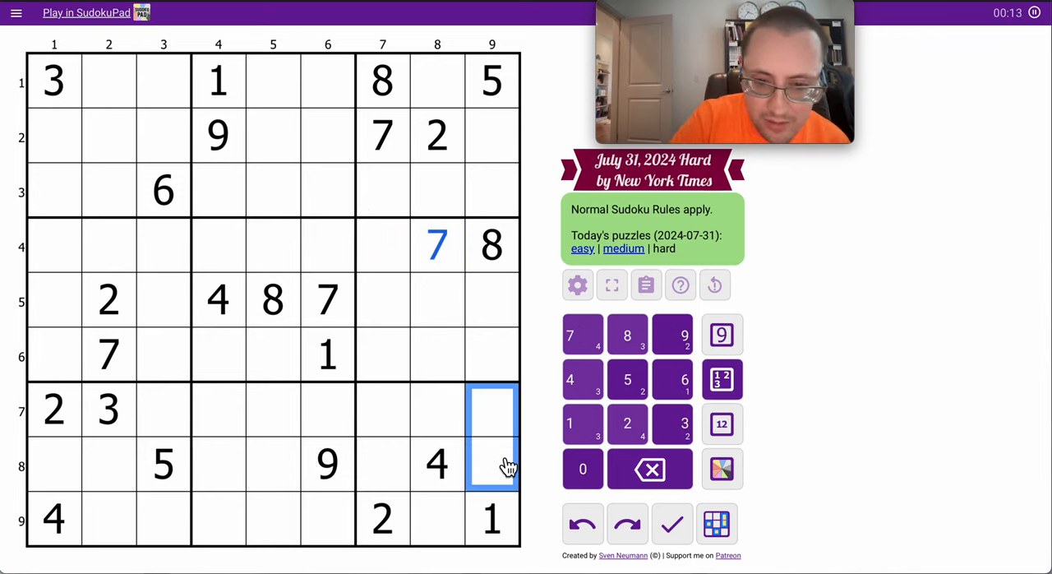
click(582, 334)
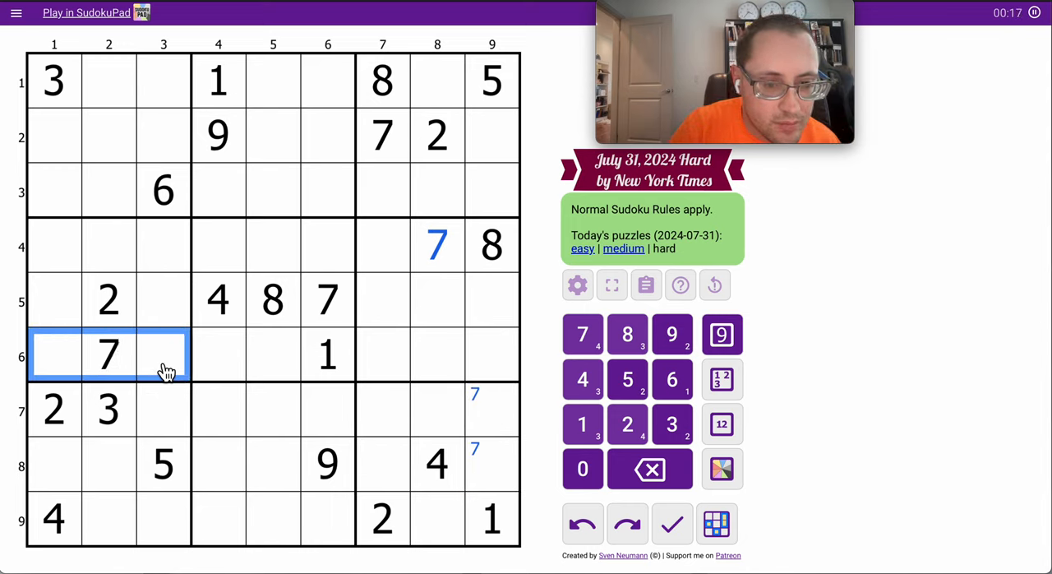
click(626, 334)
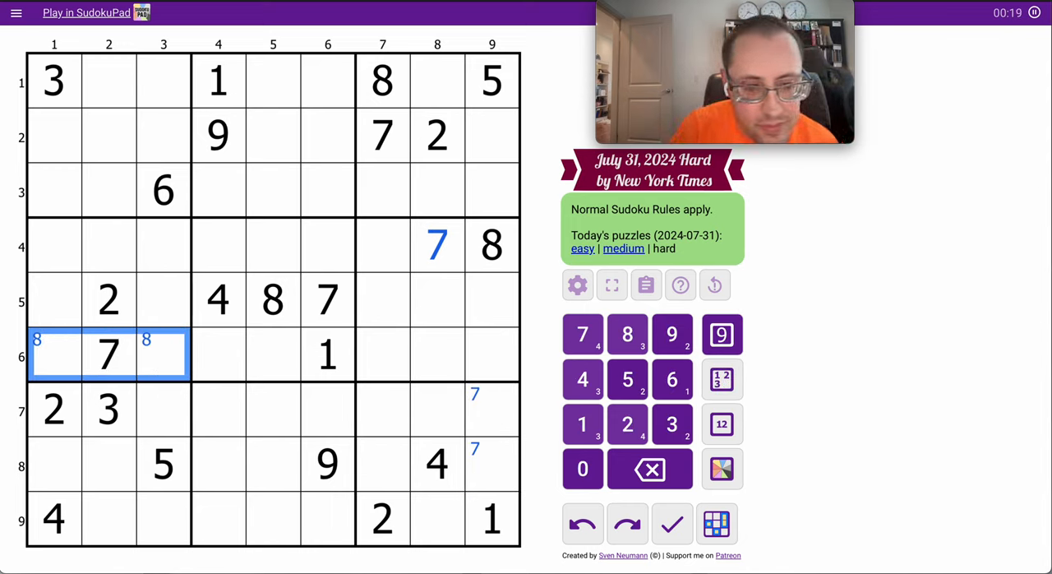
click(273, 463)
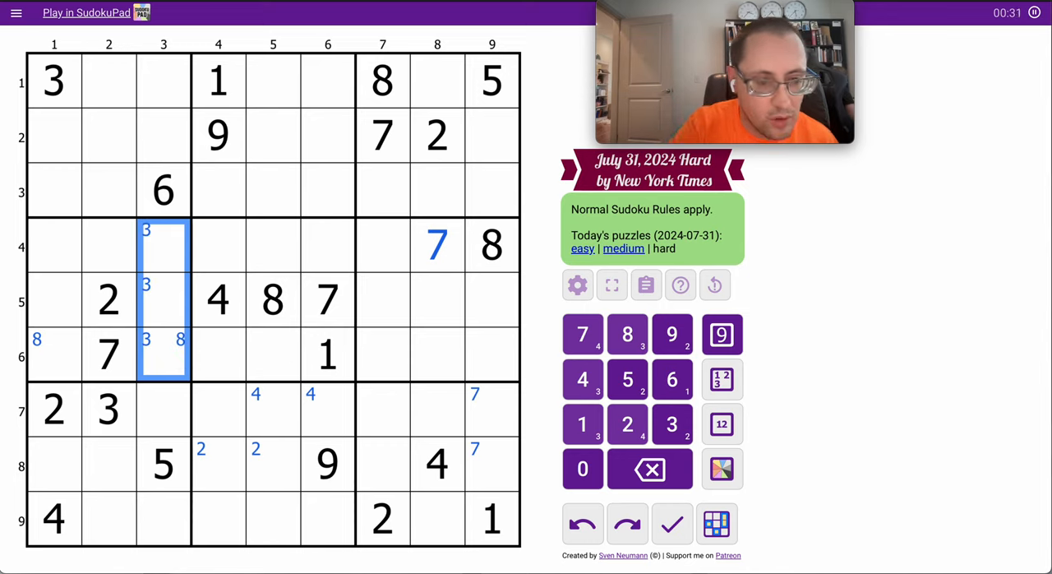
Step: Enter 2 in row 1 column 3 and row 6 column 9, with 2 and 1 corner marks in rows 3–4 and column 5
click(163, 81)
text(2)
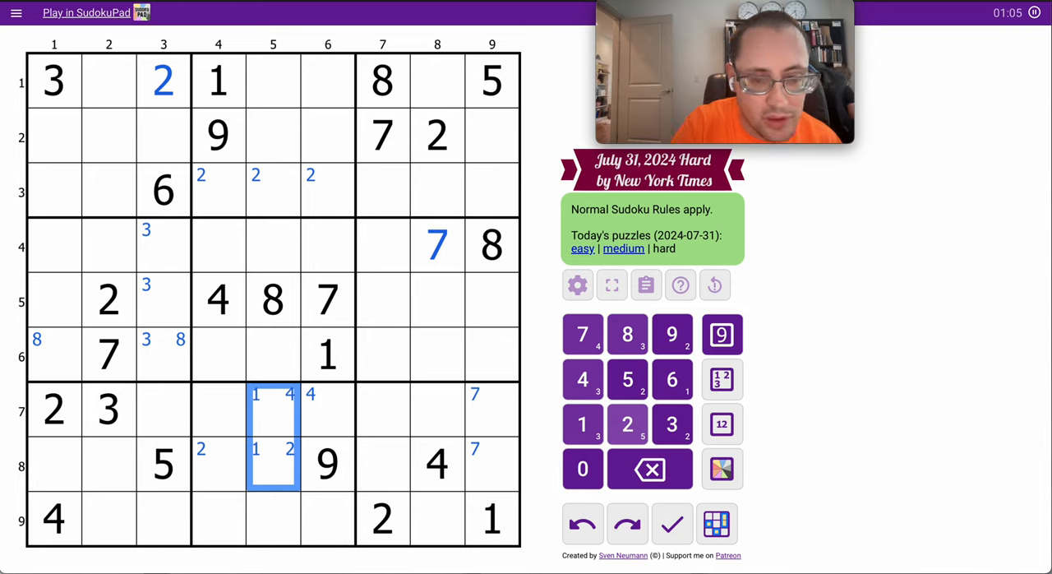
click(491, 353)
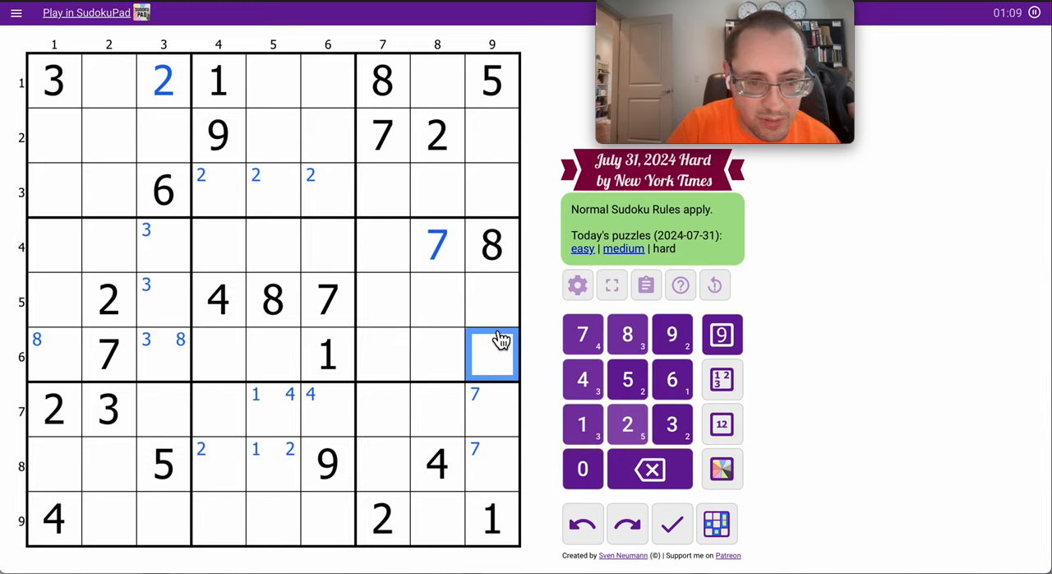
click(627, 424)
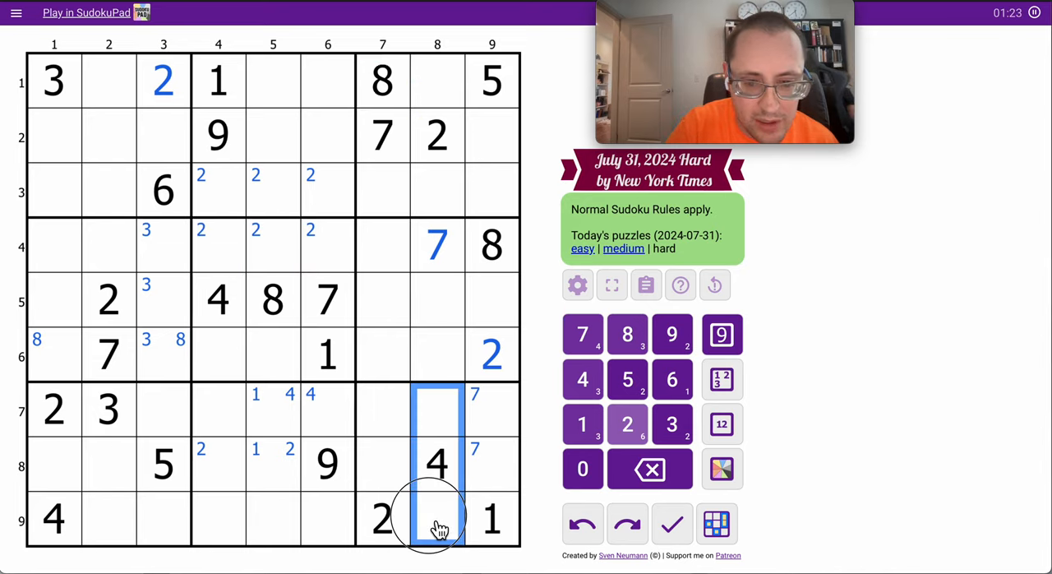
click(627, 333)
text(46)
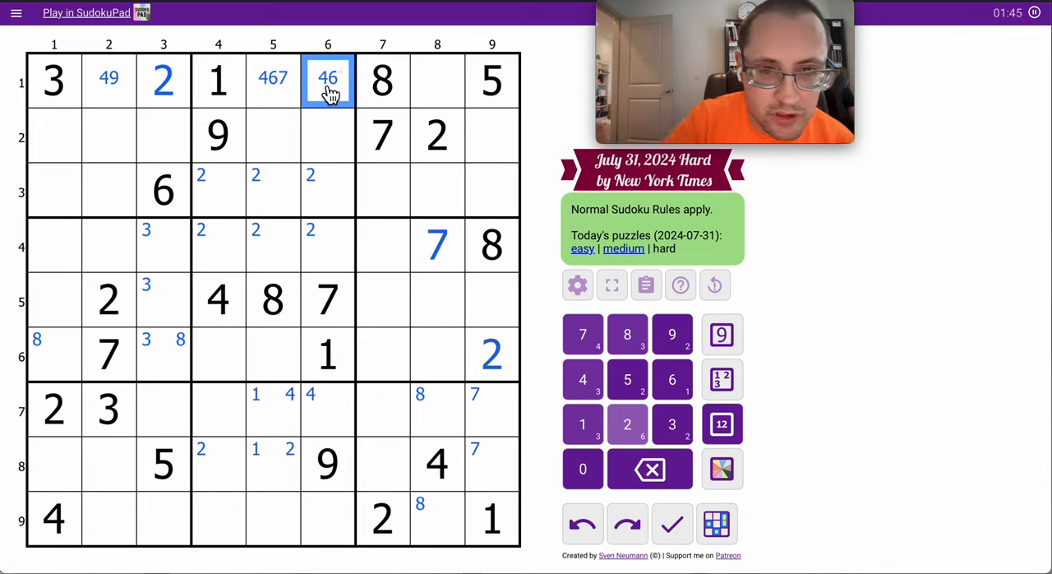
Step: Centre-mark 69 in row 1 column 8 and corner-mark 1 in row 3 columns 7–8
click(437, 80)
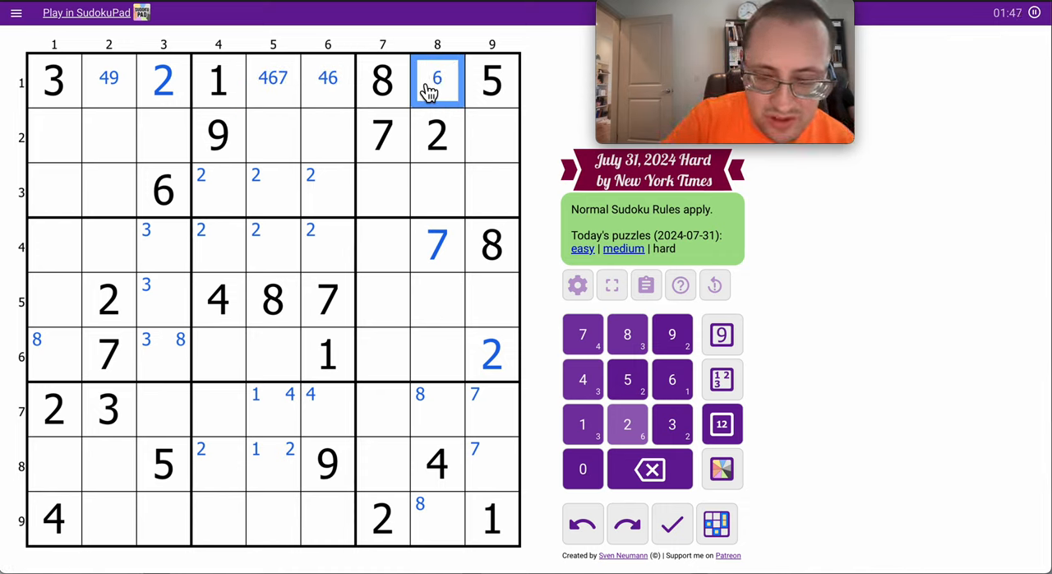
click(670, 333)
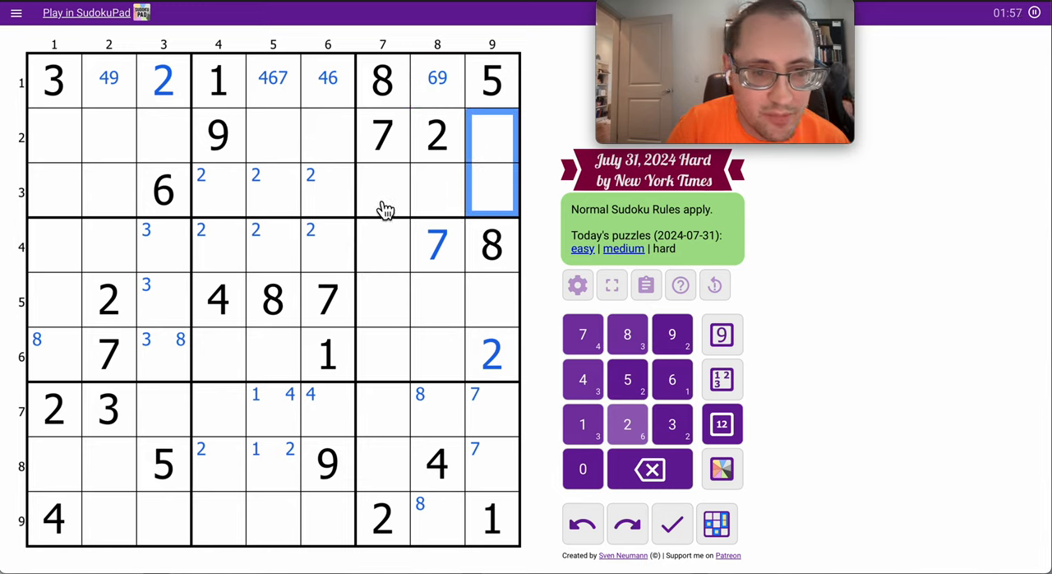
click(410, 191)
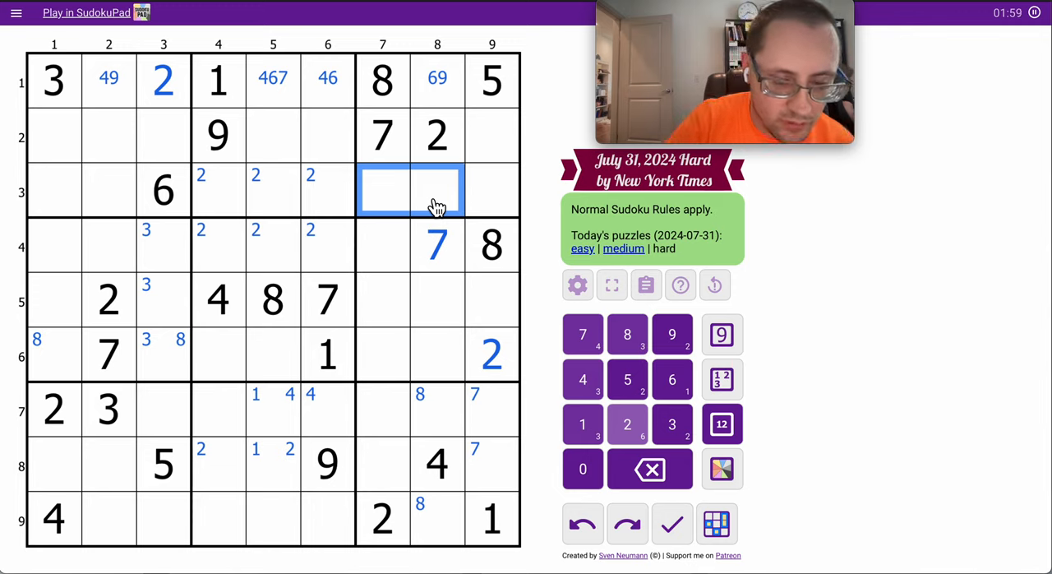
click(582, 424)
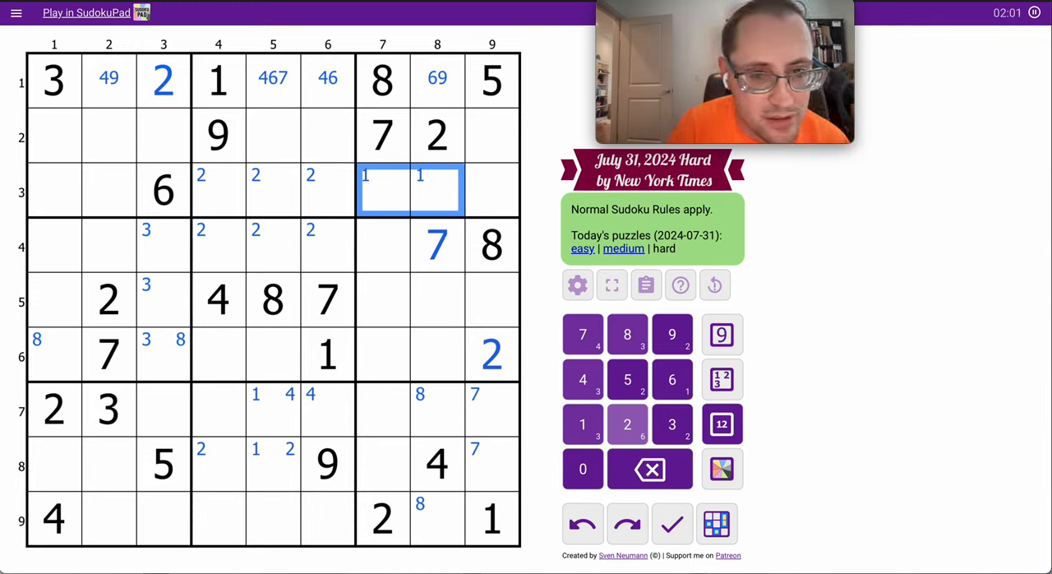
mouse_move(26, 152)
text(1)
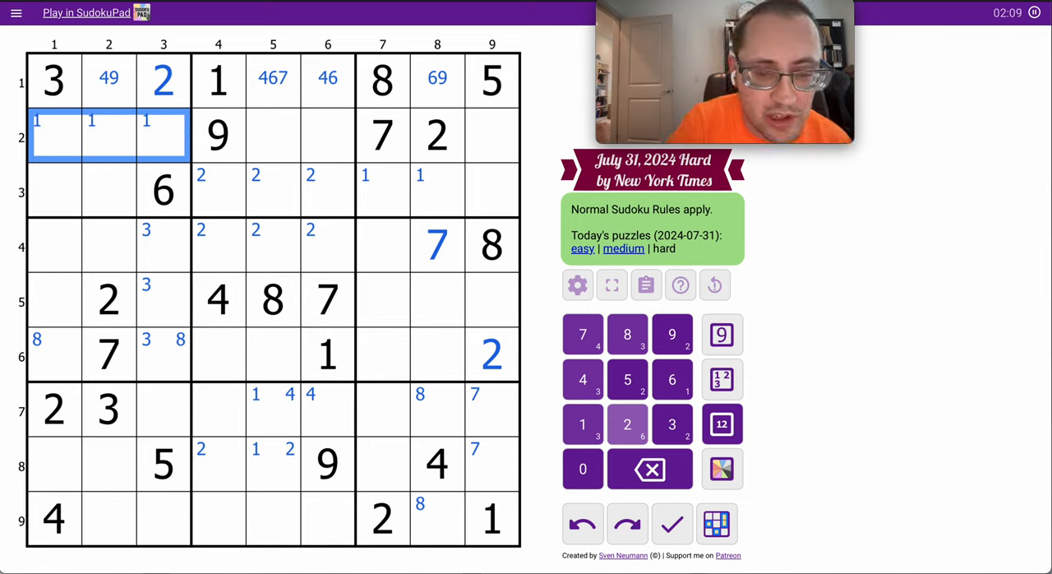
Step: Select row 2 column 9 with row 3 columns 7–9 and switch to centre marking
click(491, 79)
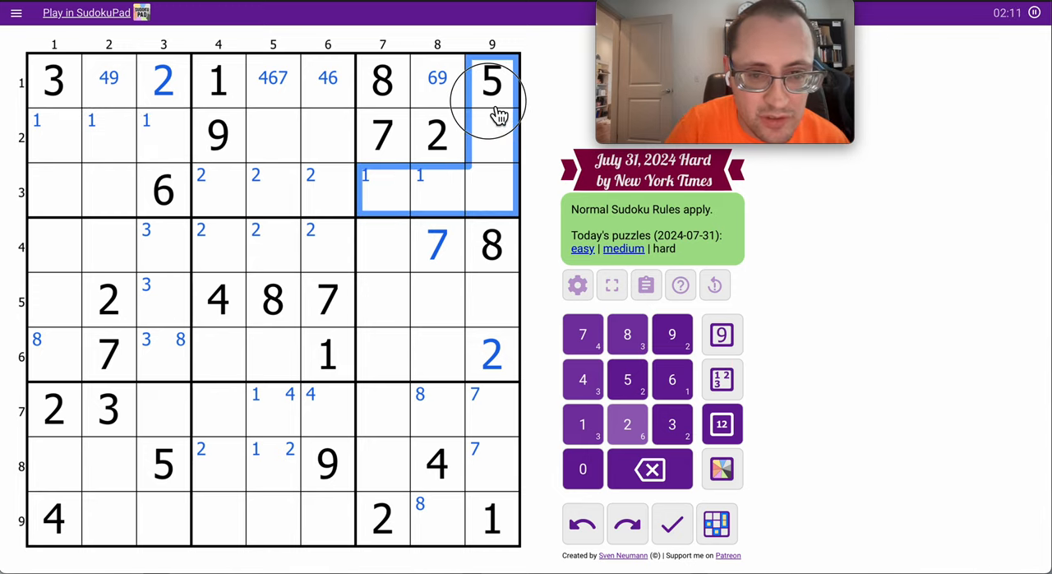
click(492, 135)
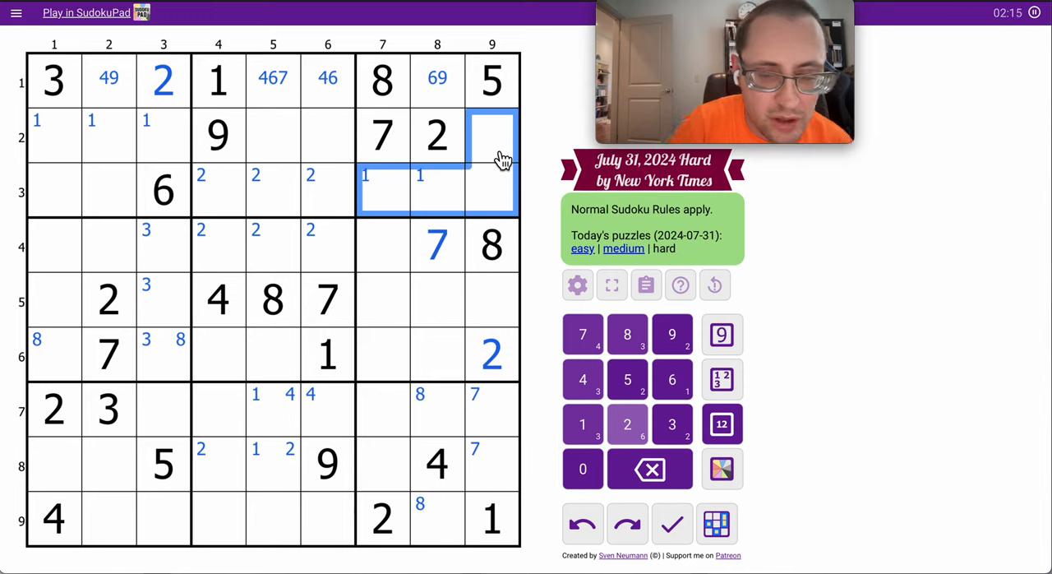
click(720, 424)
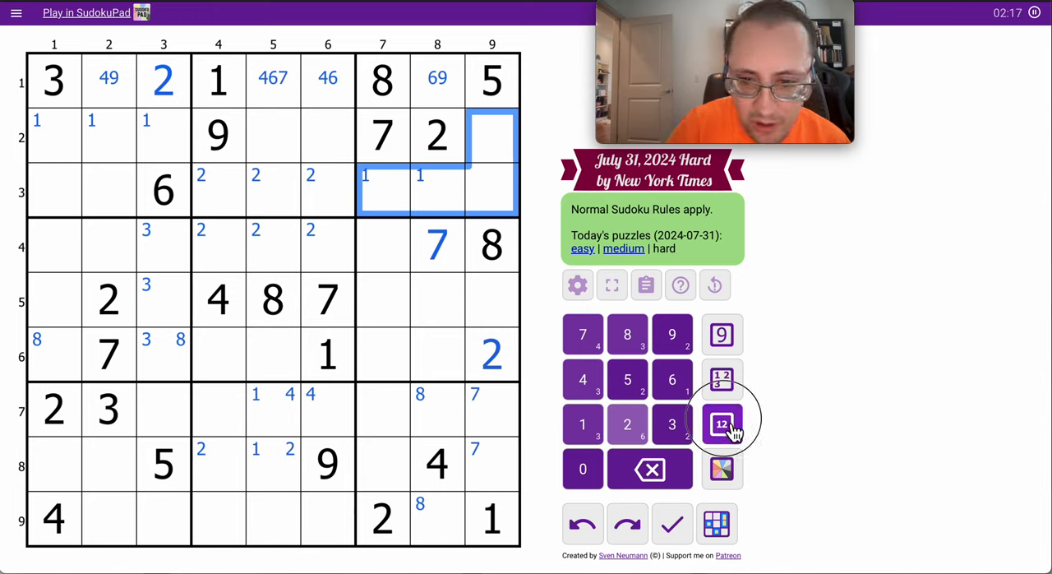
Step: Enter centre candidates 346, 1349, 139, 349 in the top-right box and mark 6 in r1c8 and r2c9
click(720, 424)
text(134)
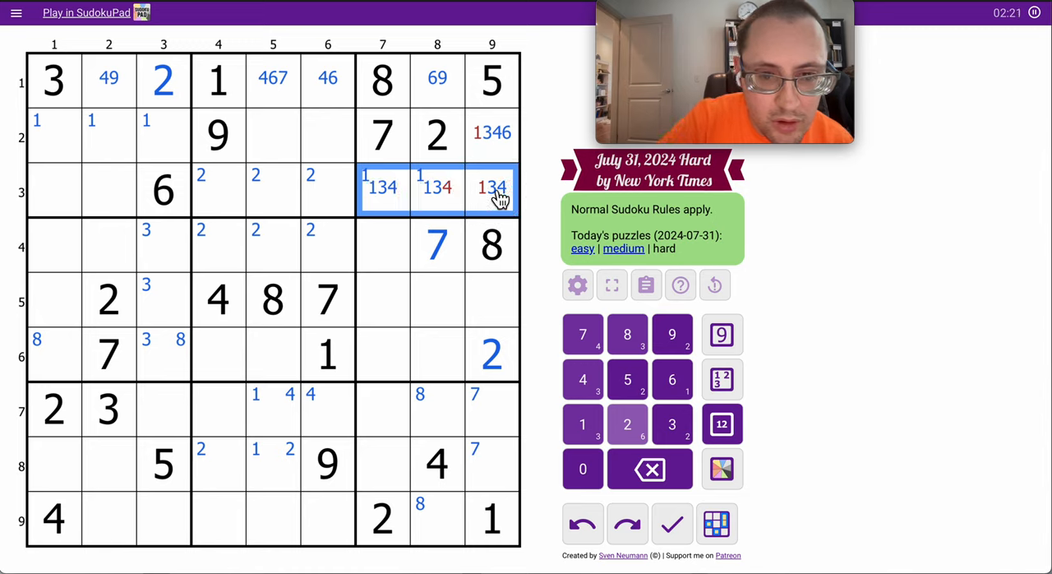
click(491, 131)
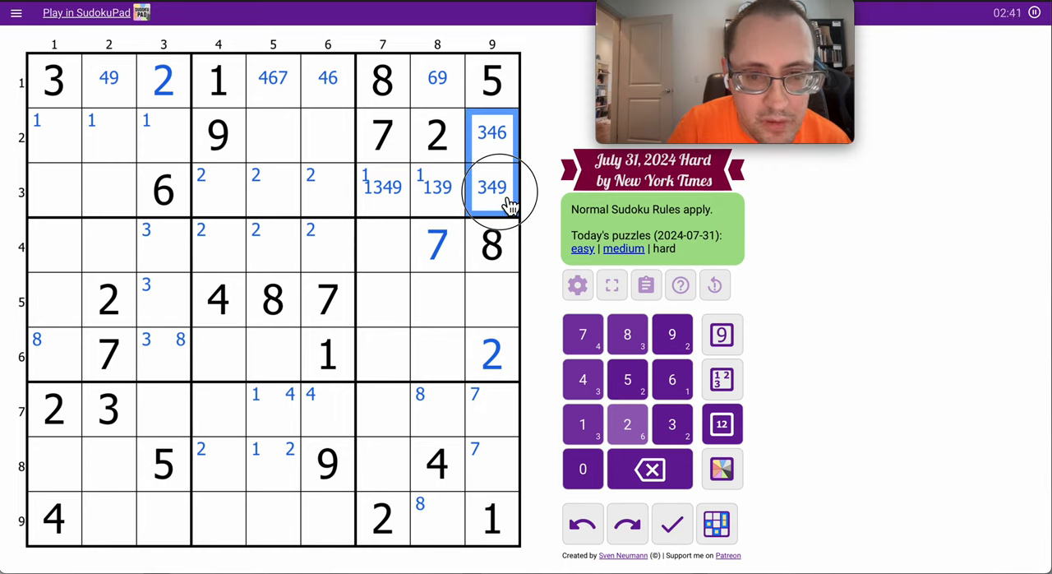
click(491, 132)
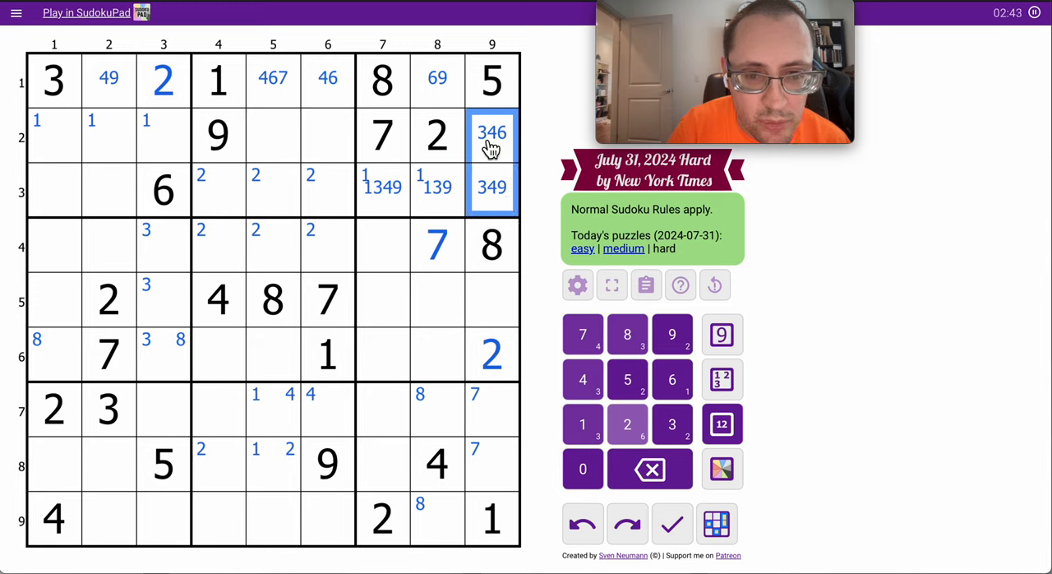
click(381, 187)
text(6 )
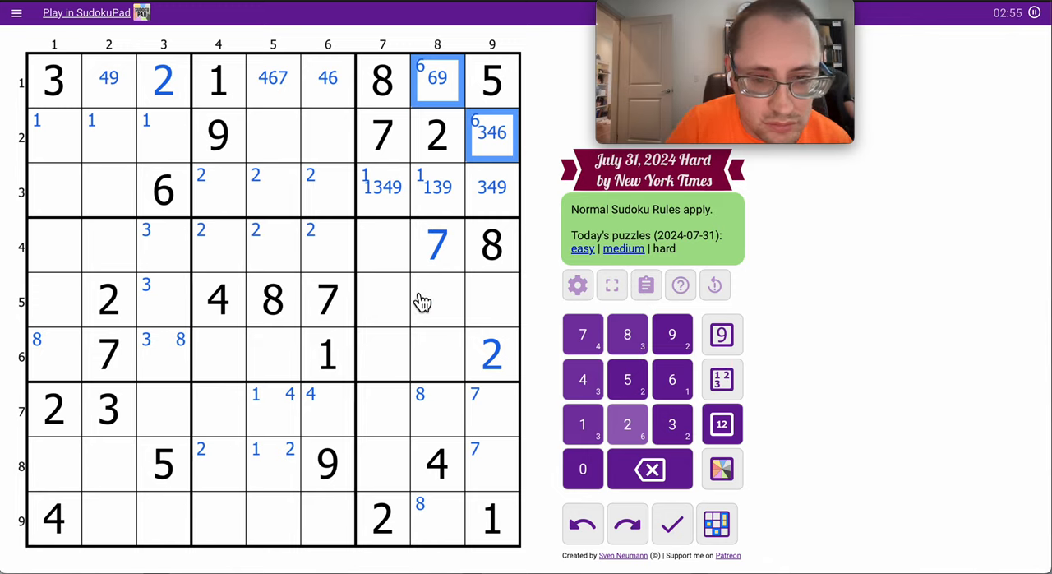
Step: Corner-mark 4 in column 7, rows 4 and 6
click(437, 299)
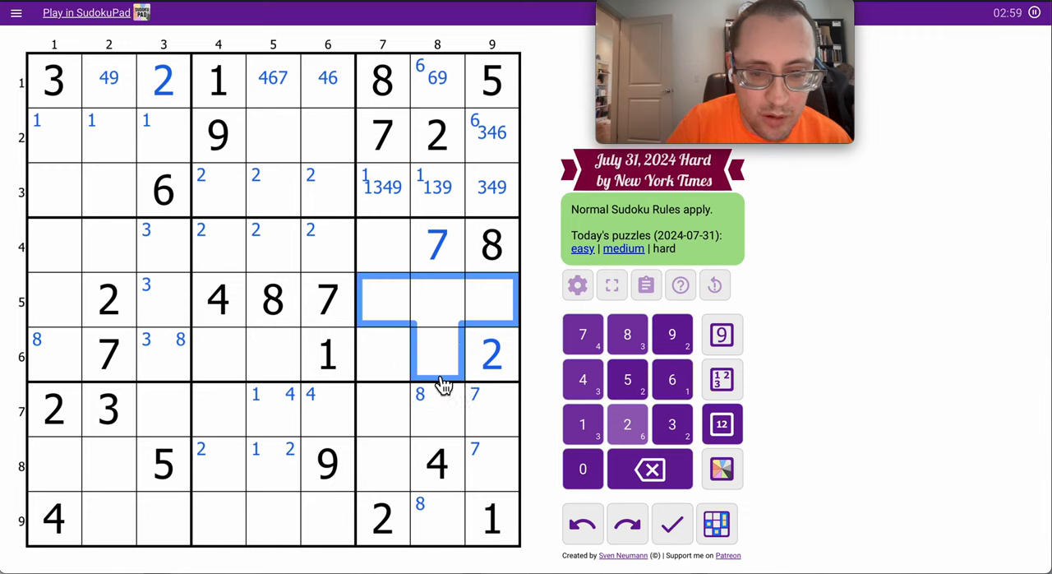
click(381, 247)
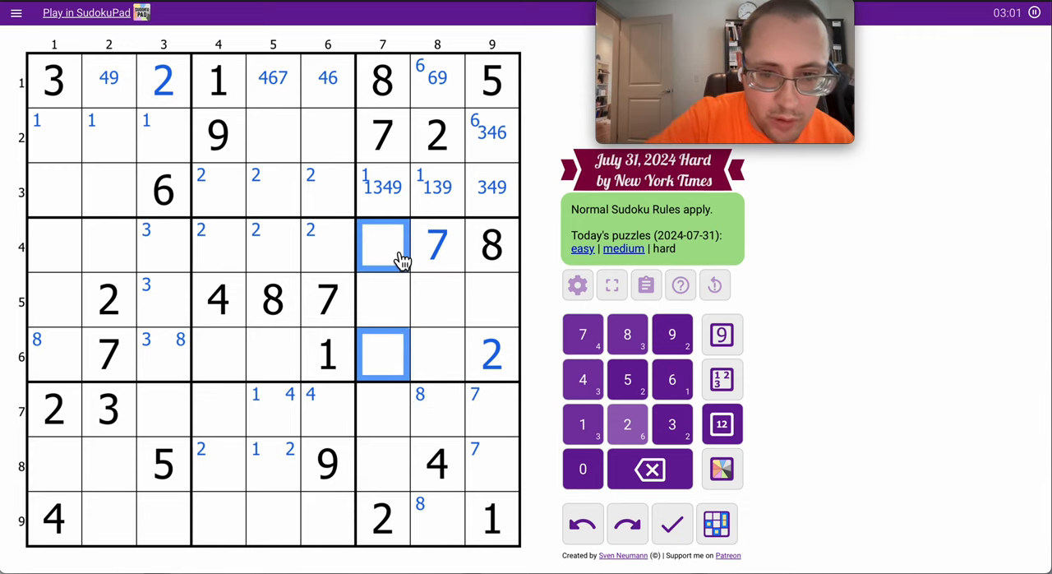
click(582, 378)
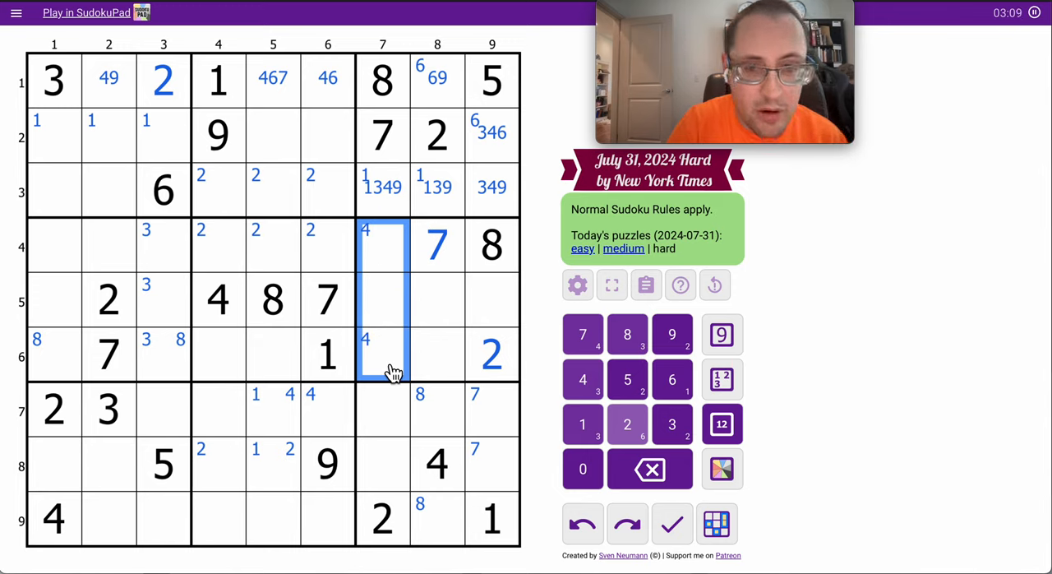
Step: Trim row 3 column 7 to 139 and corner-mark 4 in column 9 rows 2–3
click(381, 187)
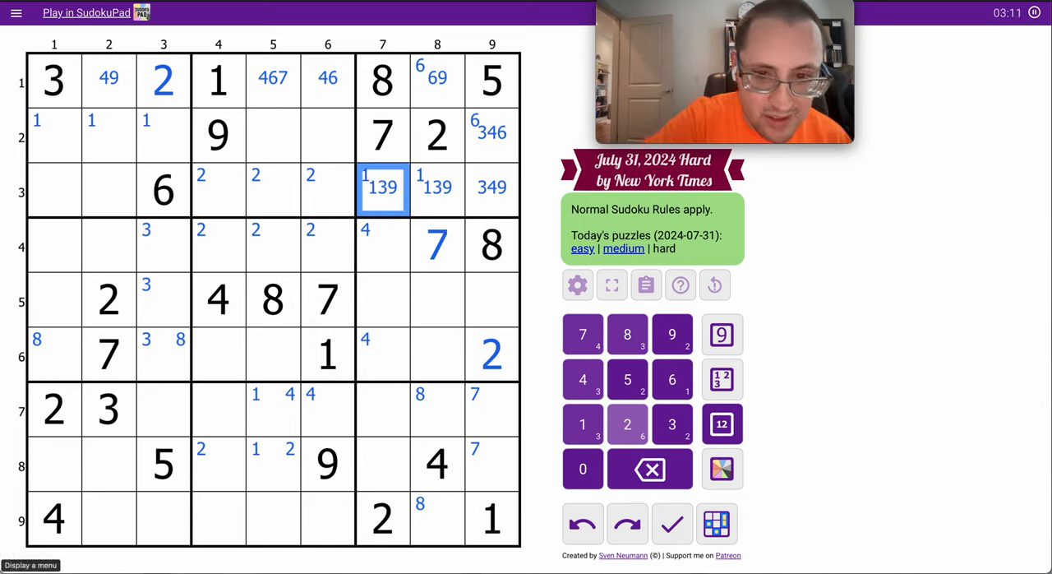
click(491, 187)
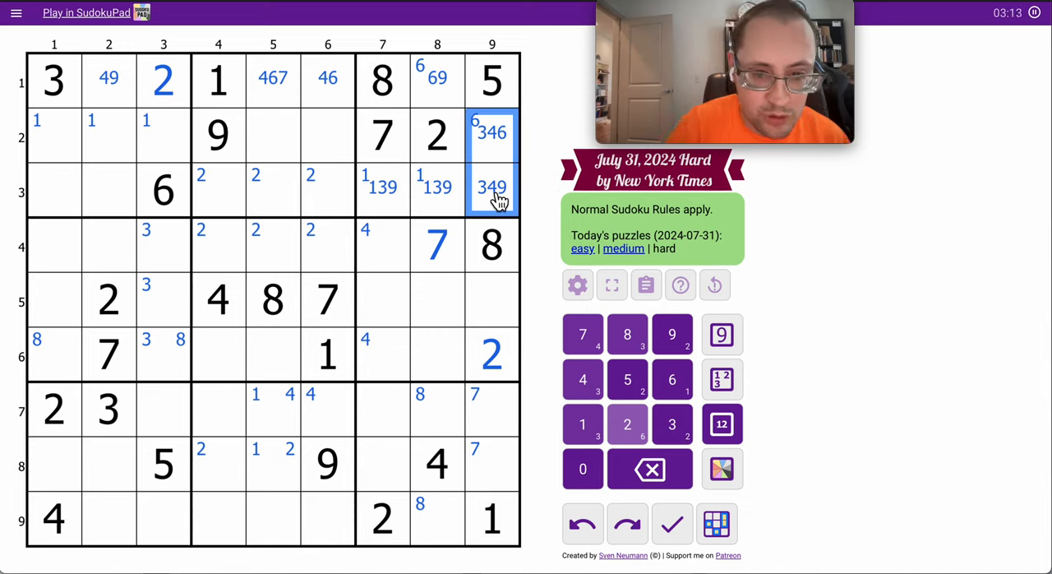
click(582, 378)
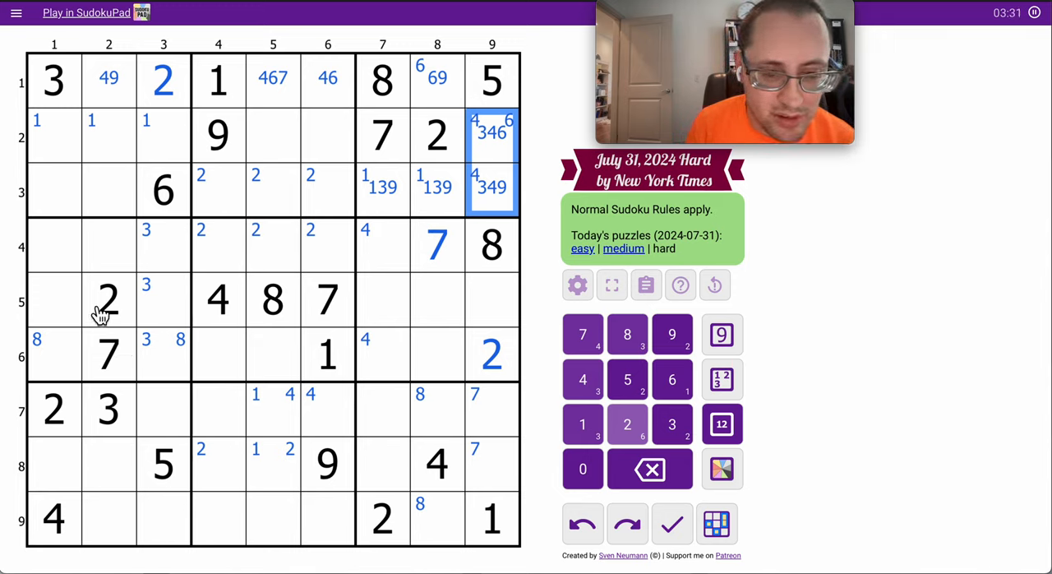
click(52, 299)
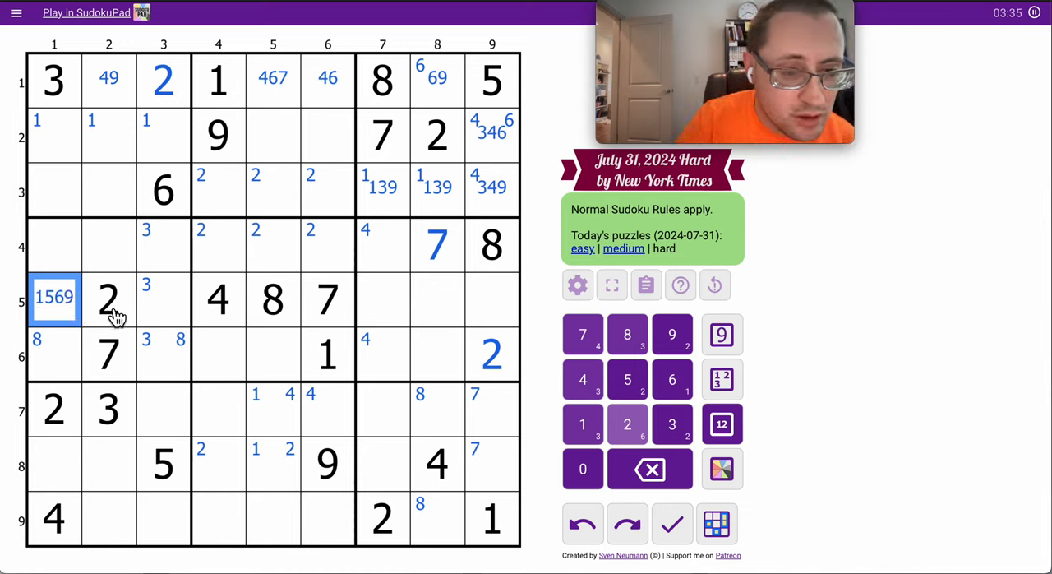
Step: Centre-mark row 5: 139 in column 3, 13569 in columns 7–8, 369 in column 9
click(163, 298)
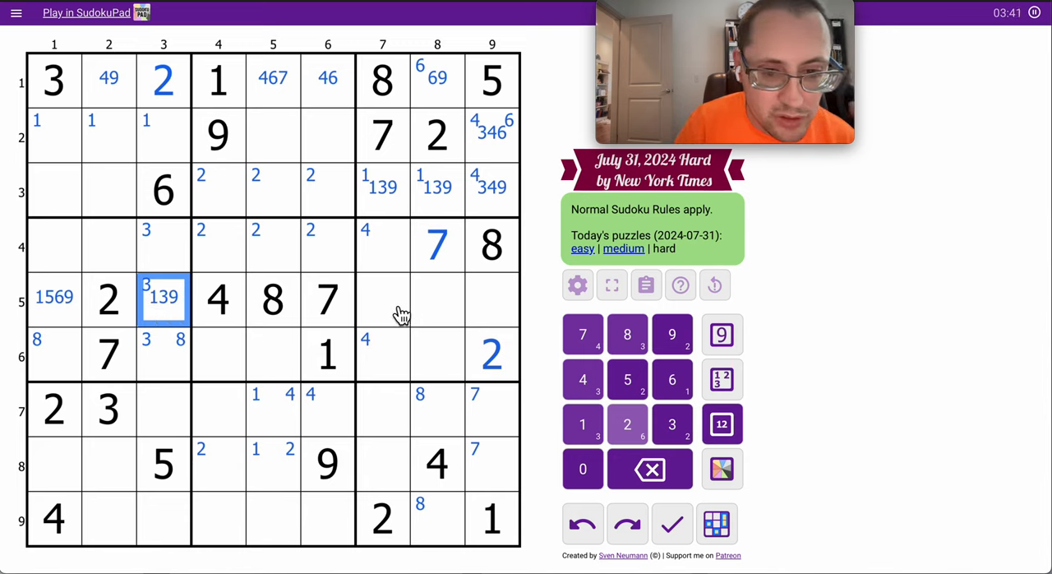
click(382, 295)
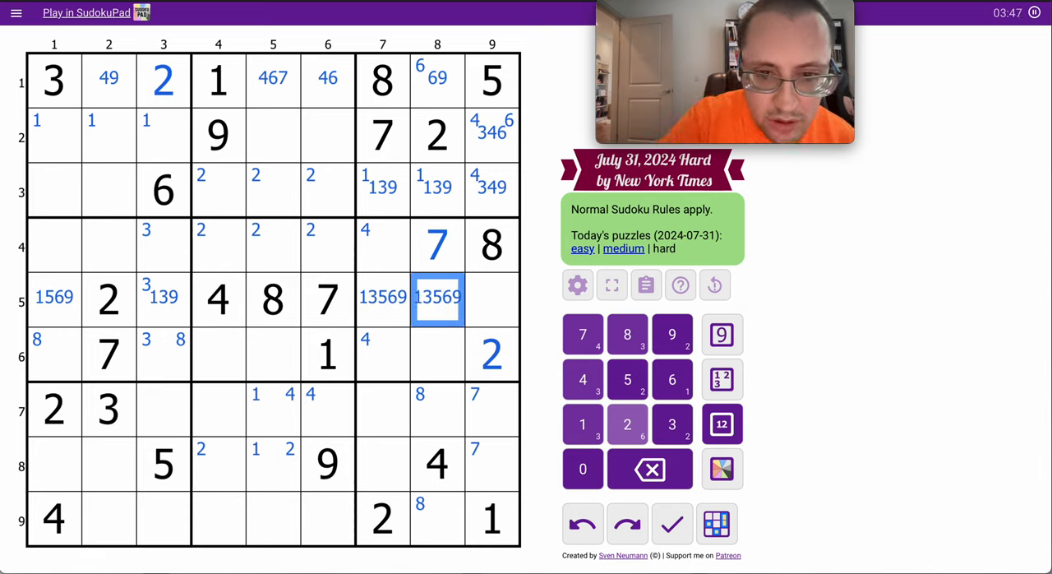
click(492, 295)
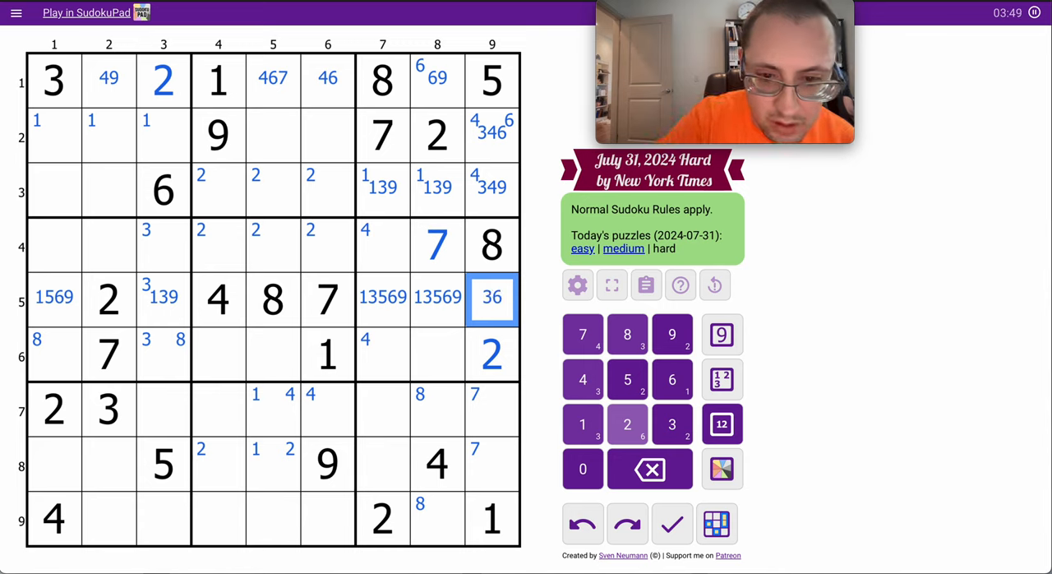
click(671, 333)
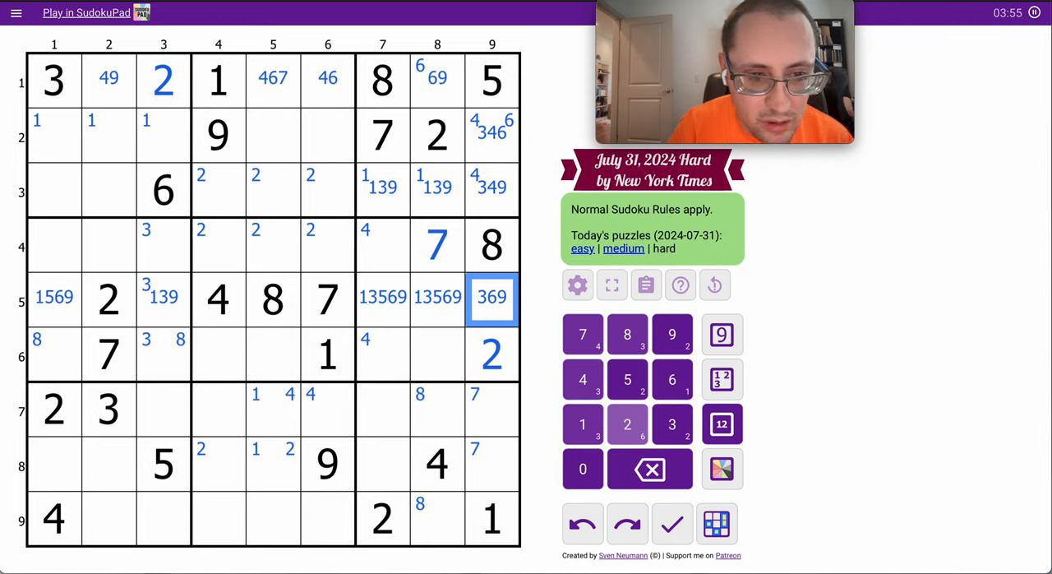
mouse_move(401, 318)
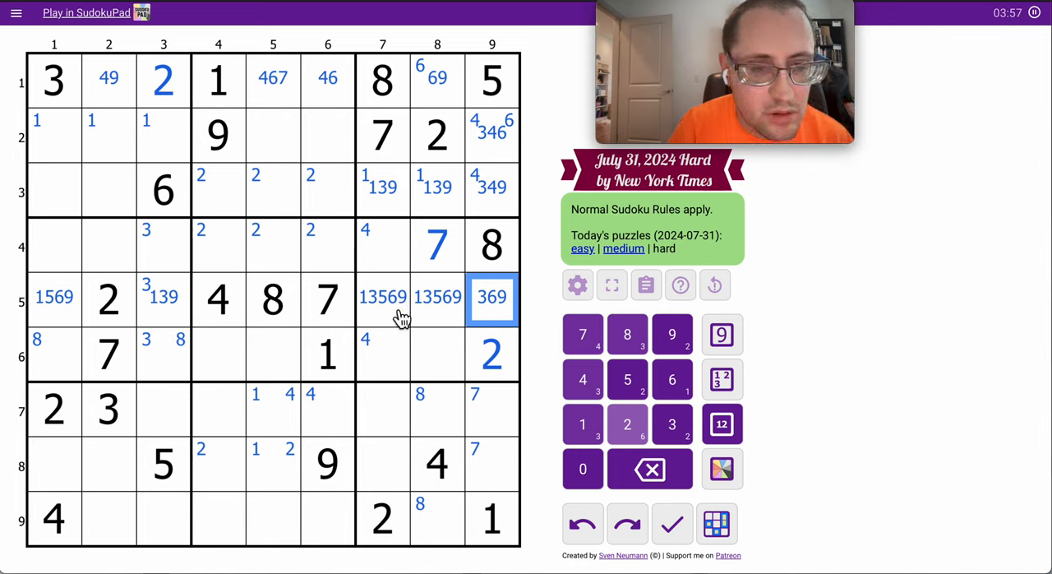
mouse_move(222, 200)
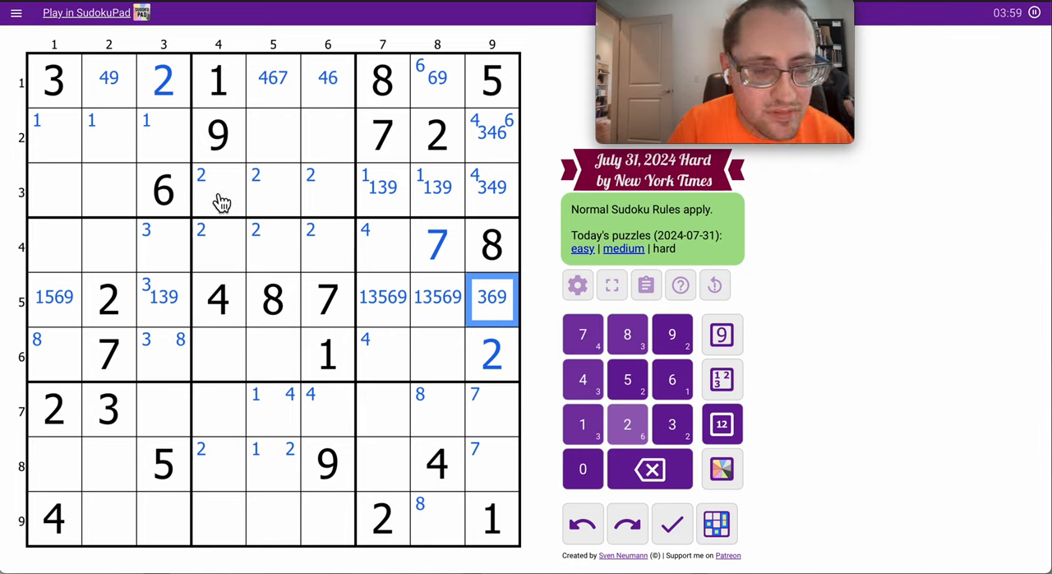
Step: Centre-mark 3456, 34568 in row 2 columns 5–6 and 23578, 23457, 23458 in row 3 columns 4–6
click(299, 135)
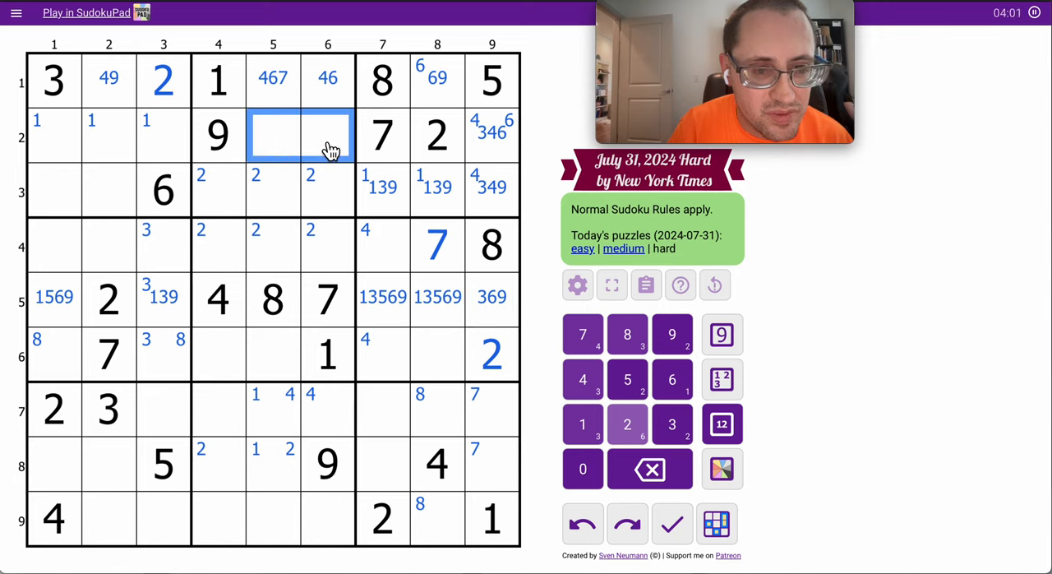
click(720, 424)
text( 23456789)
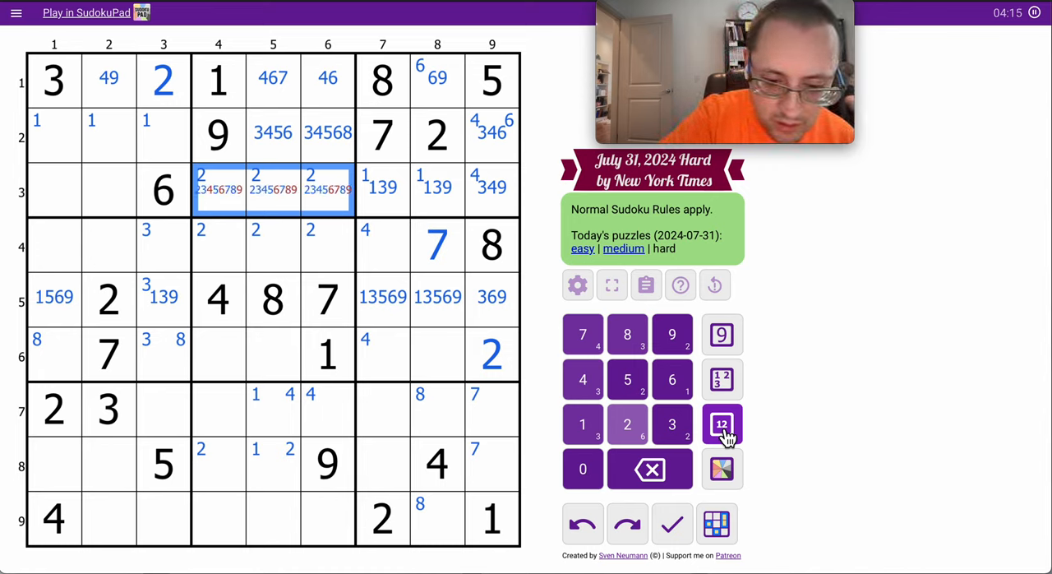
click(720, 424)
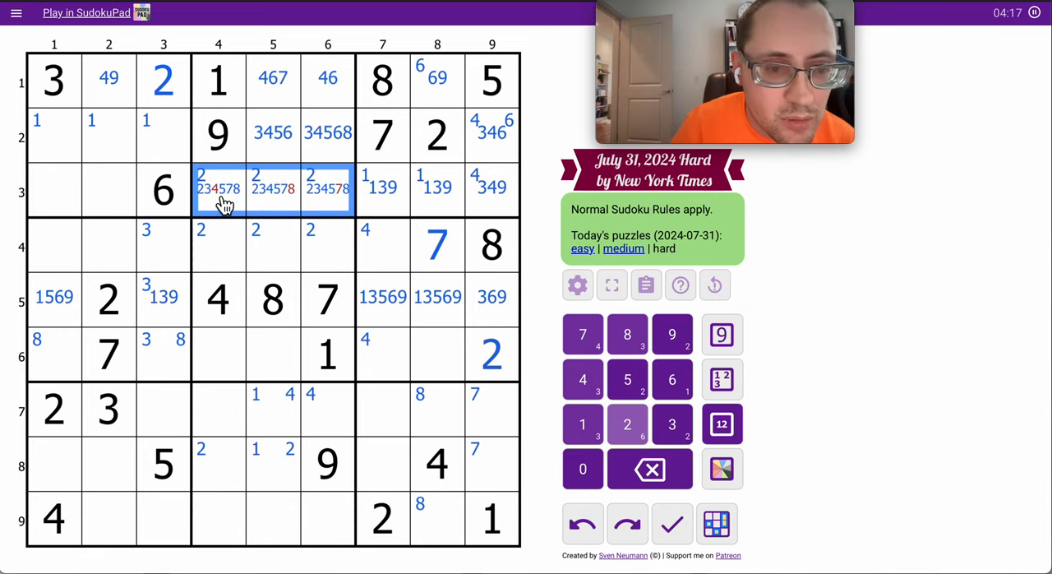
click(273, 187)
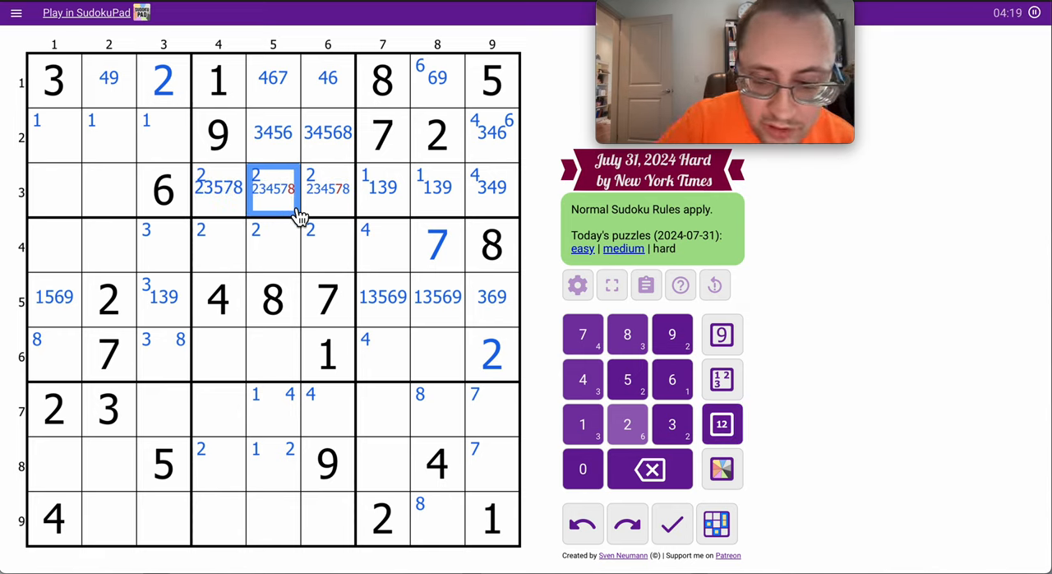
click(327, 188)
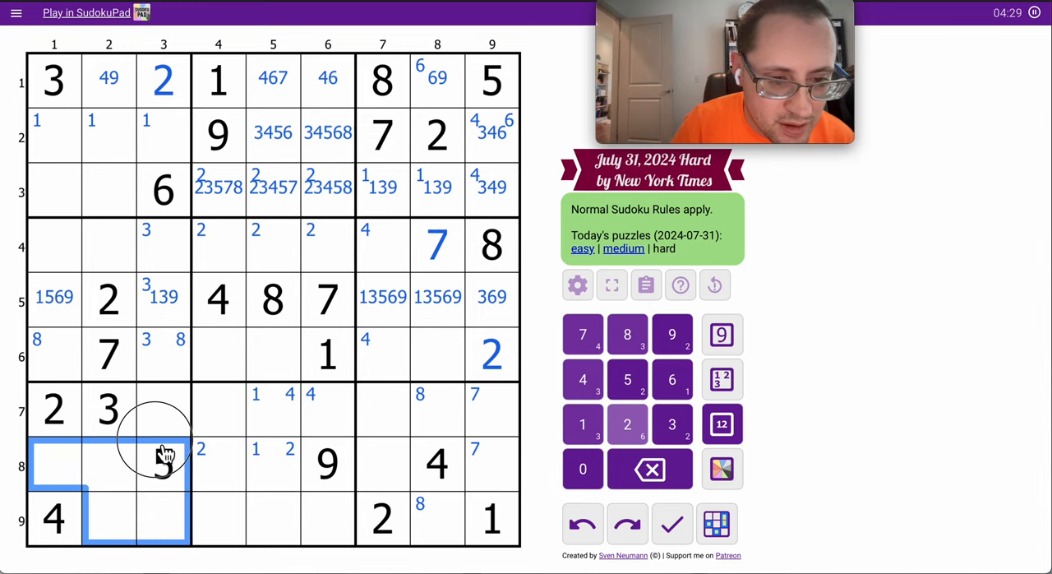
Step: Centre-mark 1789, 1678, 168, 689 and 789 in the bottom-left box's empty cells
click(628, 378)
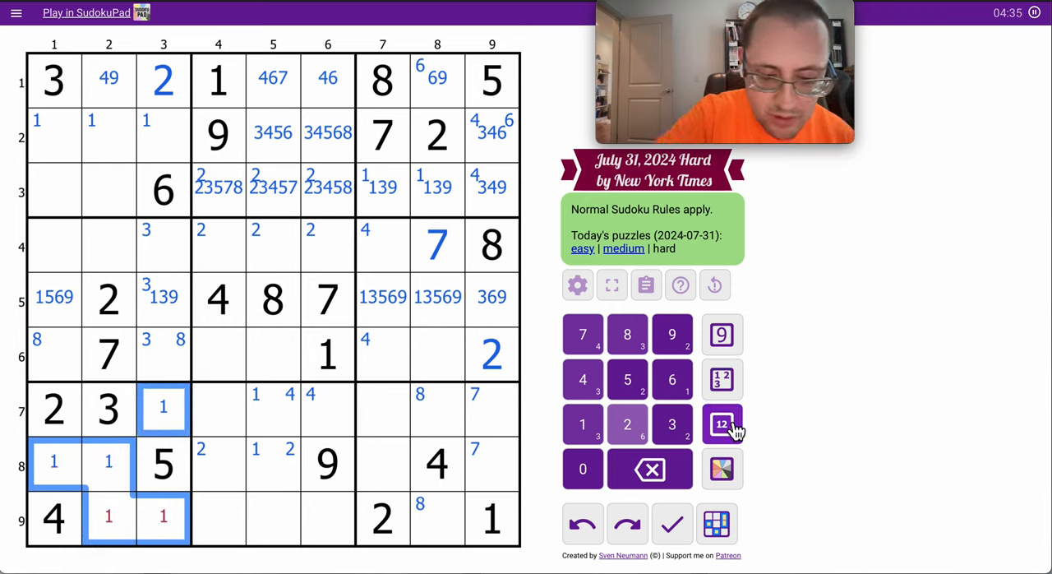
click(722, 424)
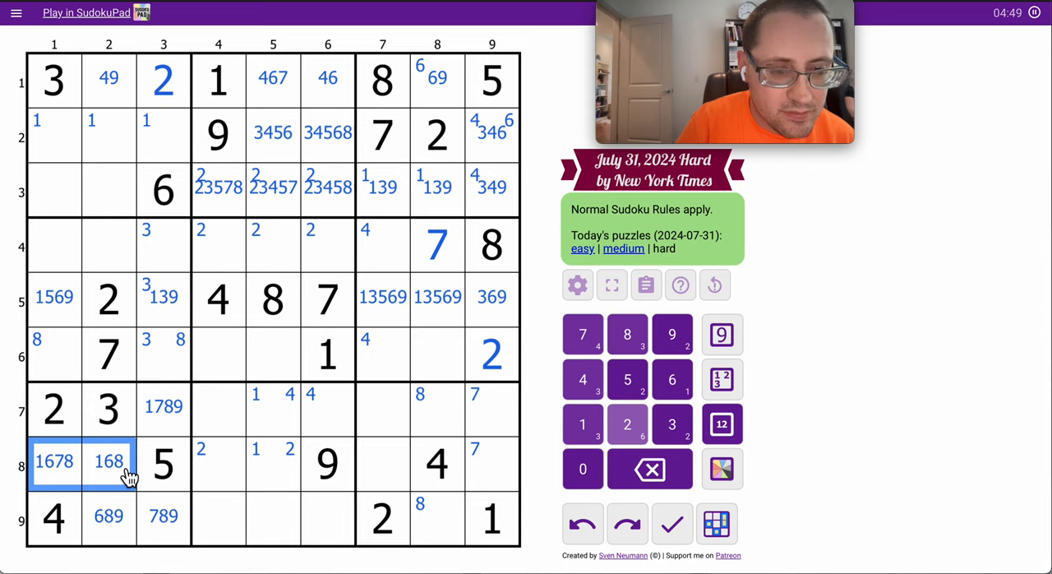
Step: Centre-mark and trim candidates in column 3, rows 2, 4 and 6 of the left boxes
click(162, 353)
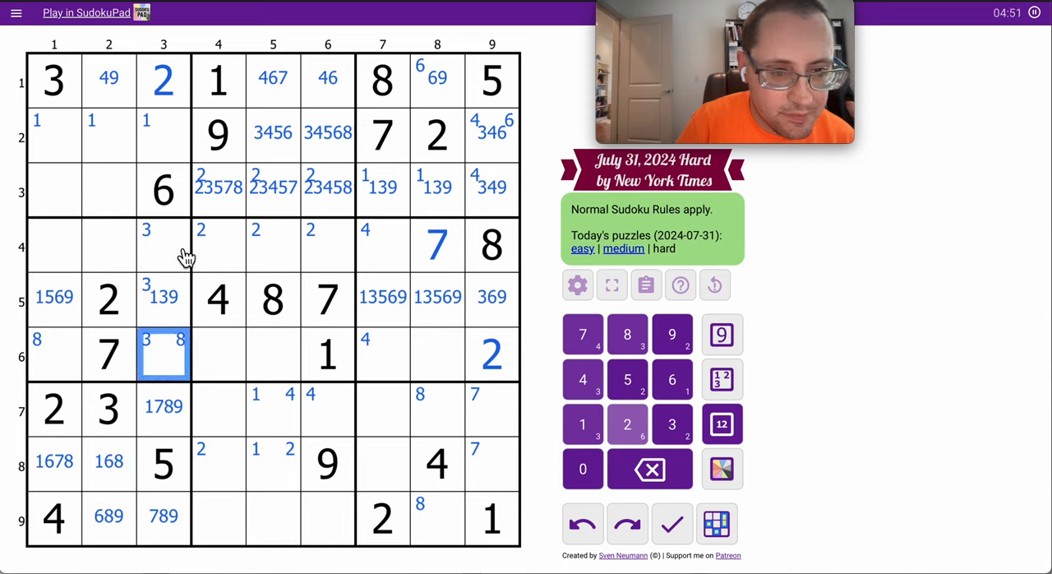
click(163, 244)
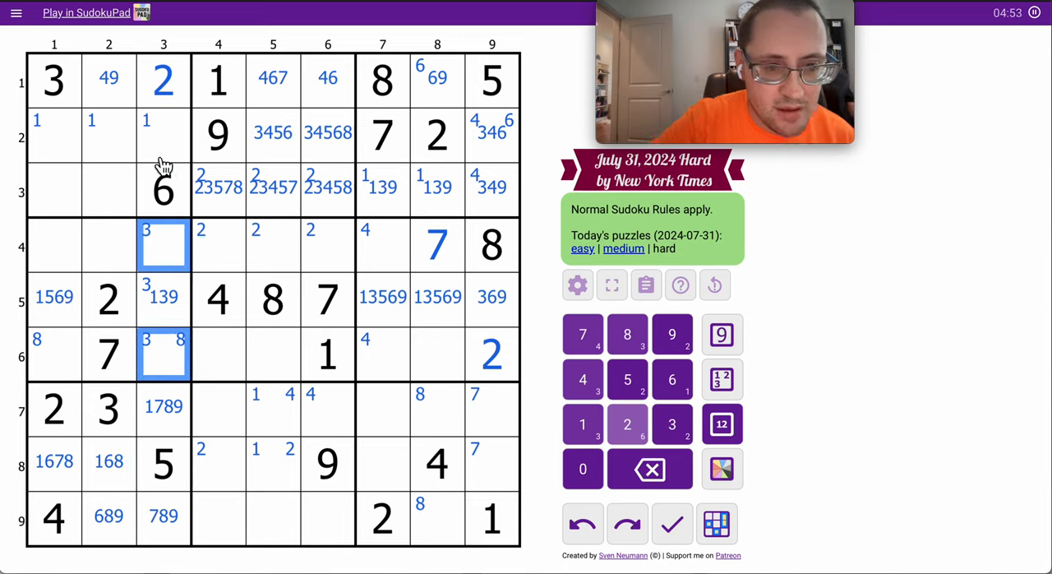
click(163, 135)
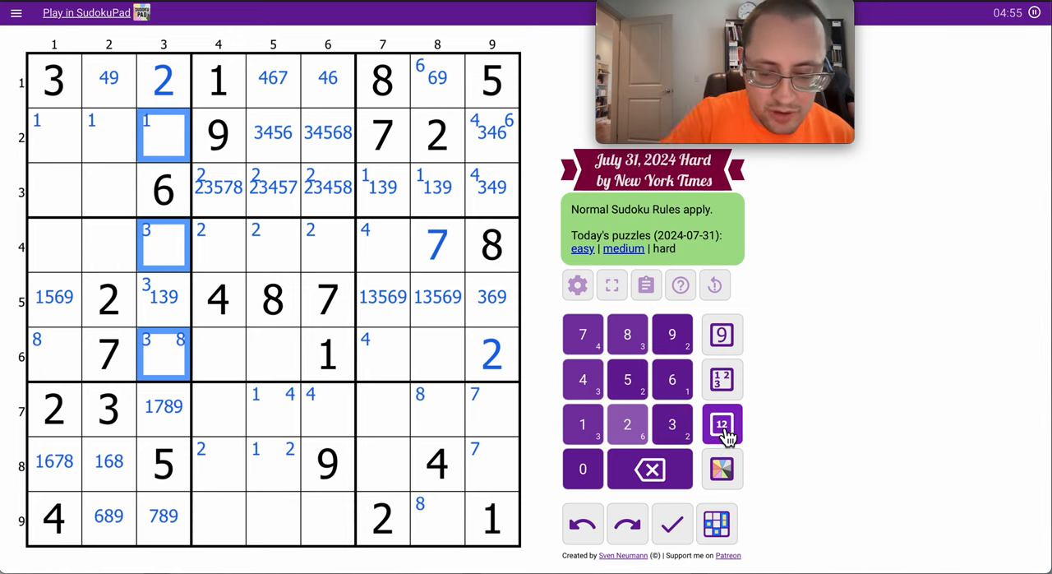
click(720, 424)
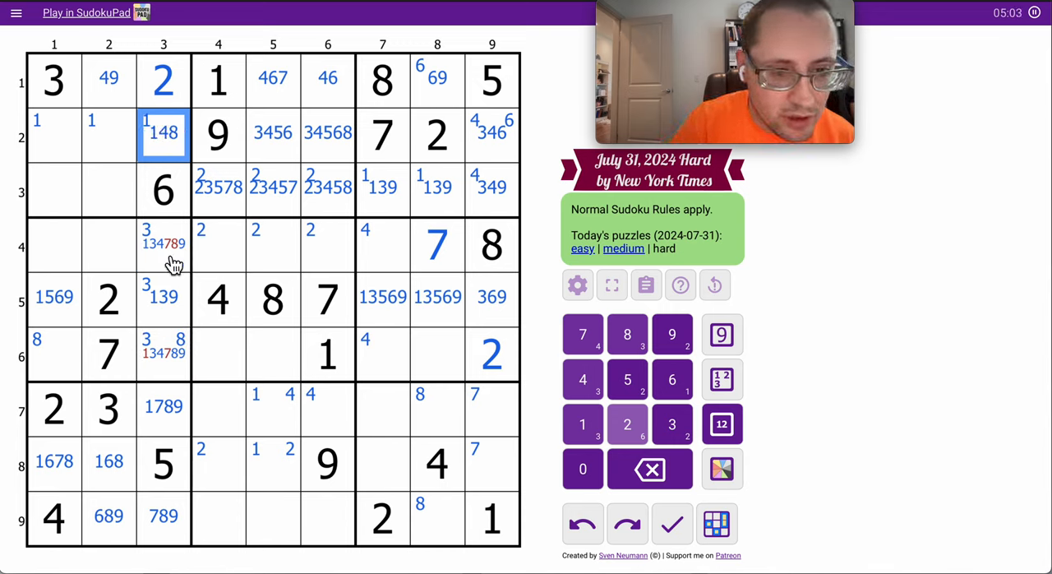
click(165, 354)
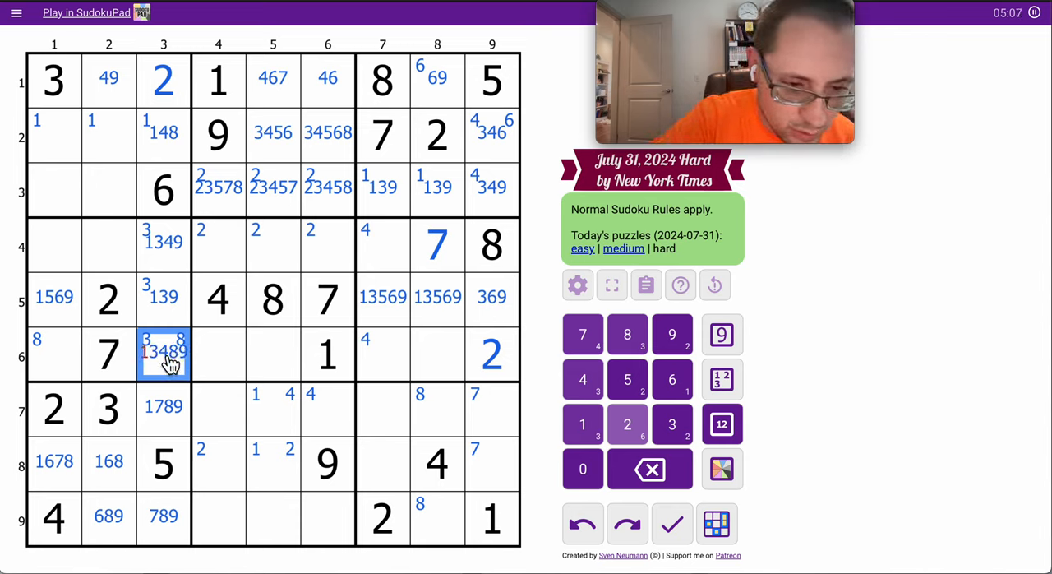
click(582, 424)
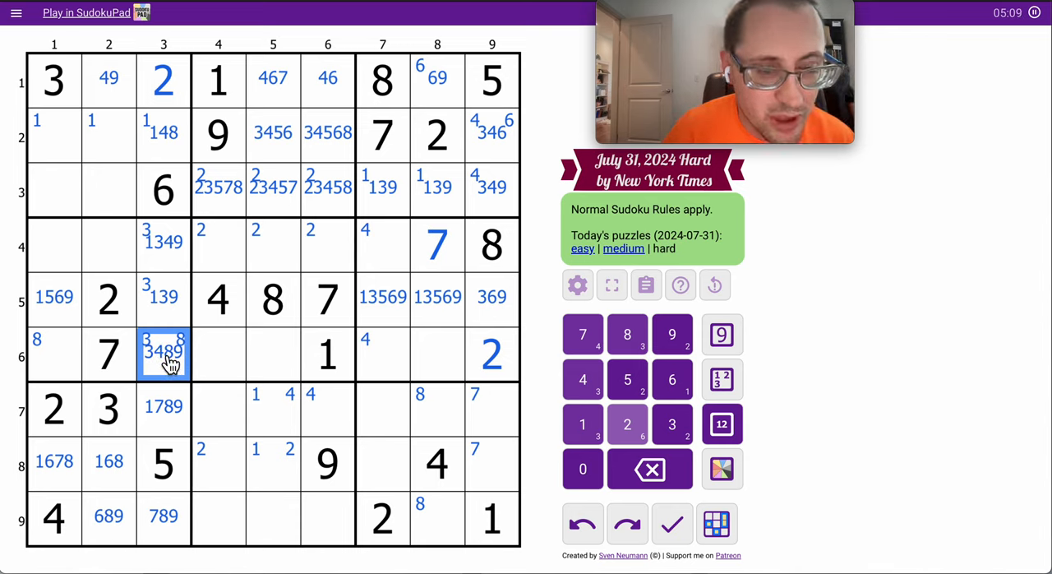
click(54, 189)
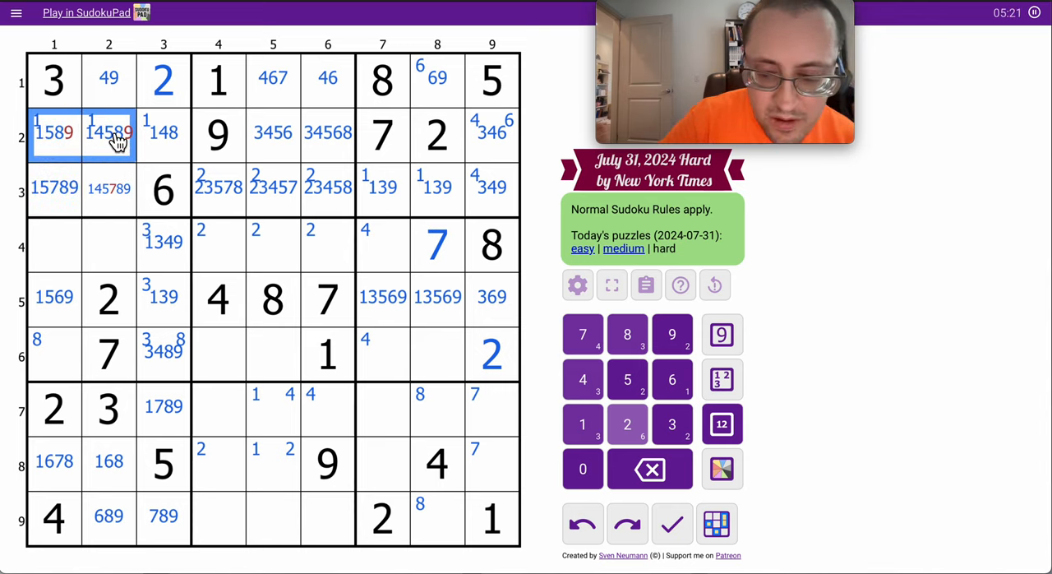
Step: Centre-mark row 3 column 2 and row 4 columns 1–2 as 1569 and 14569, then trim row 6 column 1
click(108, 187)
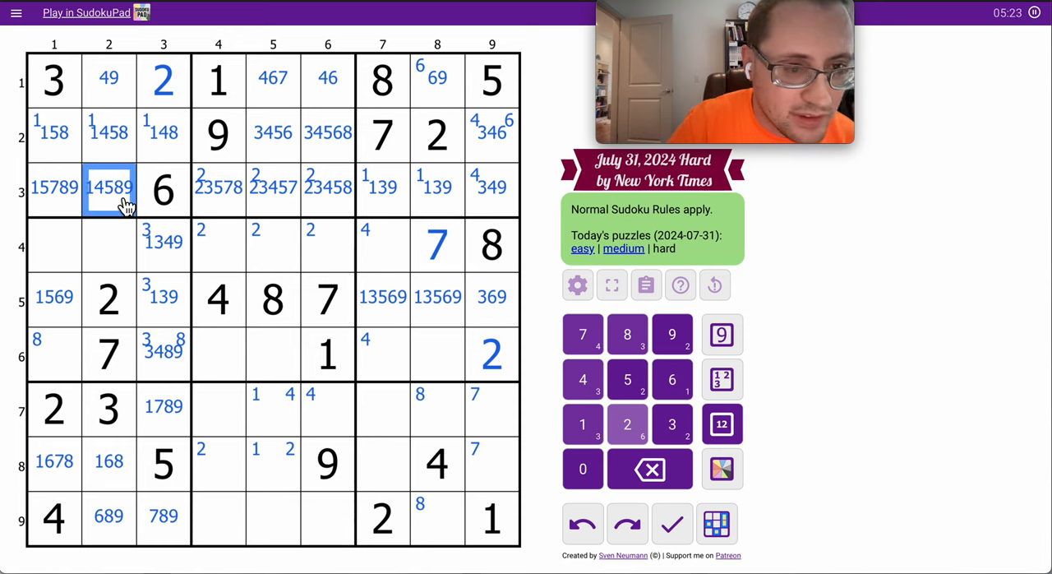
click(54, 243)
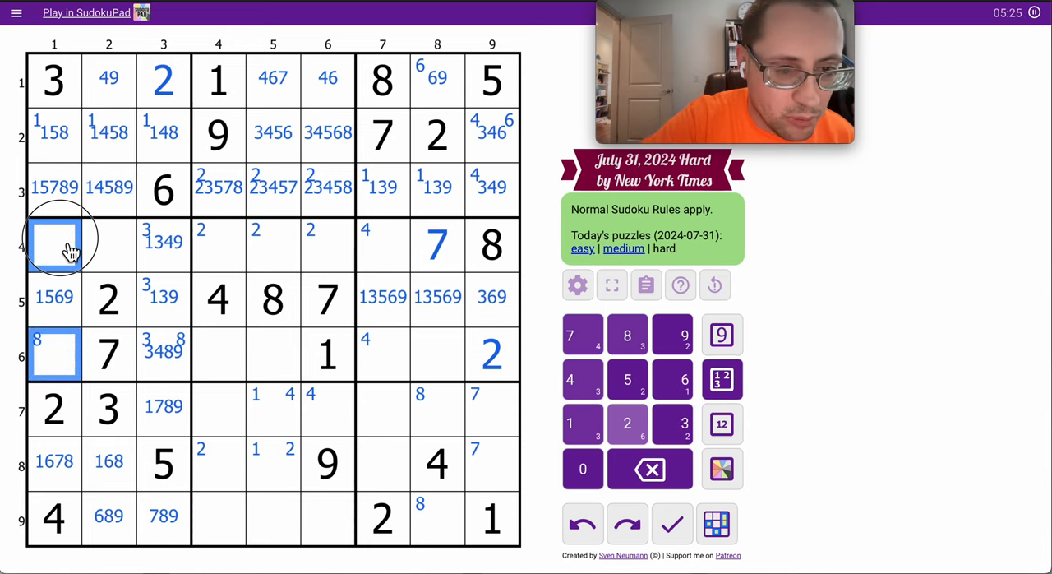
click(109, 241)
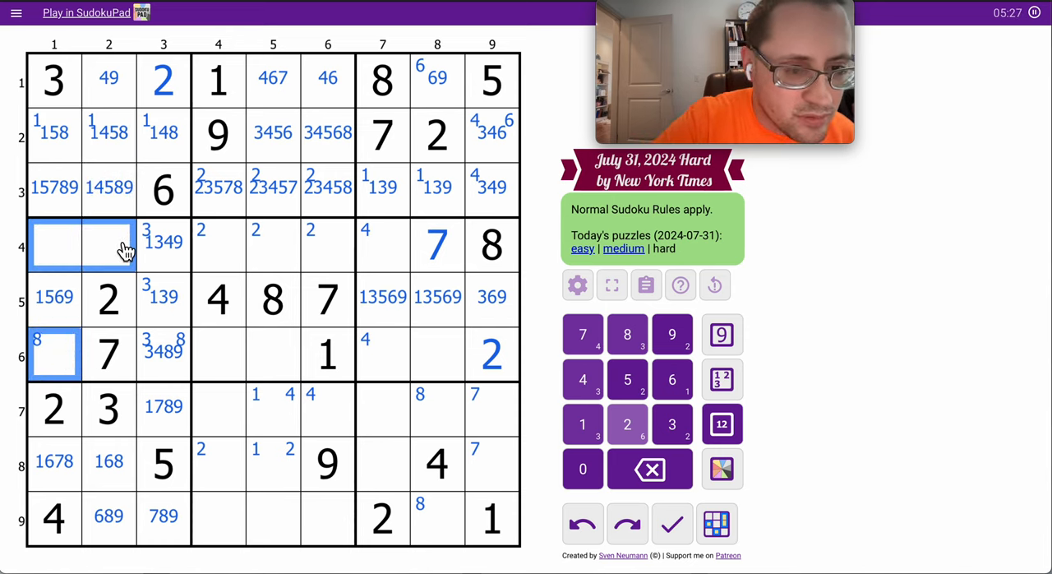
click(720, 424)
text(1345689)
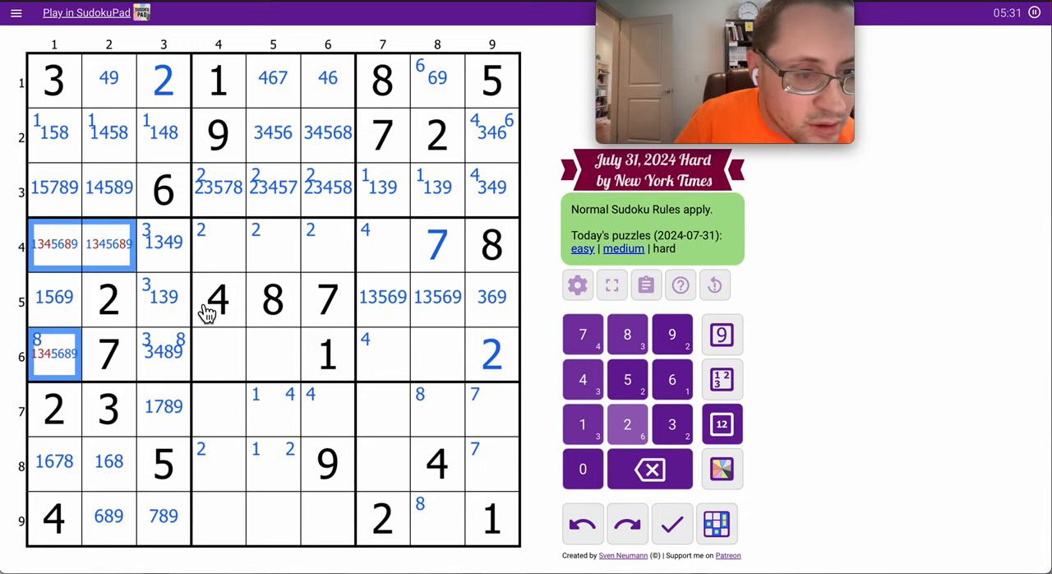
click(54, 241)
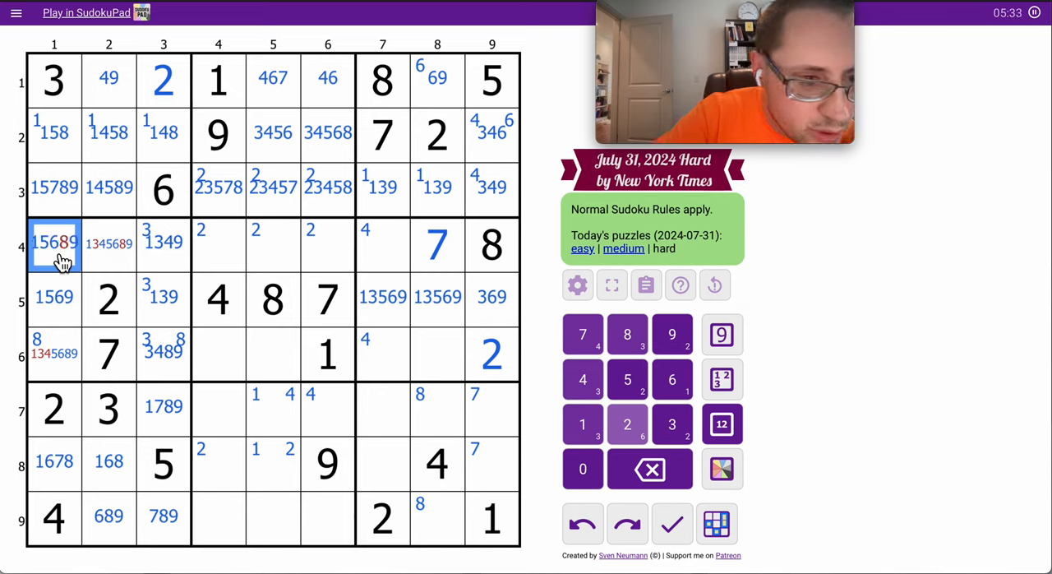
click(628, 334)
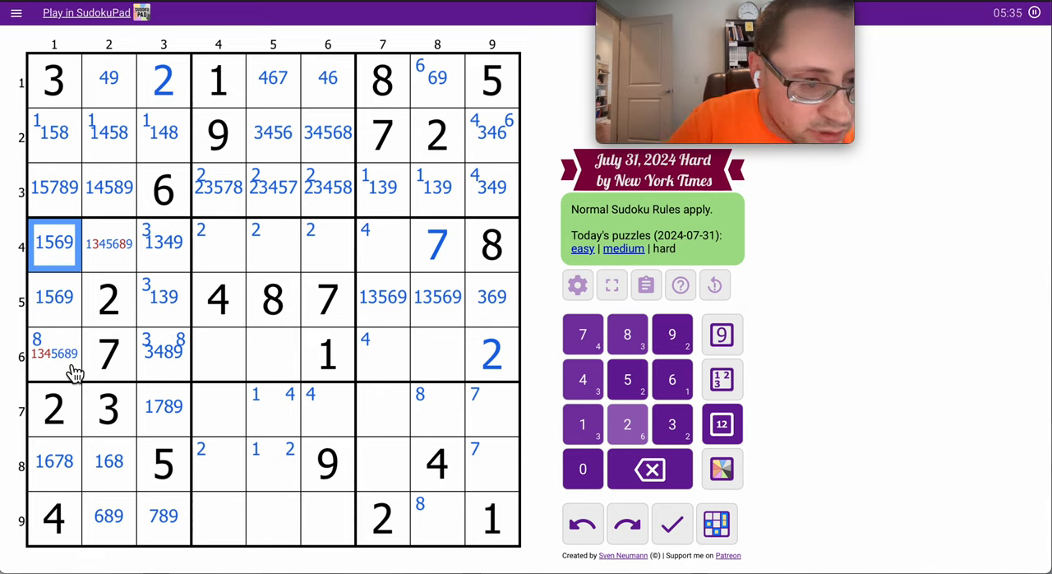
click(54, 352)
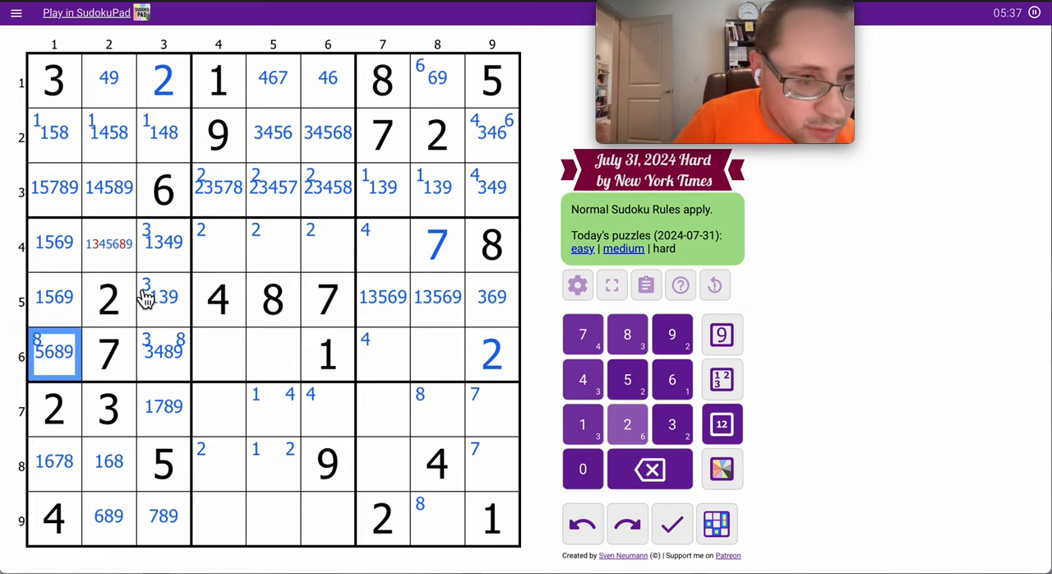
click(108, 242)
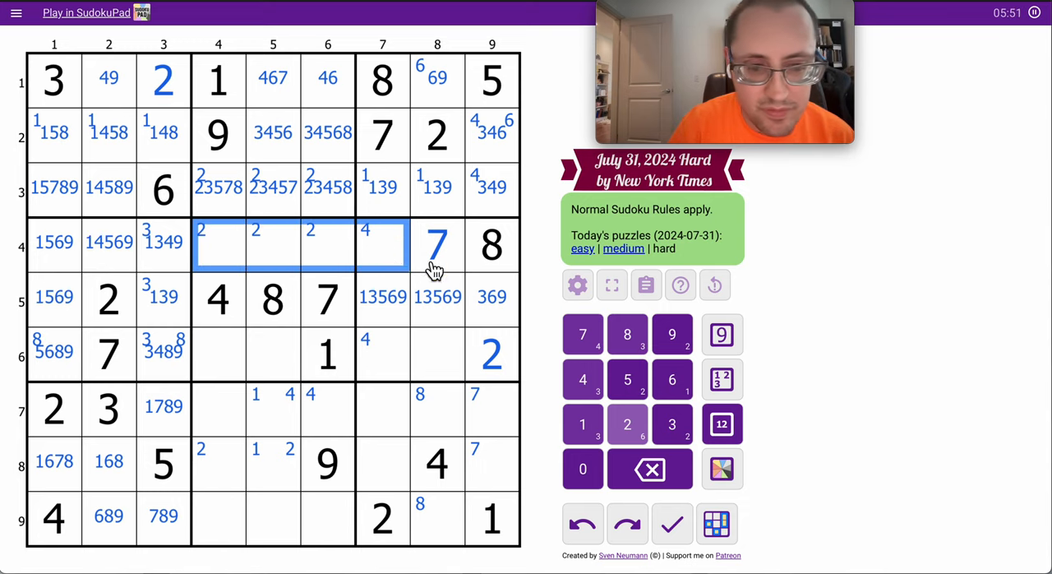
Step: Pencil centre candidates 2356 and 23569 into row 4 and 34569 into r6c4
click(720, 424)
text( 3456789)
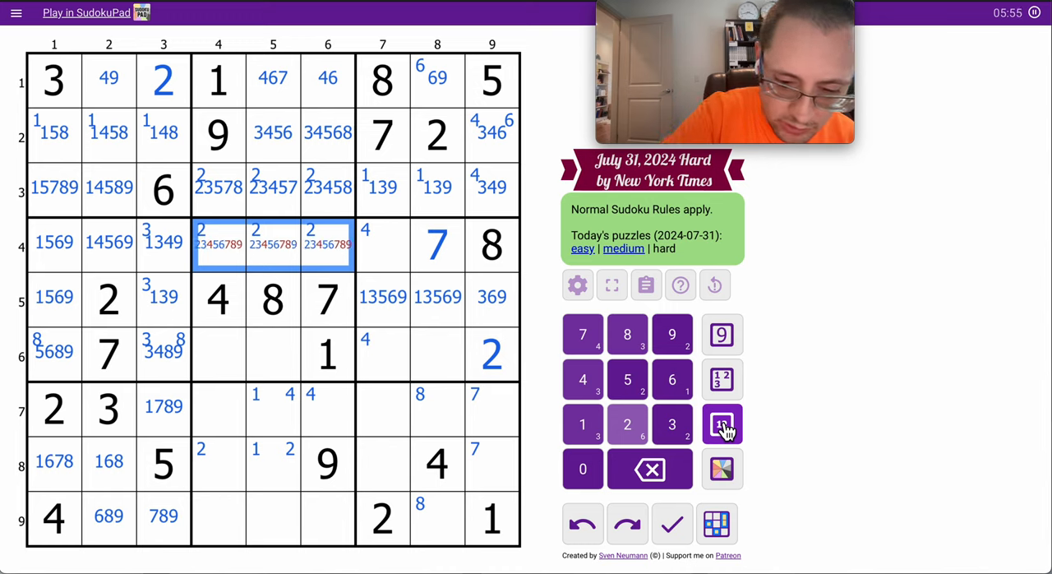
click(722, 424)
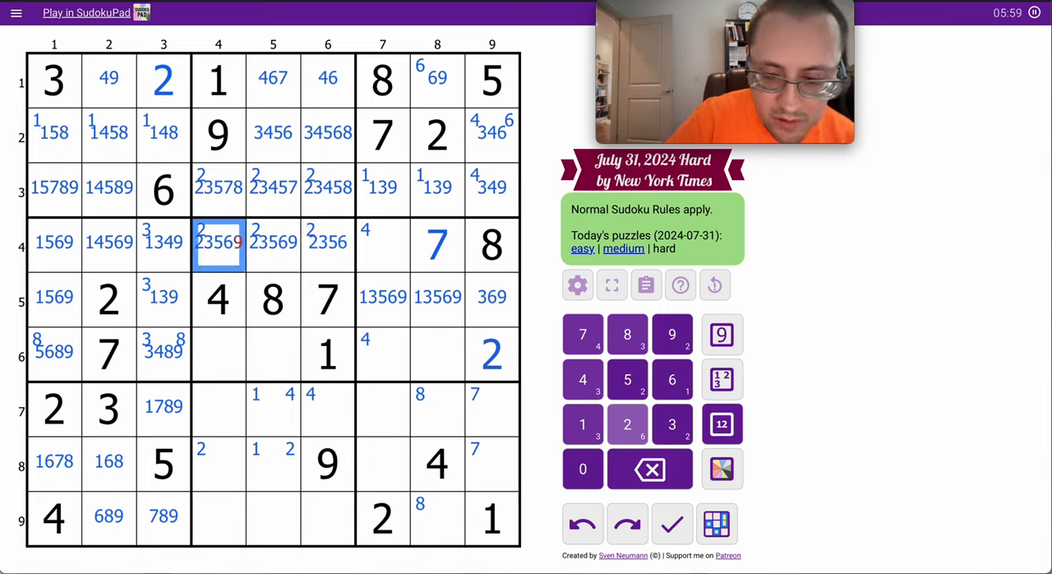
click(246, 353)
text(356)
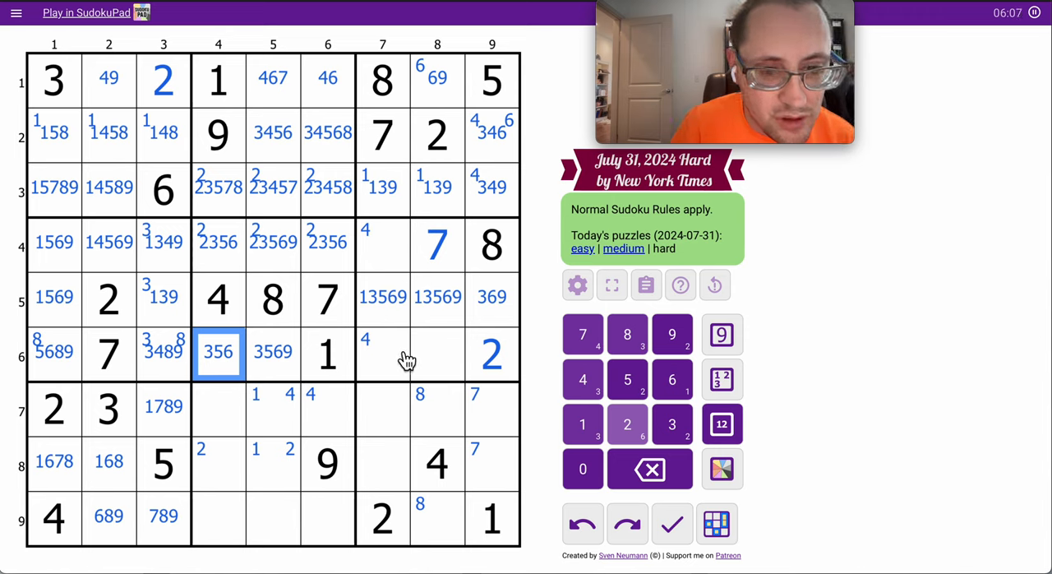
click(381, 352)
text( 134569)
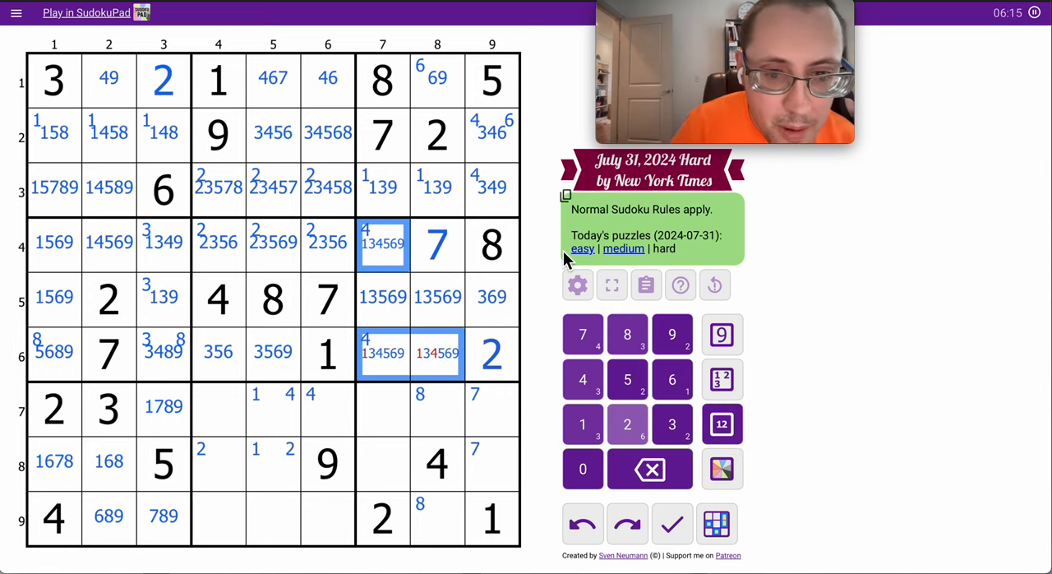
Step: Pencil candidates into r6c7, r6c8 and the lower three cells of column 4 (23678)
click(381, 352)
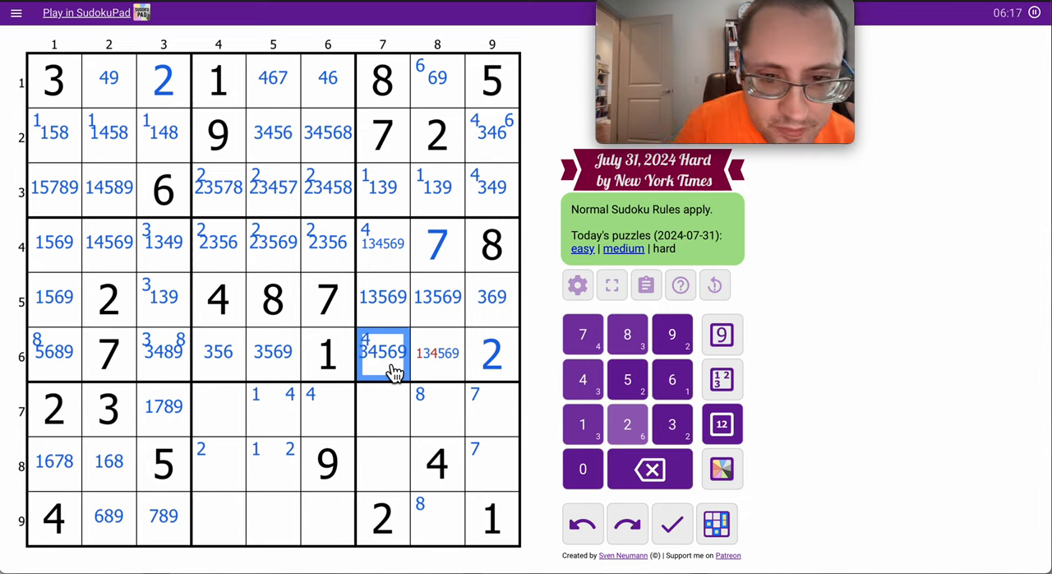
click(438, 352)
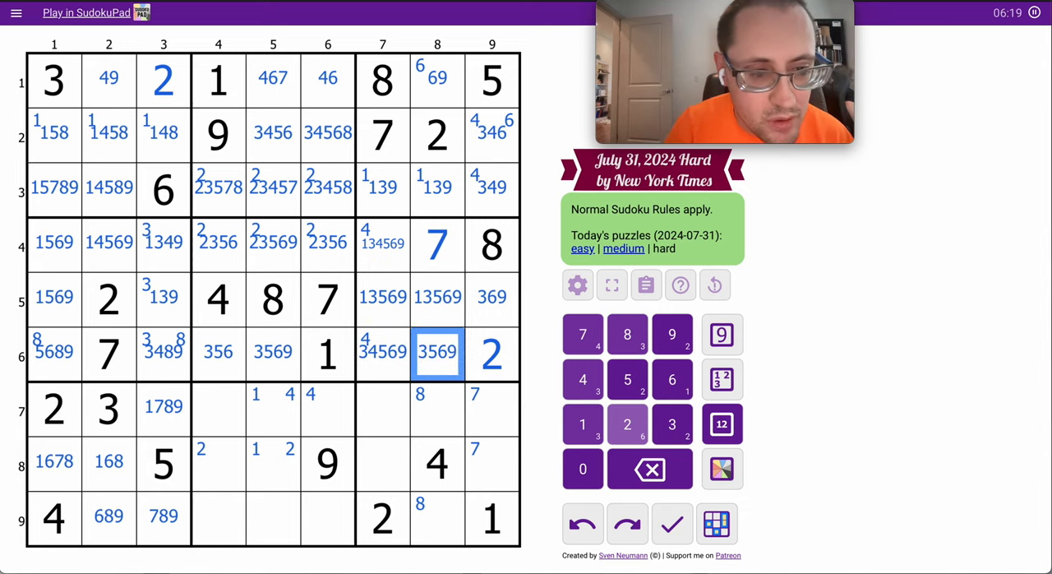
click(217, 408)
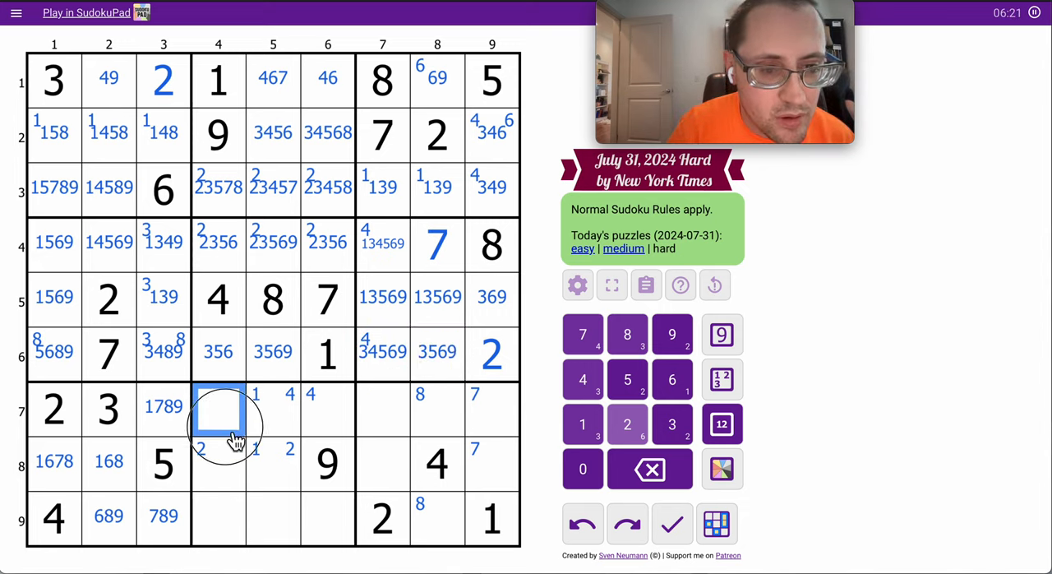
click(719, 424)
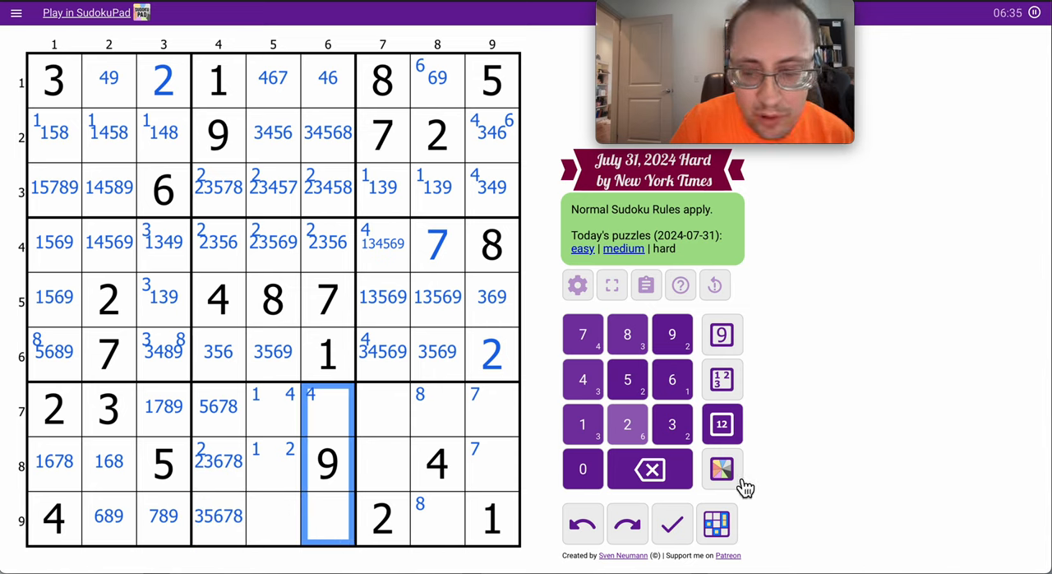
Step: Pencil 14567, 12367, 3568 into the bottom-middle box and 569, 36, 679 into the bottom-right box
click(721, 424)
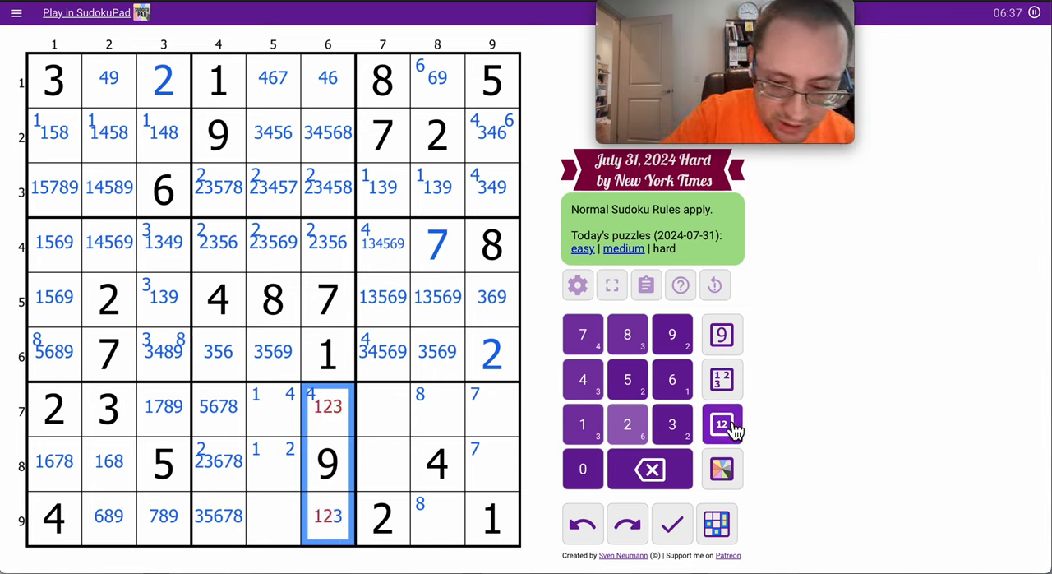
click(721, 424)
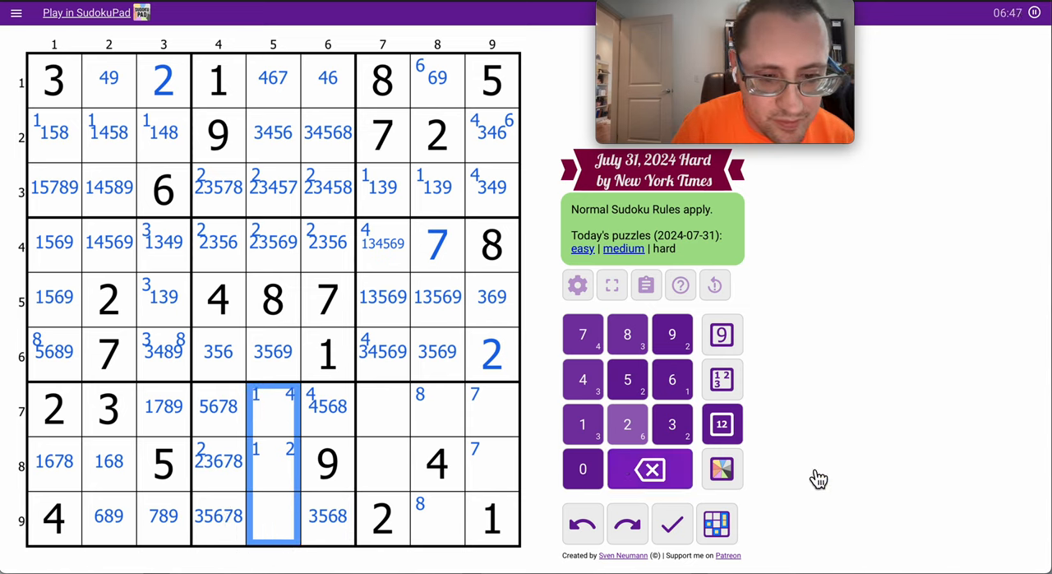
click(720, 424)
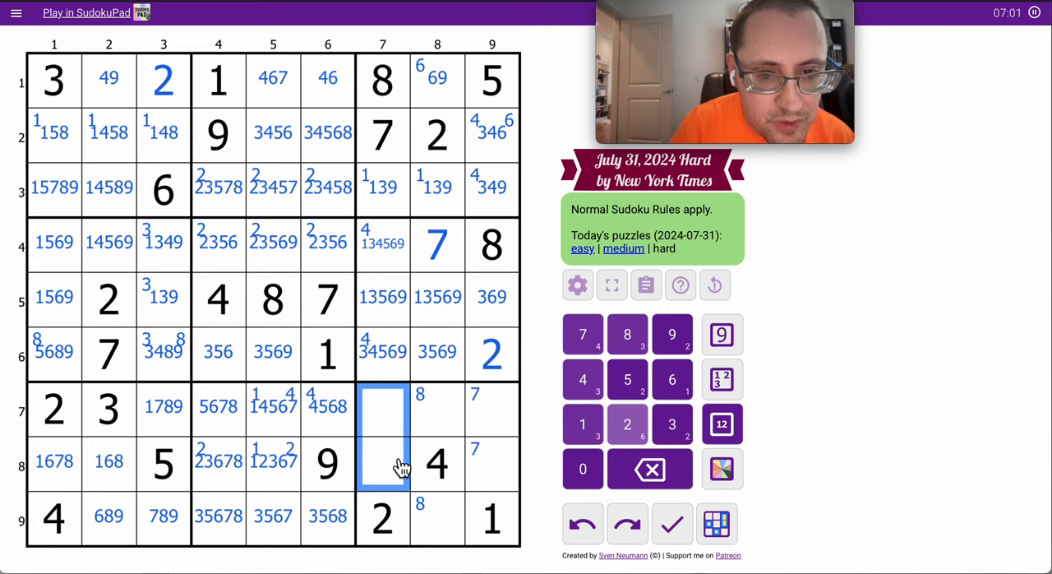
click(671, 424)
text( 679)
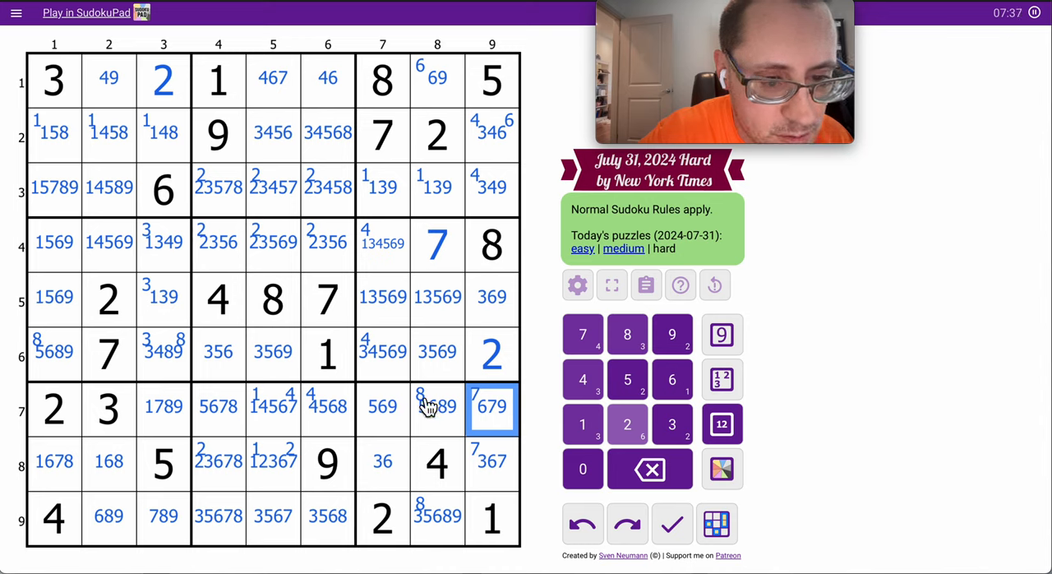
Step: Enter 7 in r3c1, shade it green and trim 7 from related candidates
click(273, 351)
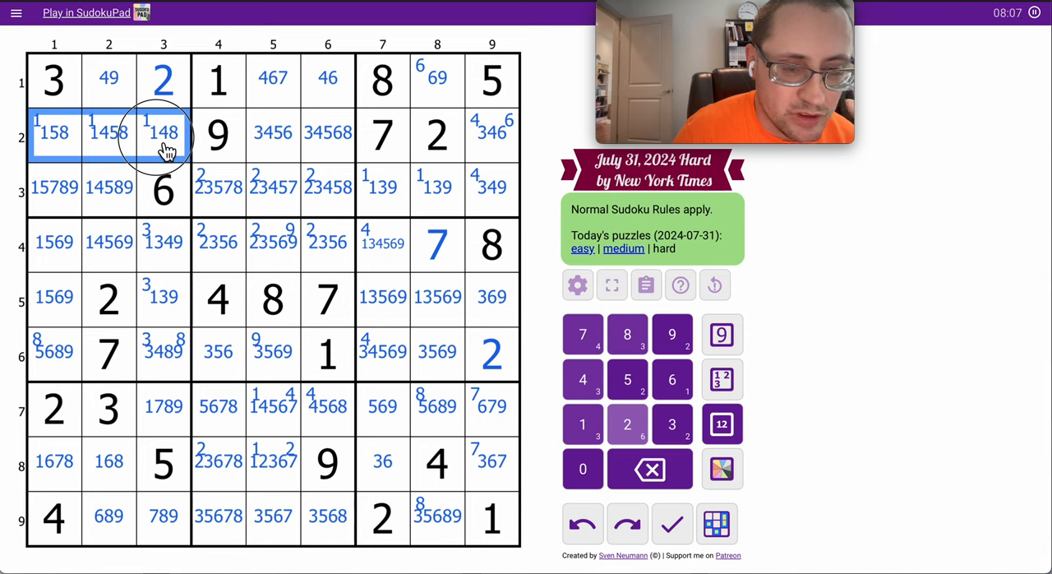
click(108, 187)
text(7)
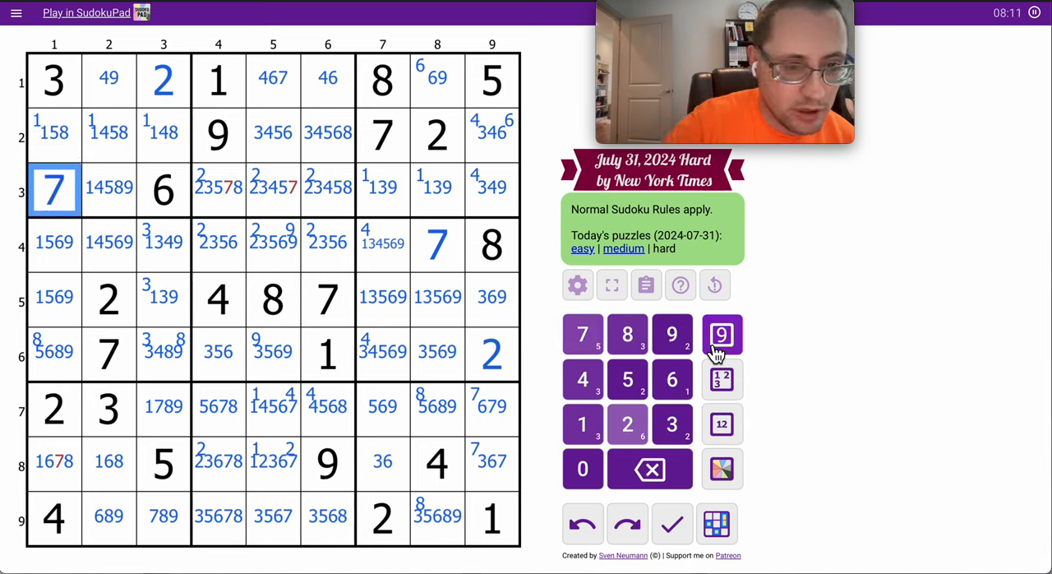
click(719, 468)
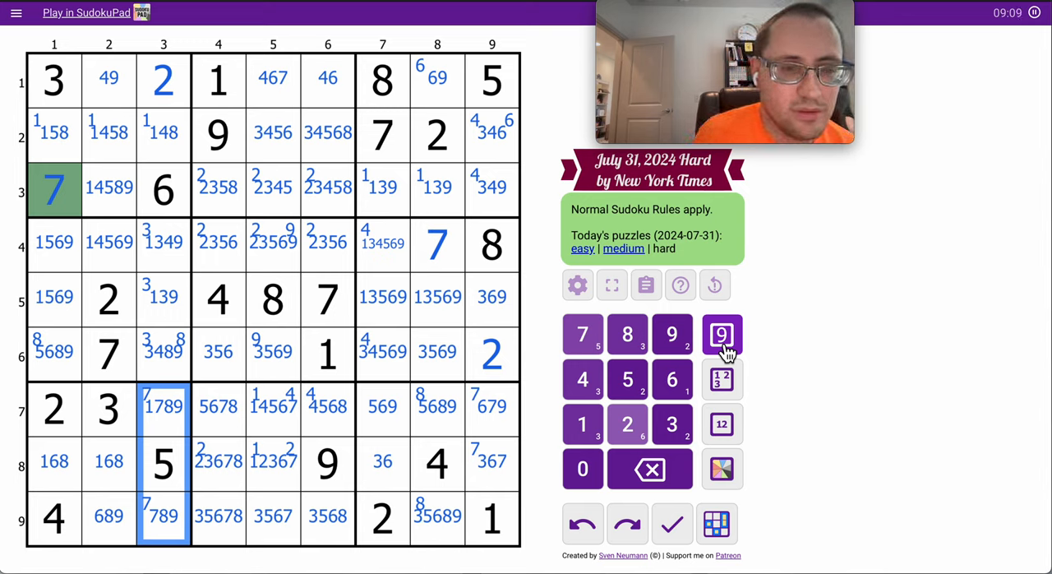
Step: Enter 7 in r1c5 and delete 7 from the lower candidates of column 5
click(108, 79)
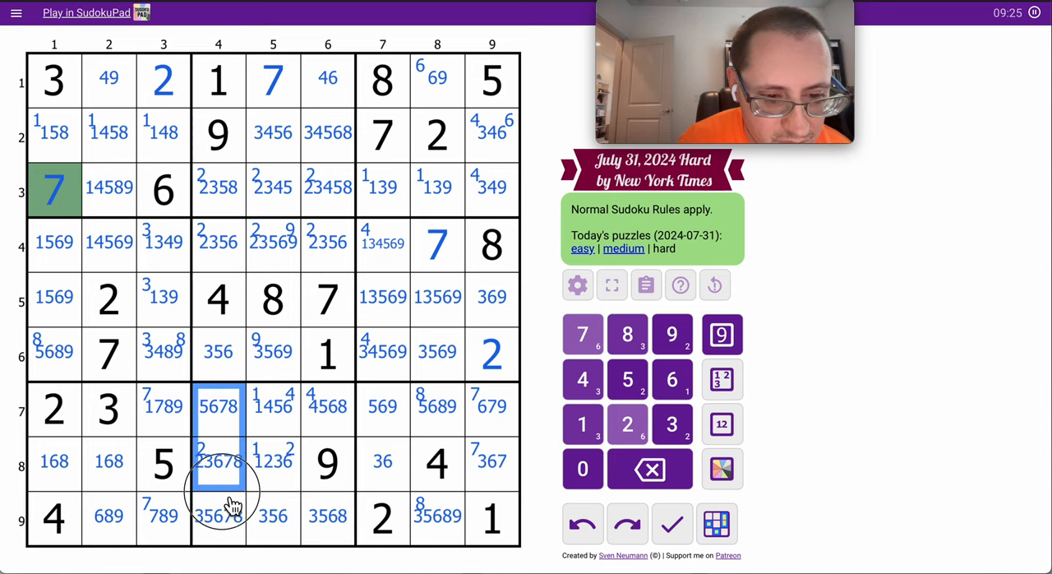
click(582, 334)
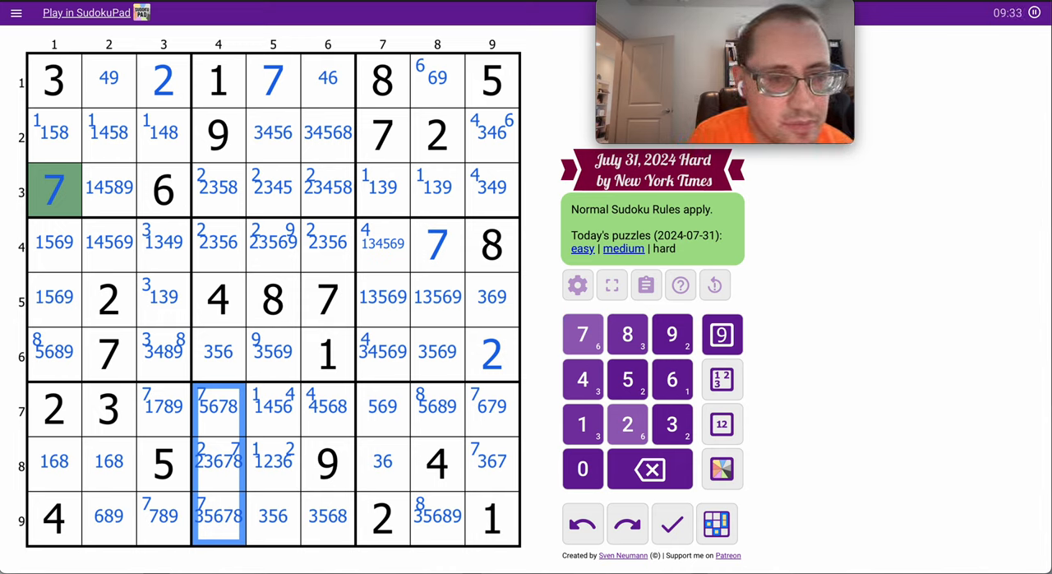
click(108, 79)
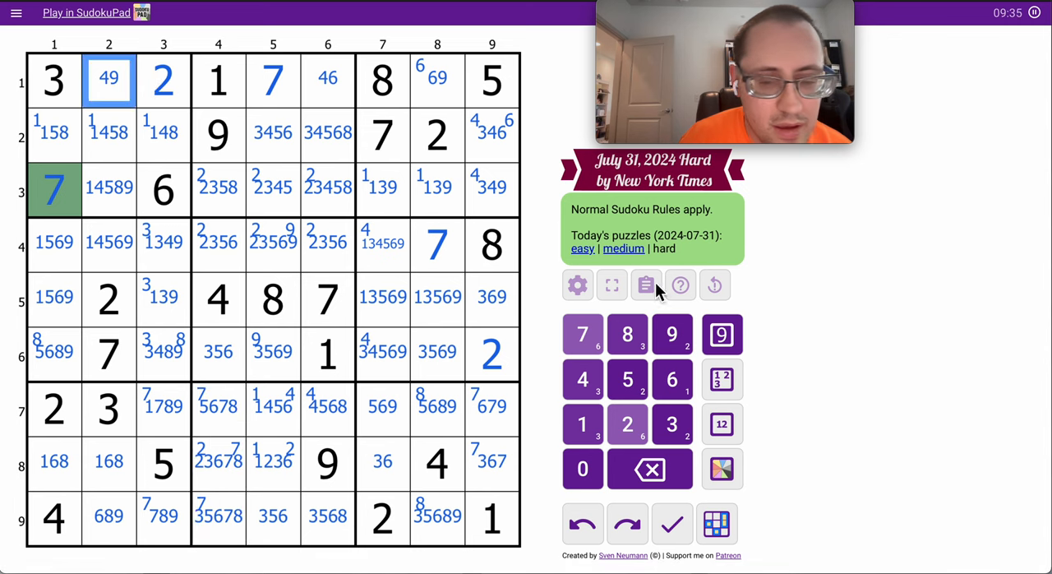
Step: Colour the row 1 pair cells holding 49, 46 and 69 light green
click(720, 468)
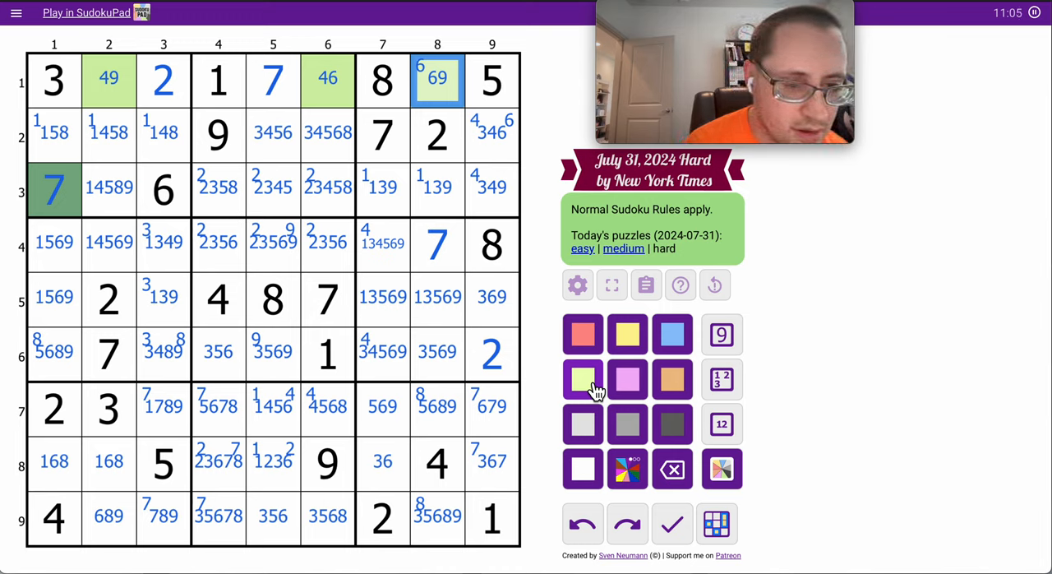
mouse_move(600, 424)
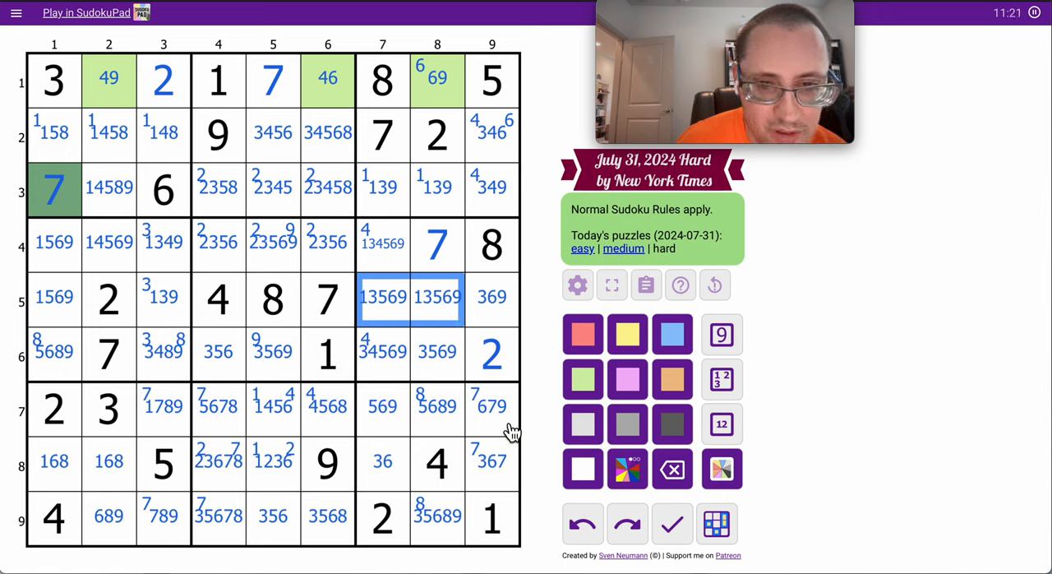
click(492, 296)
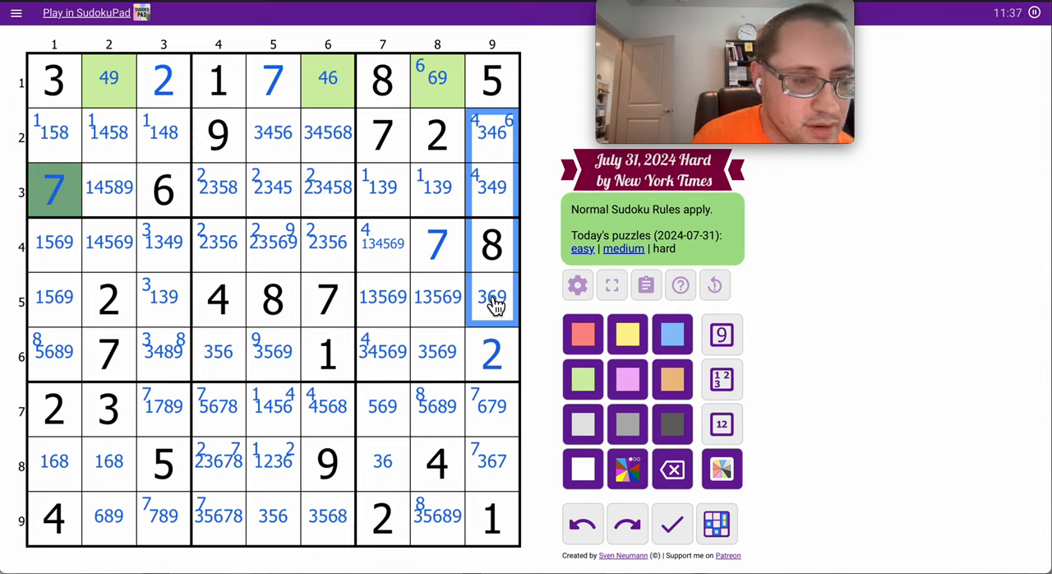
click(108, 79)
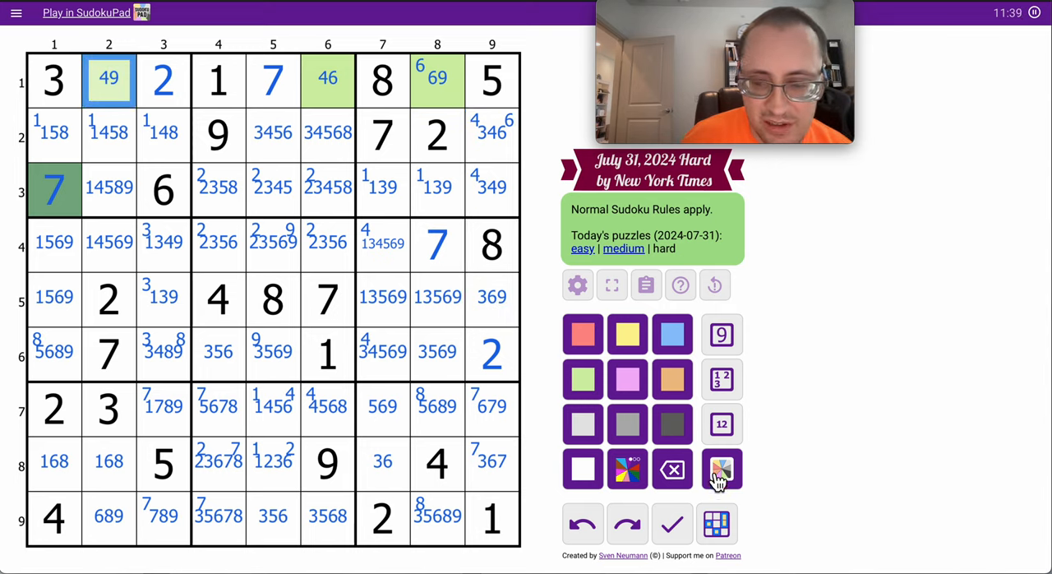
Step: Enter 4, 6, 9 in row 1 and 6, 4 in column 9, deleting 9 from r3c7–r3c8 marks
click(720, 469)
text(4)
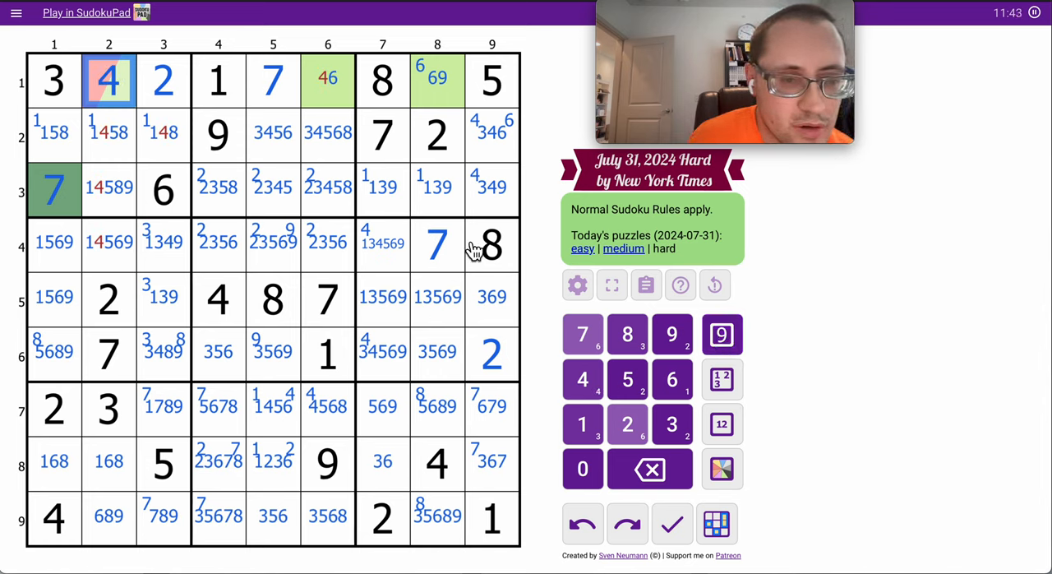
click(327, 79)
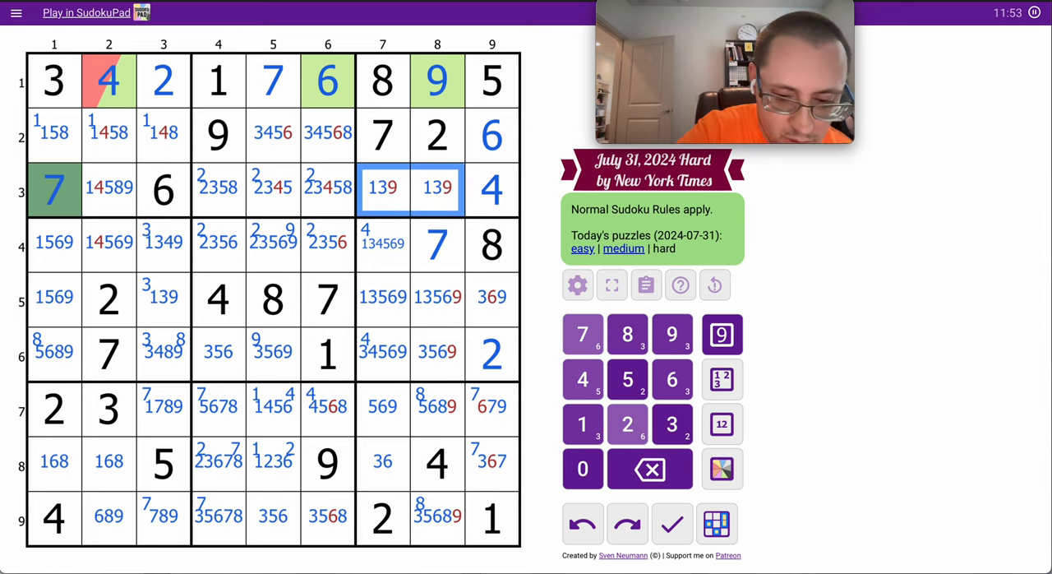
click(671, 334)
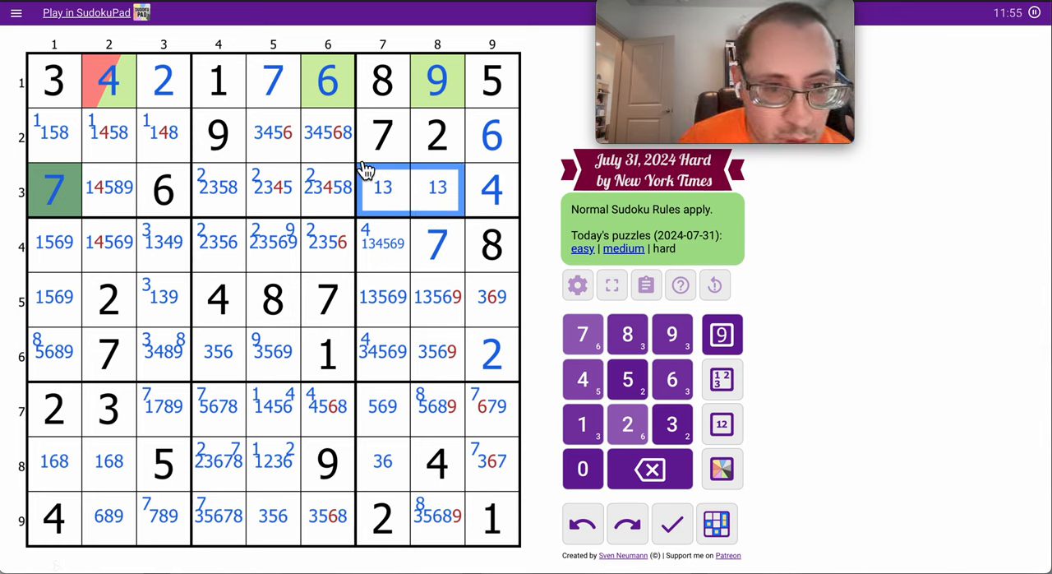
click(217, 188)
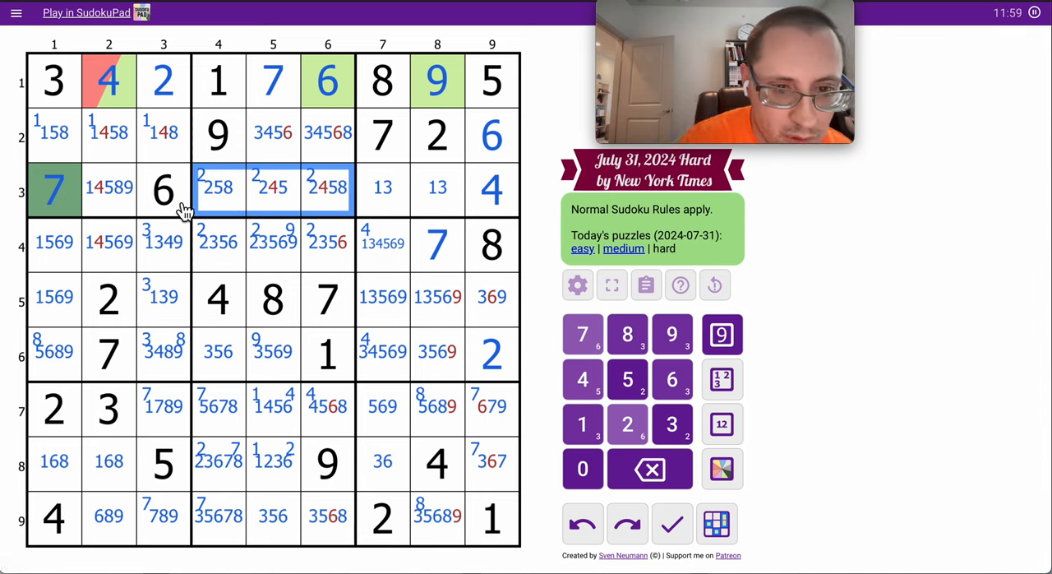
Step: Remove 4 from r2c2, r2c3, r3c2, r4c2 and 1 from r3c2, settling r3c2 as 9
click(109, 189)
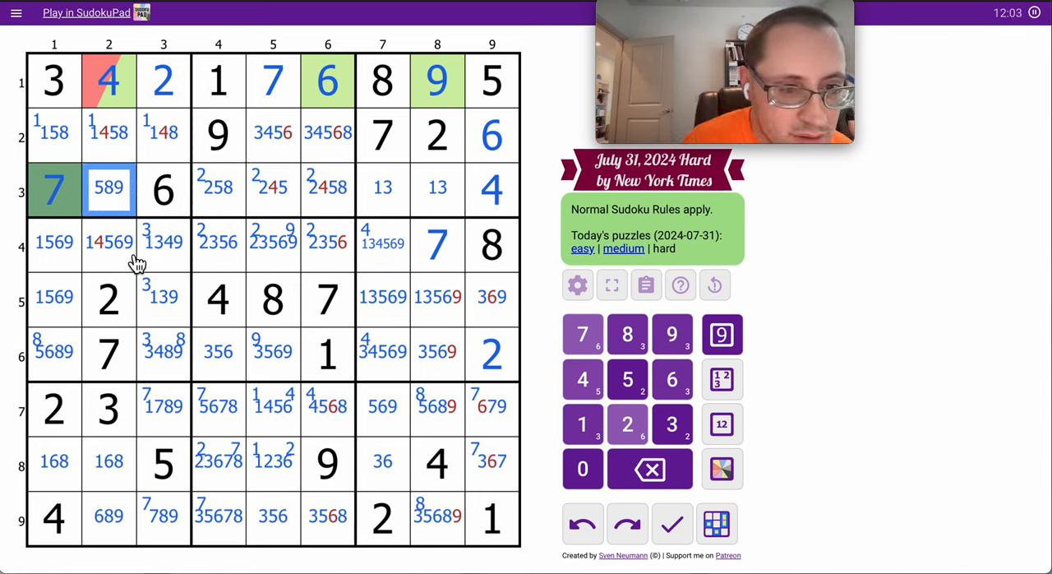
click(109, 240)
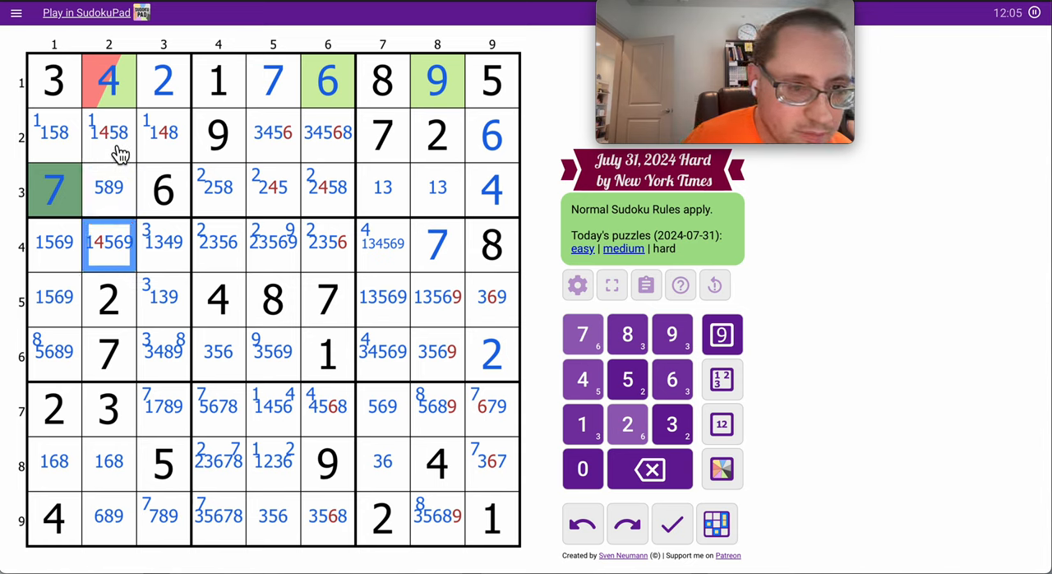
click(109, 131)
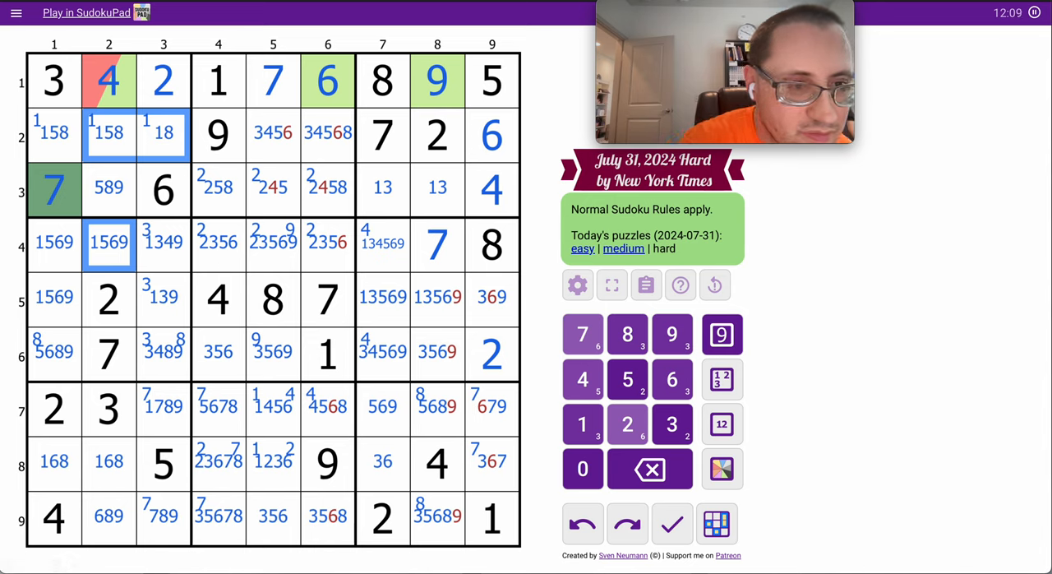
click(109, 189)
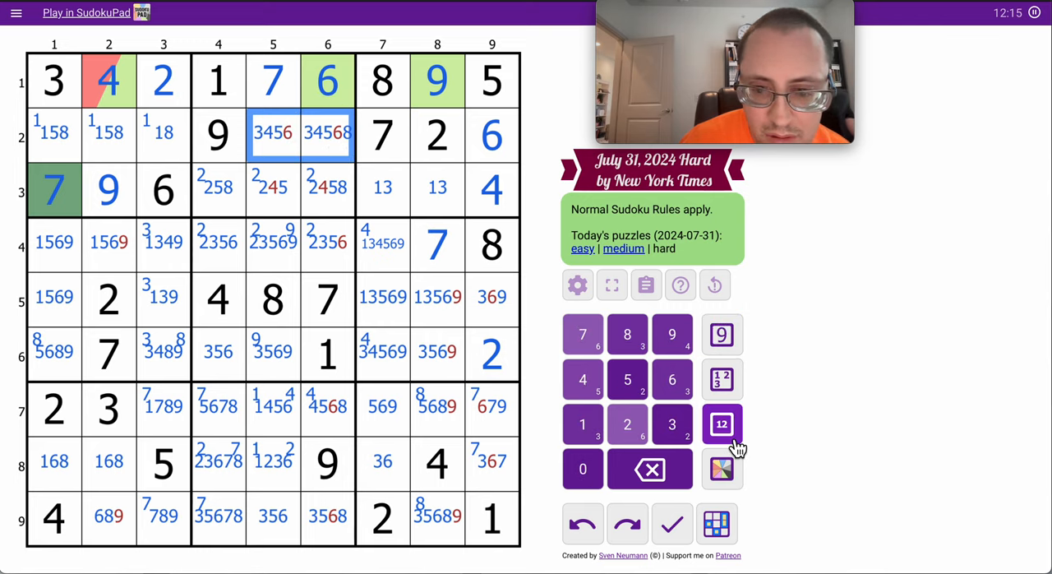
Step: Trim candidates so column 9 reads 39, 79, 37 and column 3 shows 134, 13, 348, 79
click(327, 187)
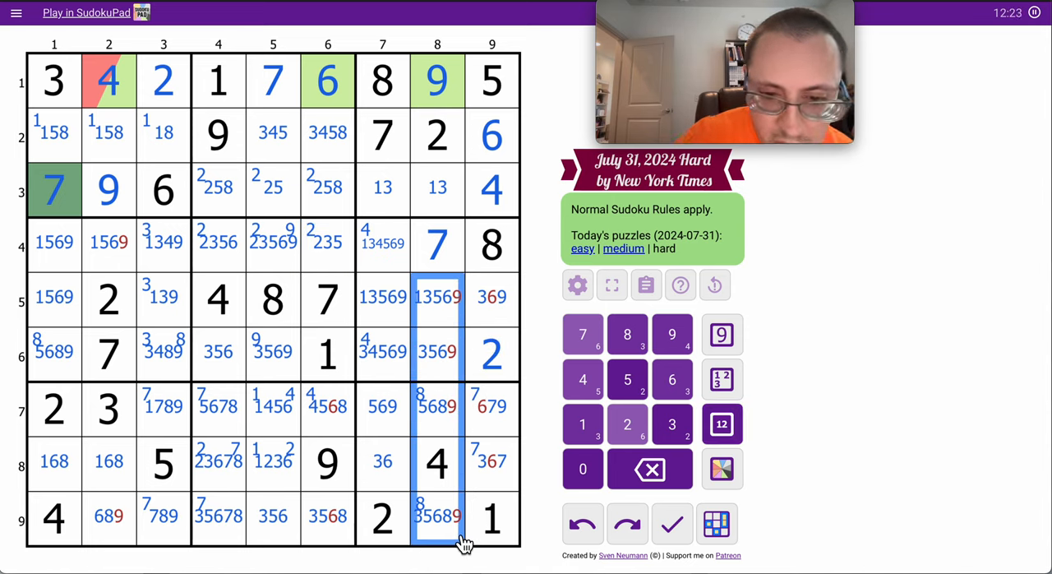
click(491, 407)
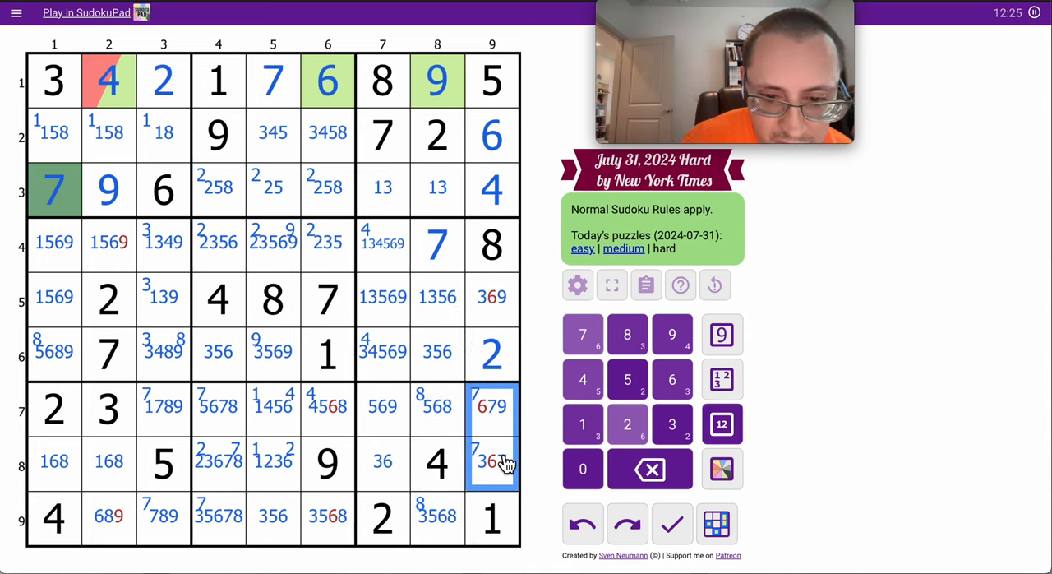
click(492, 296)
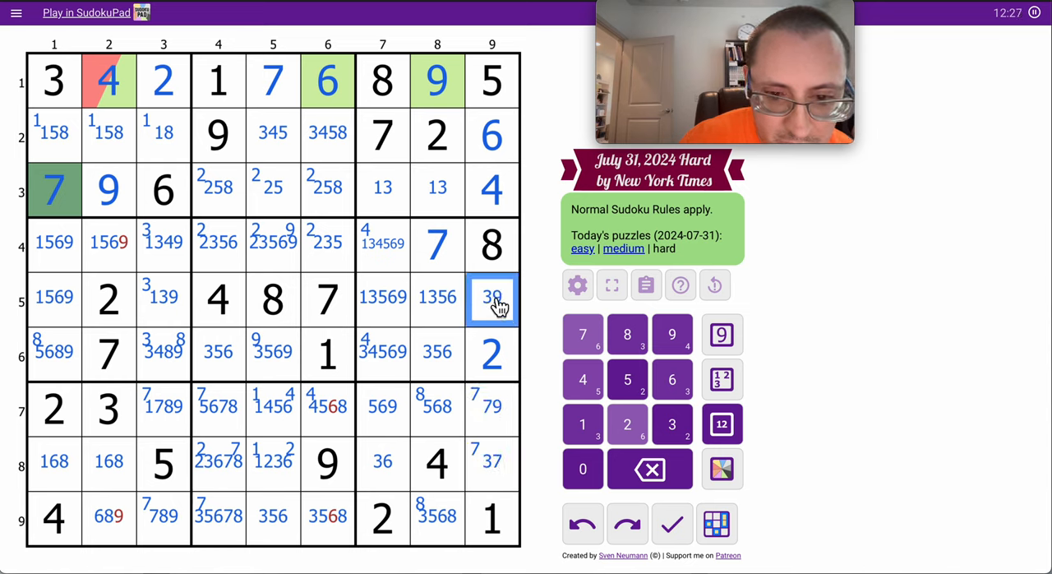
click(109, 242)
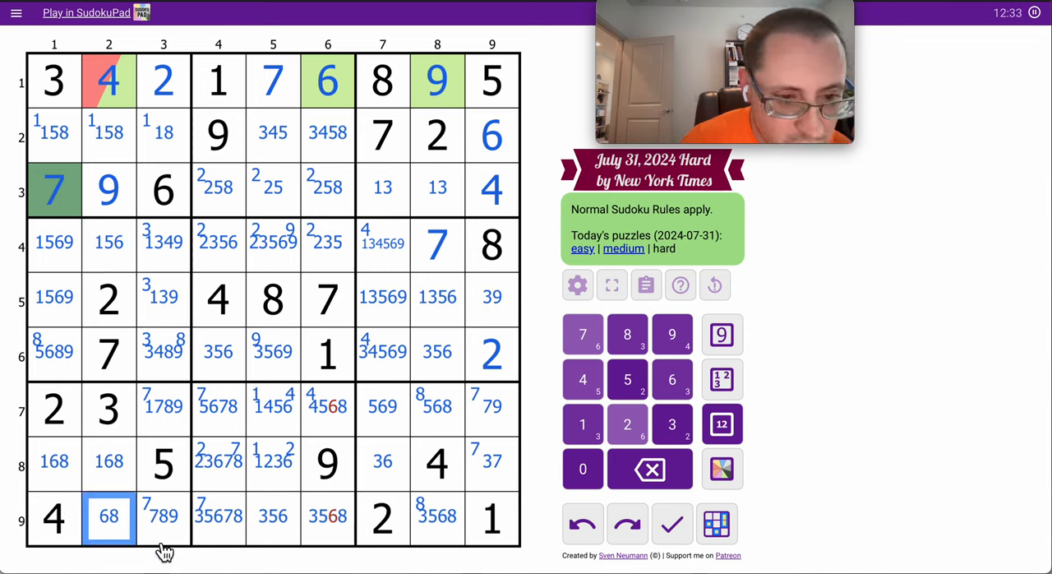
click(327, 407)
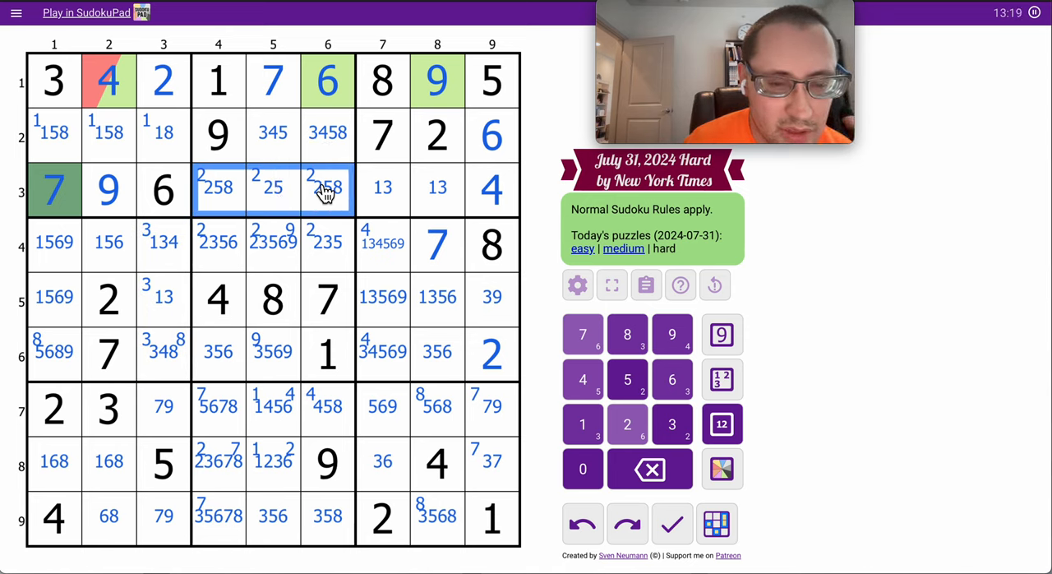
Step: Reduce row 2 cells to 34, then colour row 2's 158 triple green and row 3's 258 triple pink
click(273, 133)
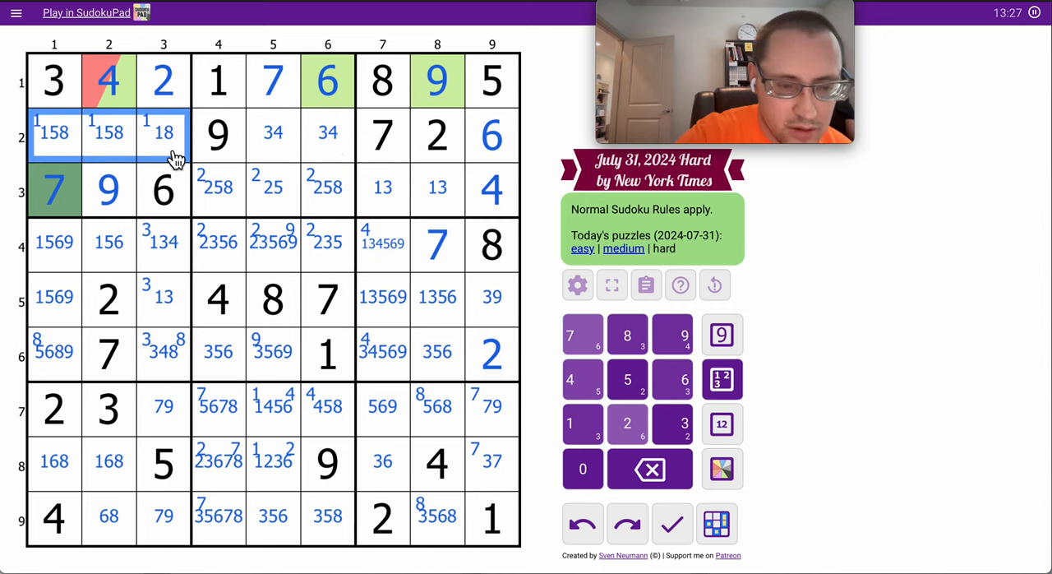
click(720, 468)
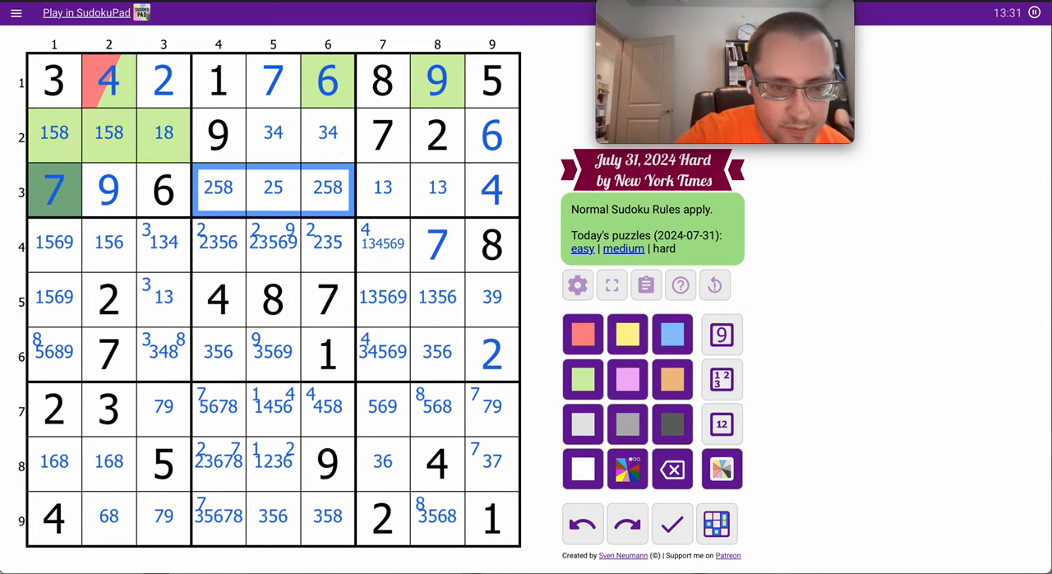
click(217, 188)
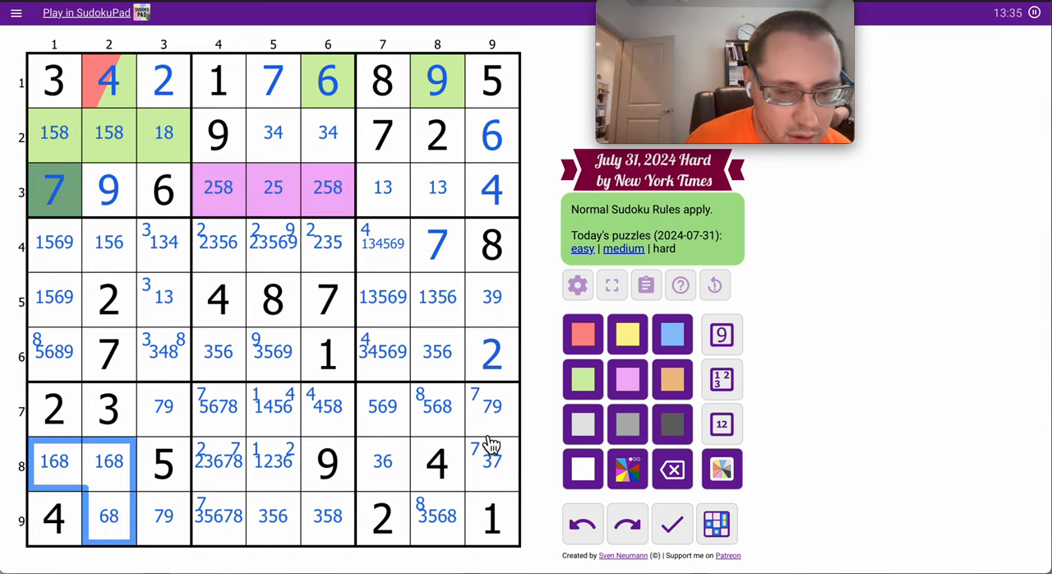
click(671, 377)
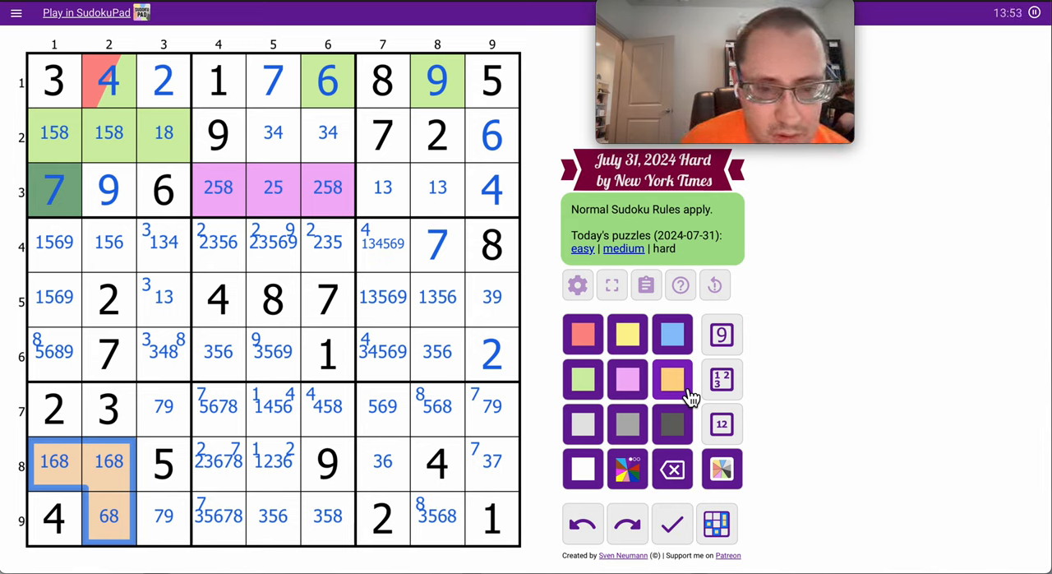
mouse_move(543, 337)
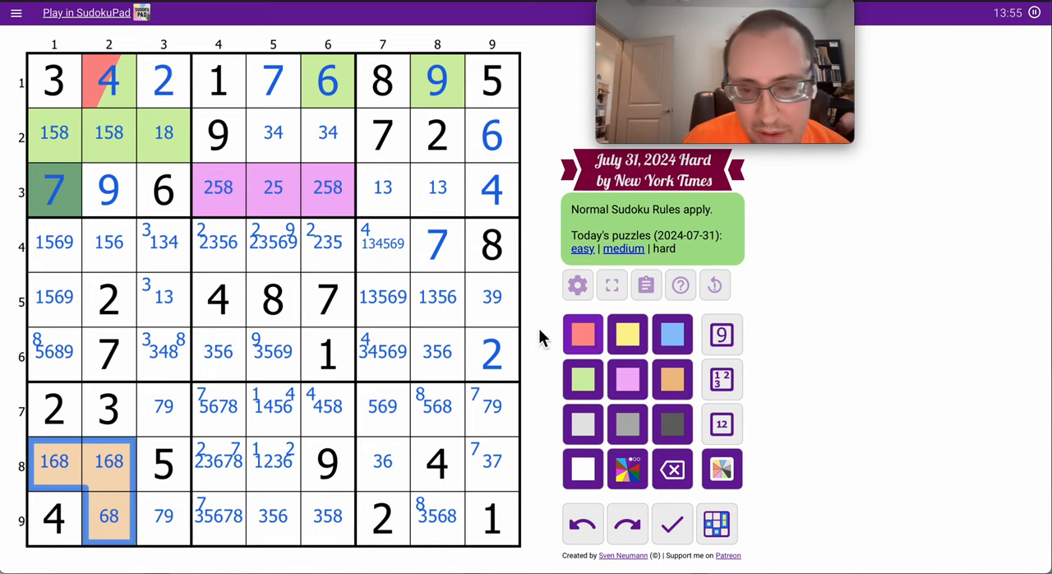
Step: Colour box 7's 168 triple orange and column 9's 39, 79, 37 cells yellow, placing 8 in r2c3
click(491, 295)
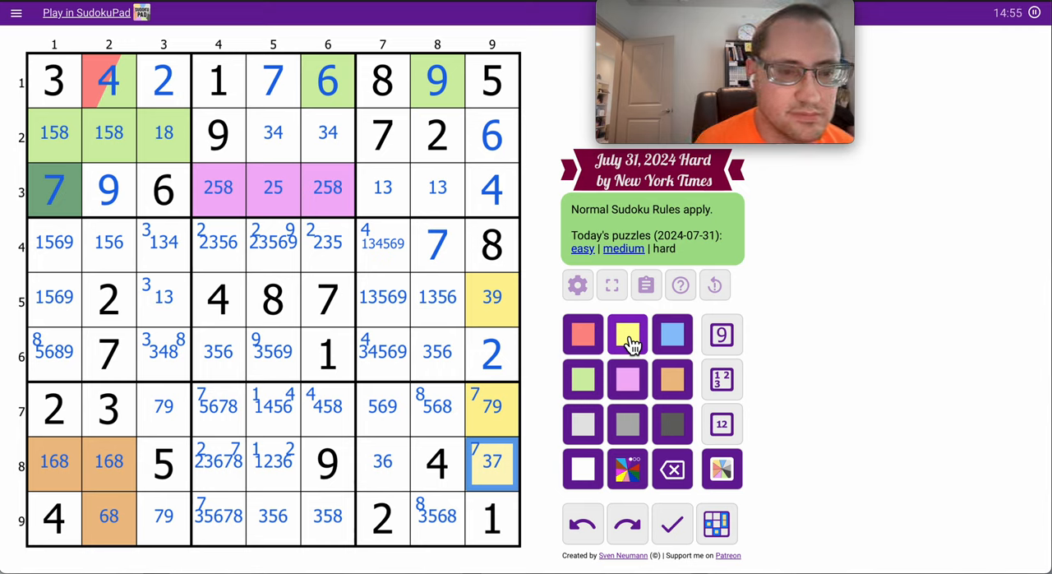
click(628, 334)
text(8)
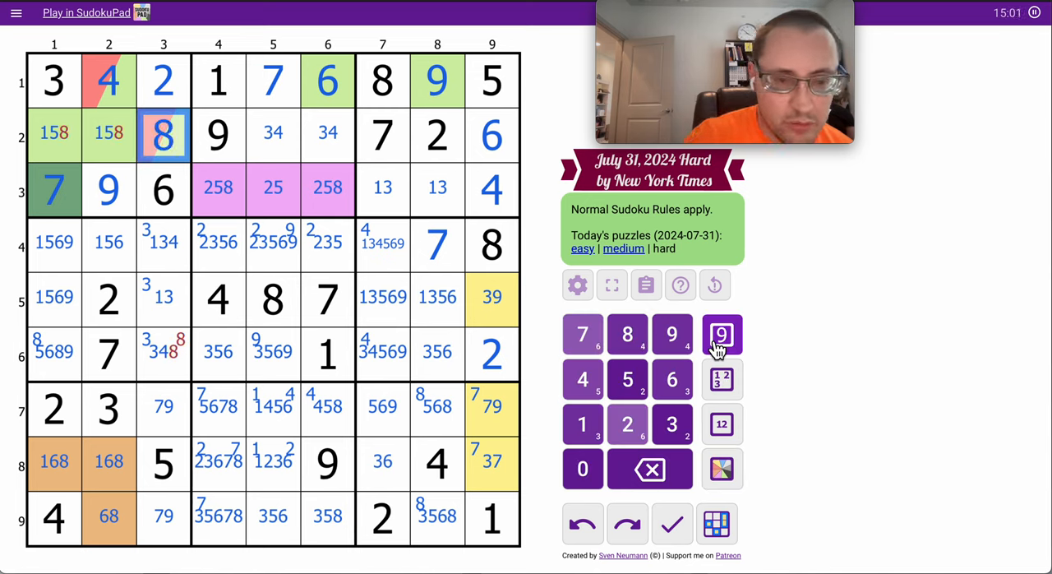
Step: Place 8 in row 6 column 1, trim the 8 candidates, and colour the row 6 column 3 cell red
click(108, 133)
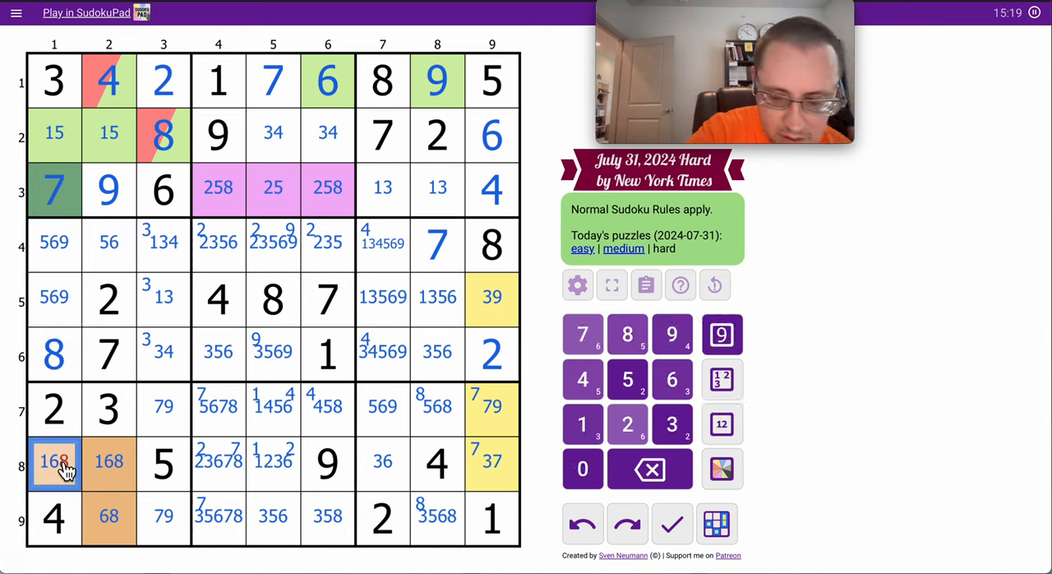
click(648, 469)
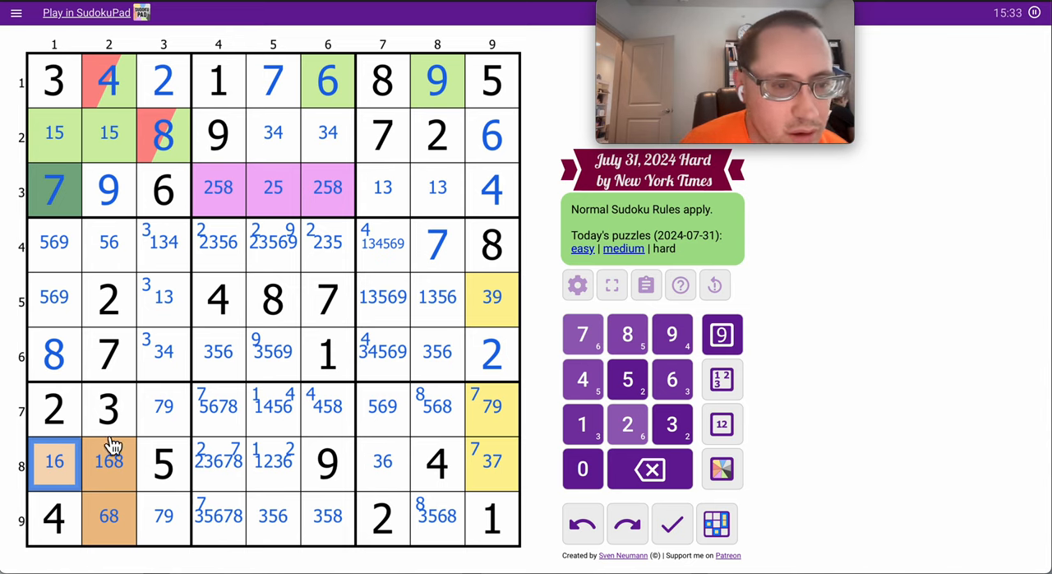
click(721, 468)
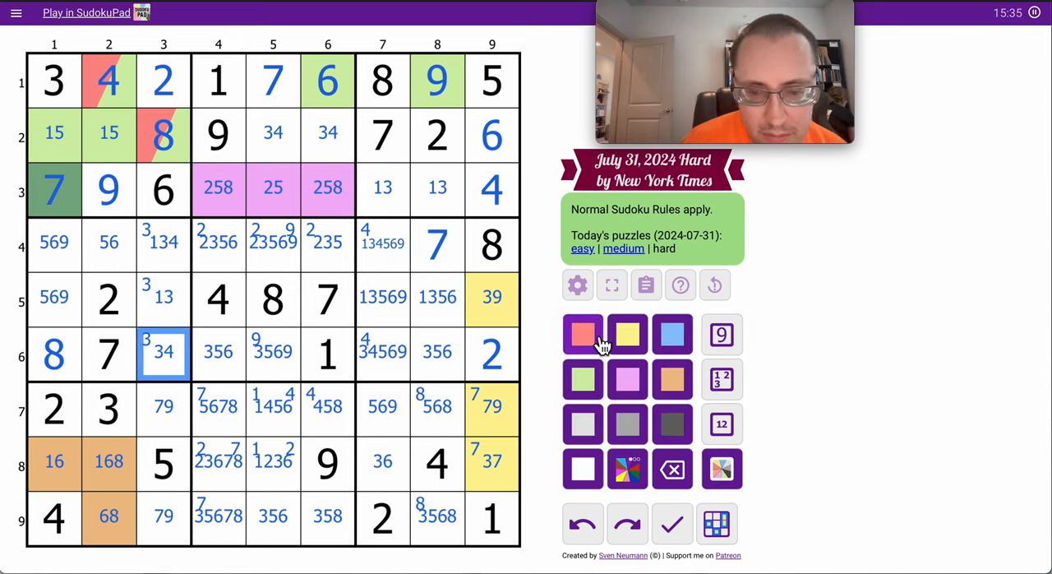
click(721, 334)
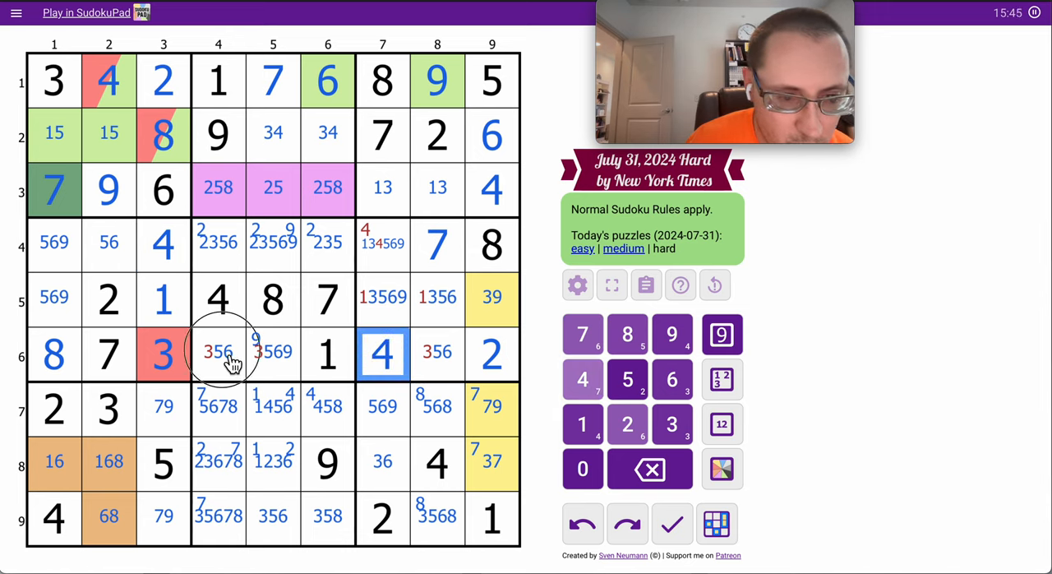
Step: Place 4 and 6 in column 7, narrowing the column 7–8 cells to 56, 159 and 59 candidates
click(217, 352)
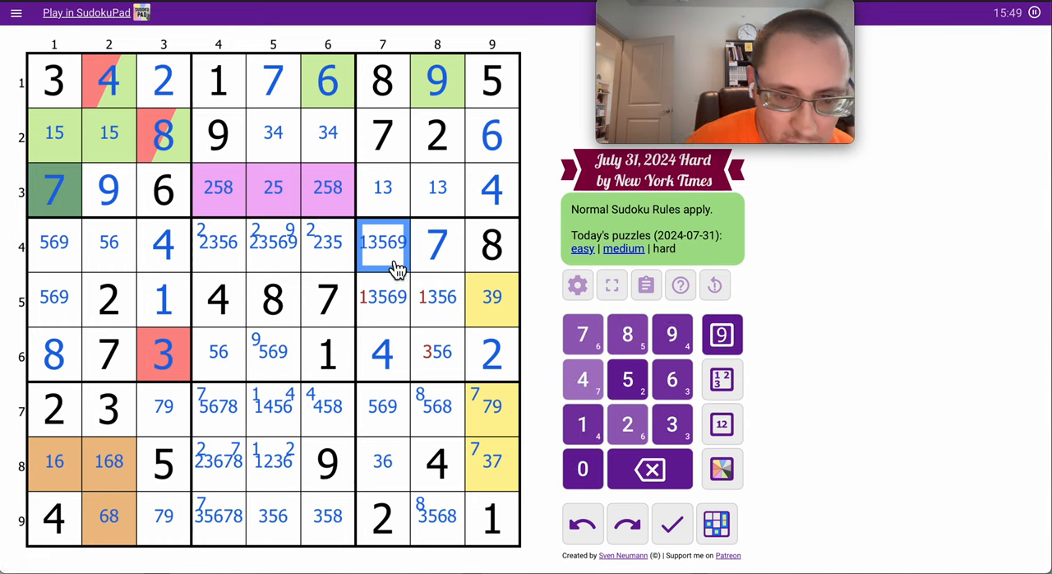
click(438, 352)
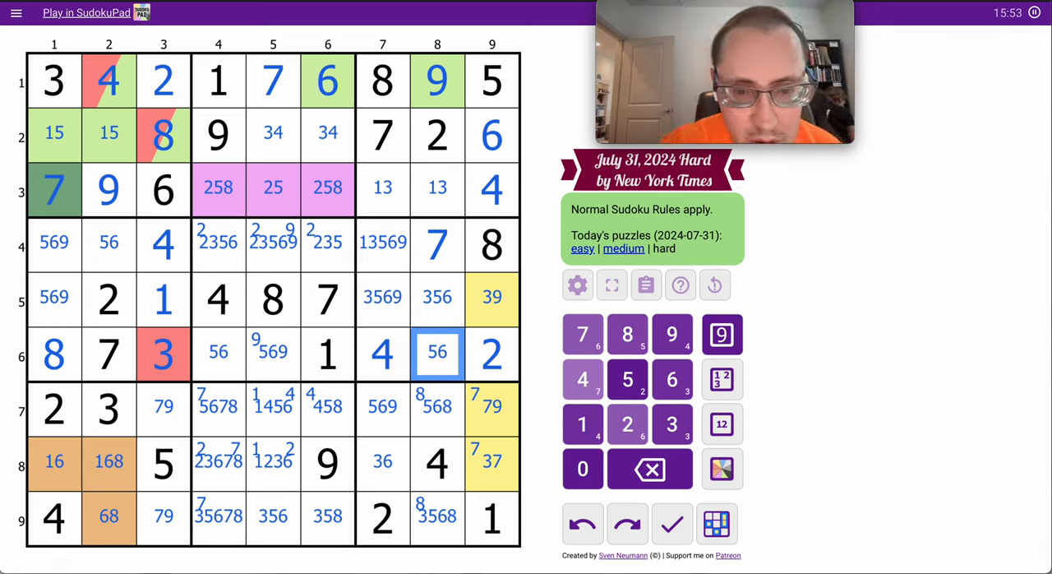
click(437, 190)
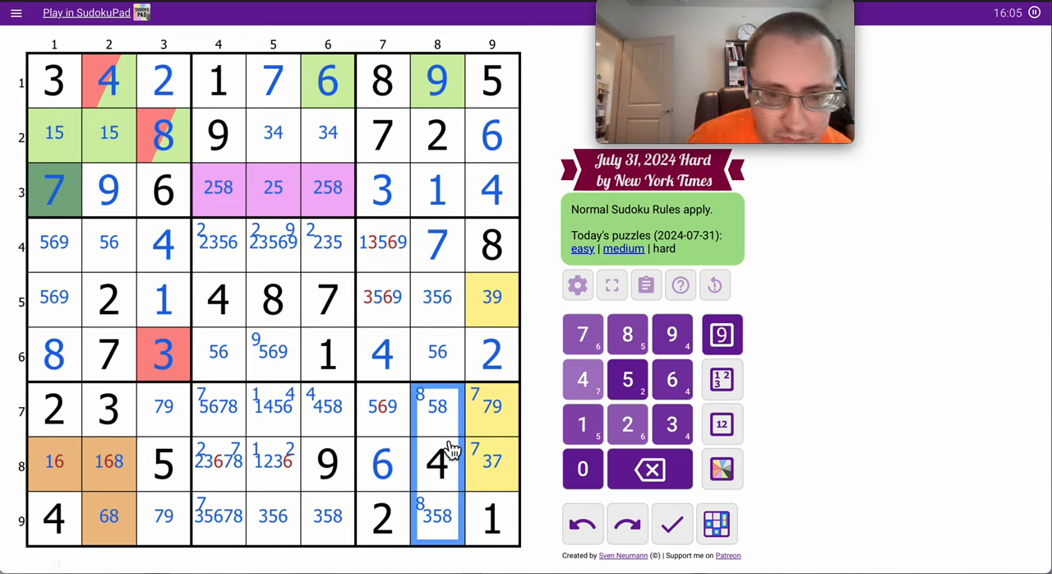
click(381, 296)
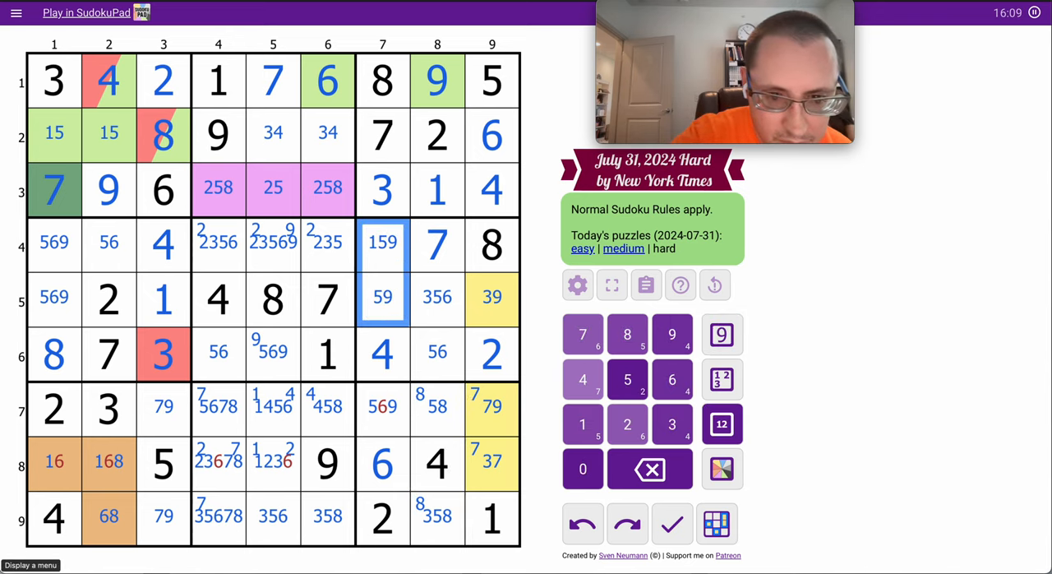
click(382, 408)
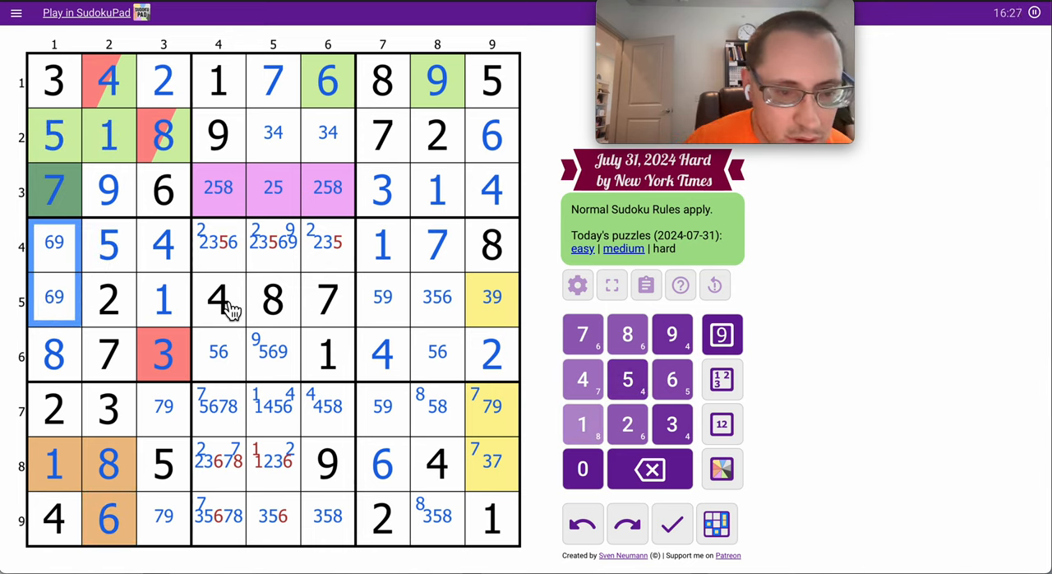
Step: Pencil 69 in column 1, trim rows 4, 8 and 9 candidates, and place 1 and 4 in row 7
click(327, 243)
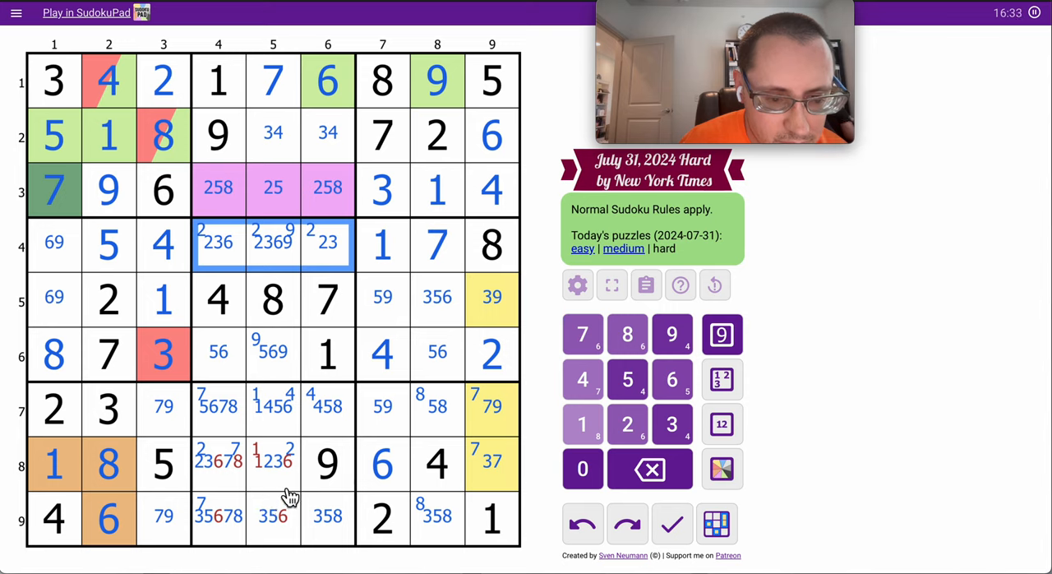
click(273, 408)
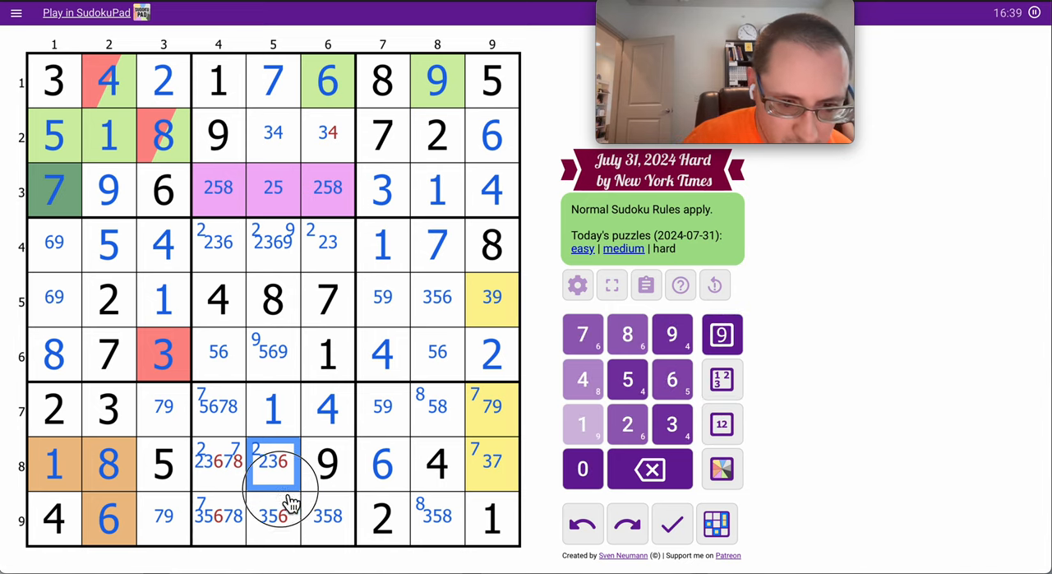
click(721, 424)
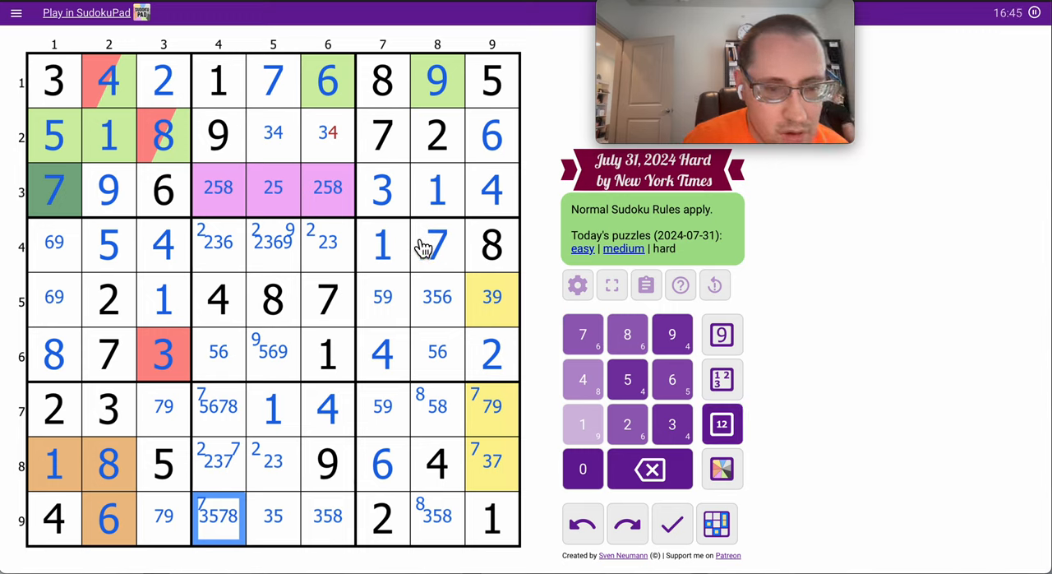
click(327, 135)
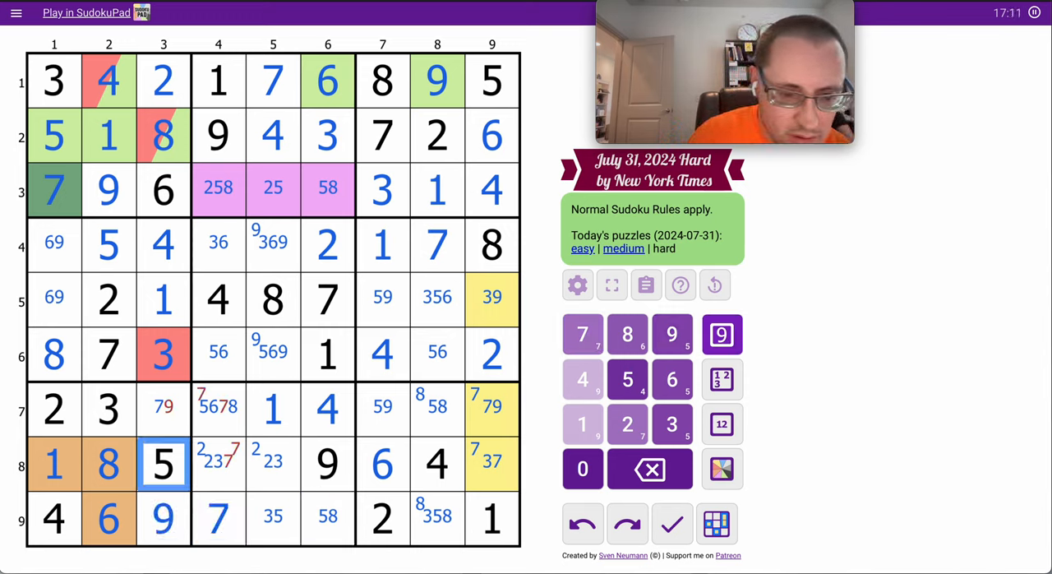
Step: Place 5 in row 8 column 3, 9 in row 7 column 9 and the last digit, then dismiss the Congrats dialog
click(162, 408)
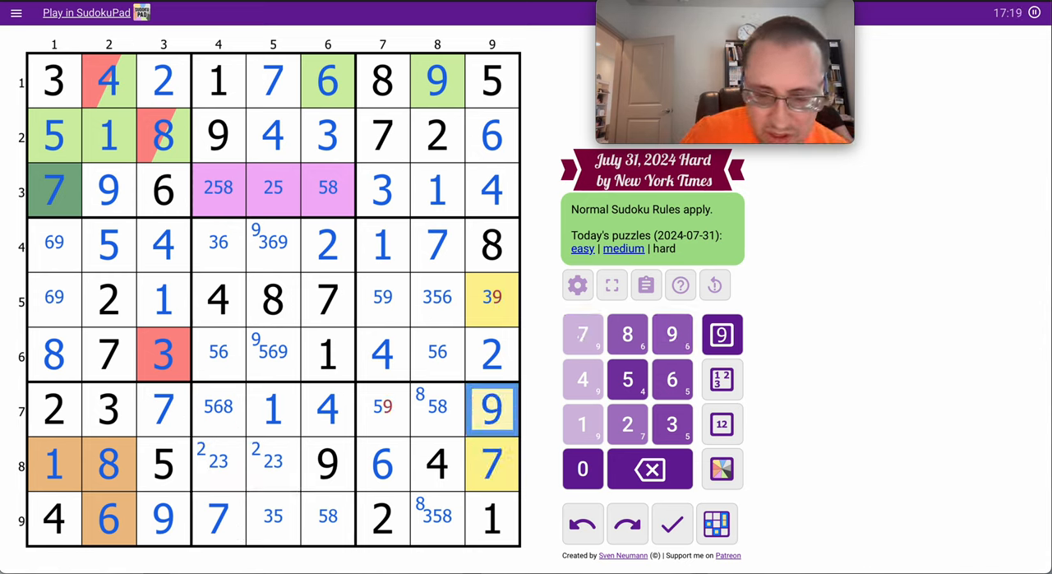
click(381, 408)
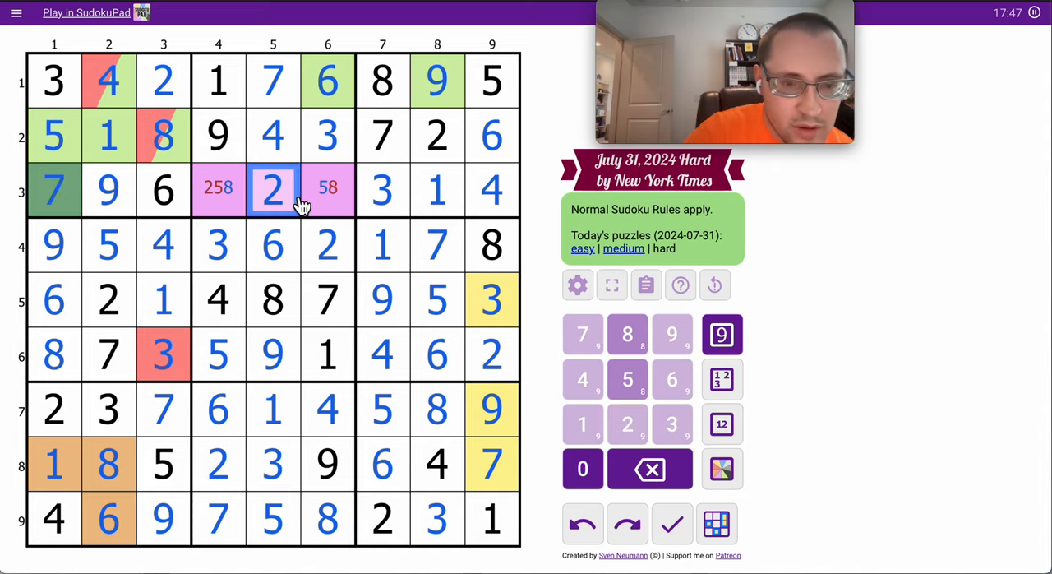
click(272, 189)
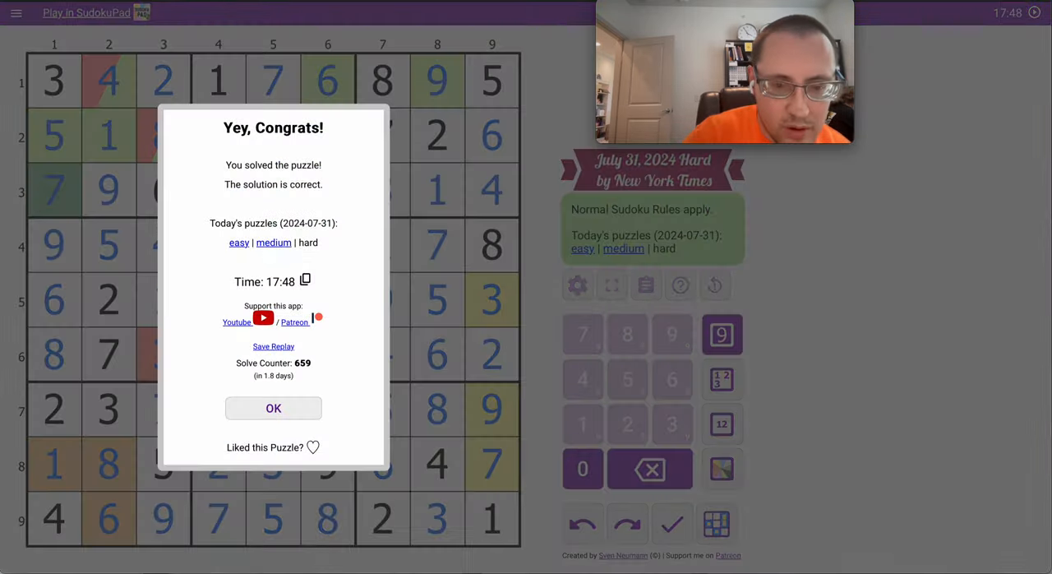
click(273, 407)
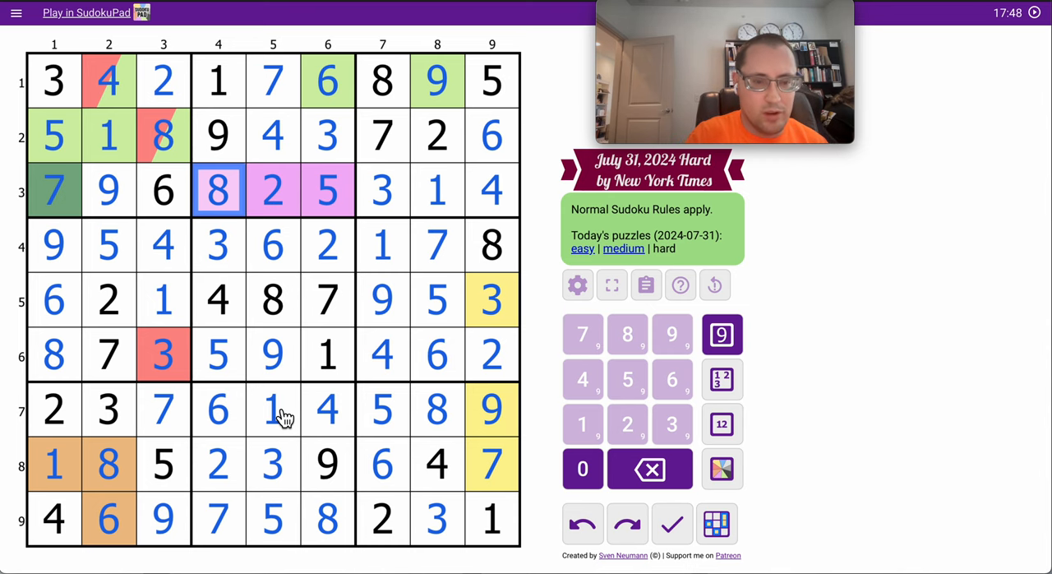